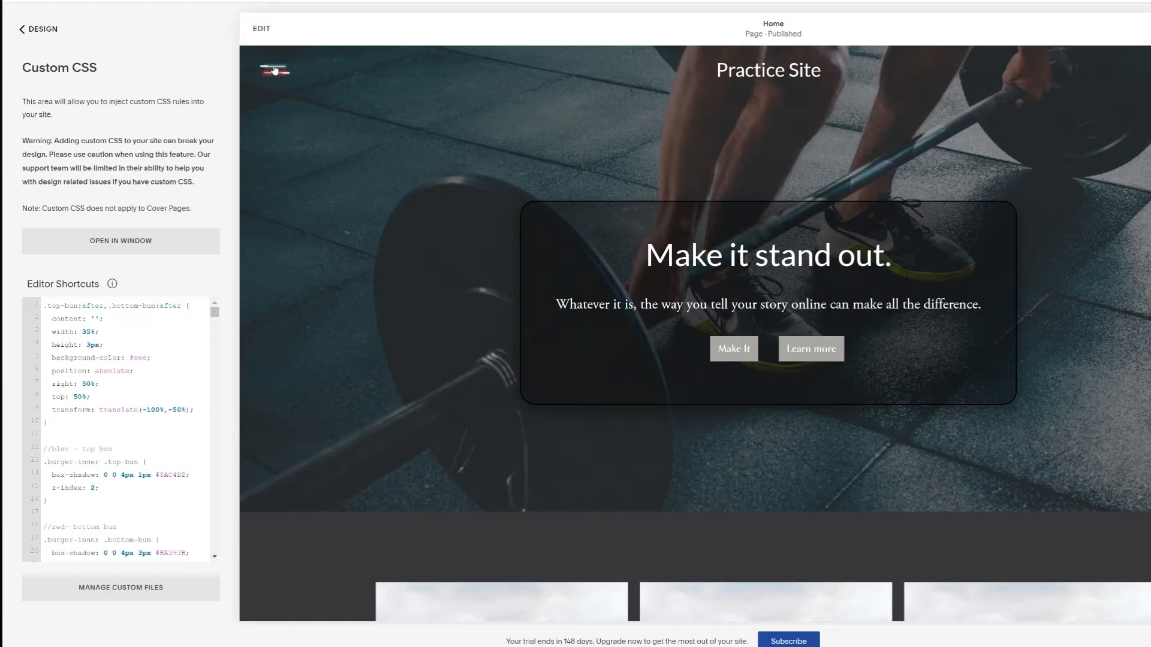
Step: Open and close the site menu to preview the crossed lightsaber icon
left_click(275, 69)
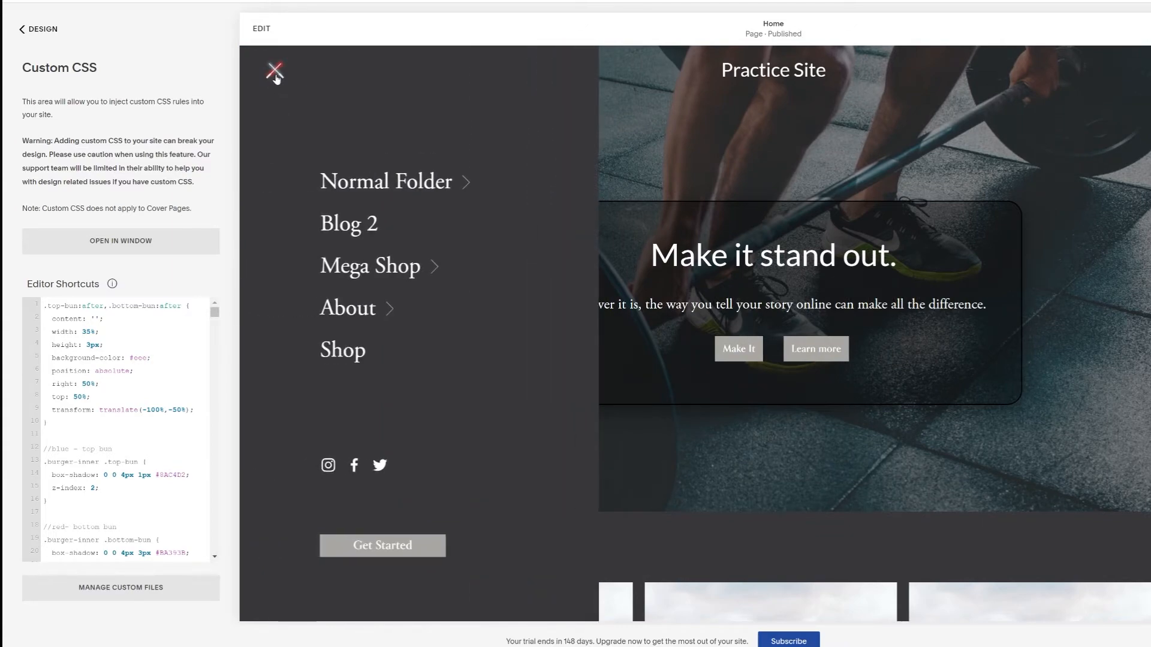
left_click(274, 65)
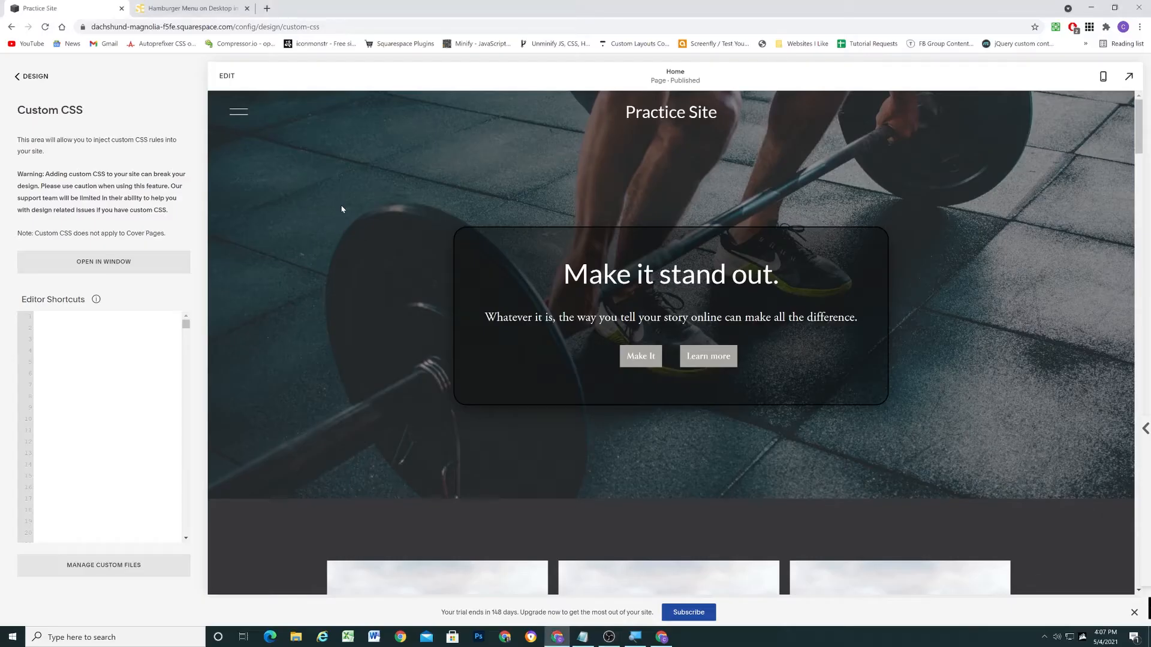
Step: Visit the hamburger menu plugin page and return to the Practice Site editor
left_click(238, 112)
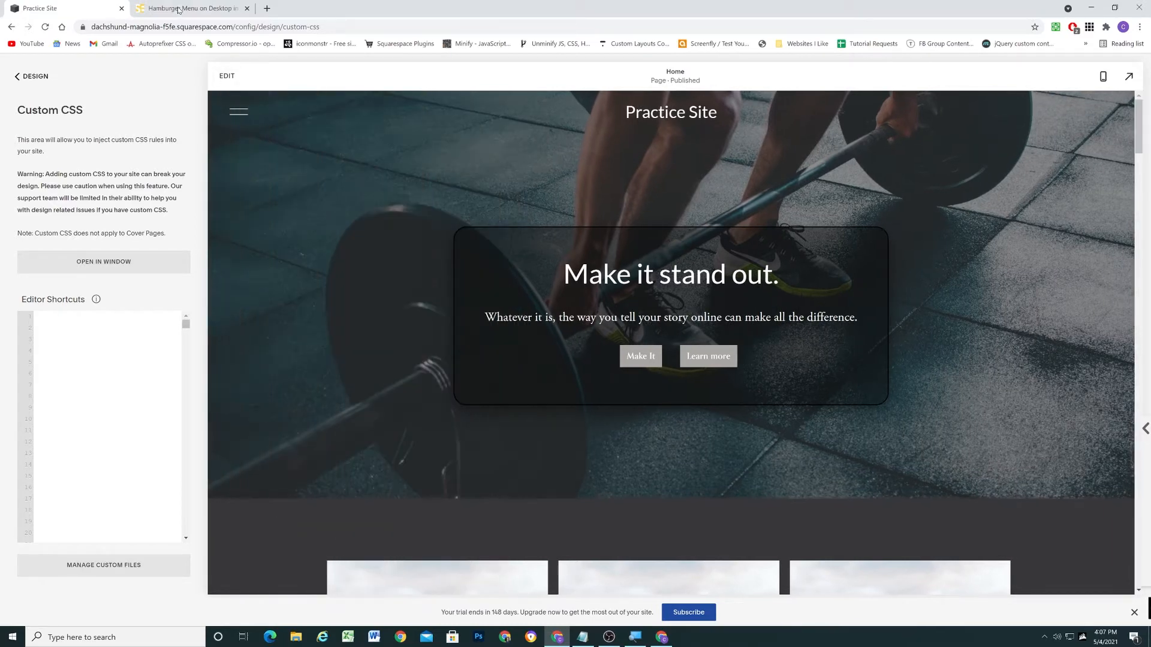
left_click(186, 9)
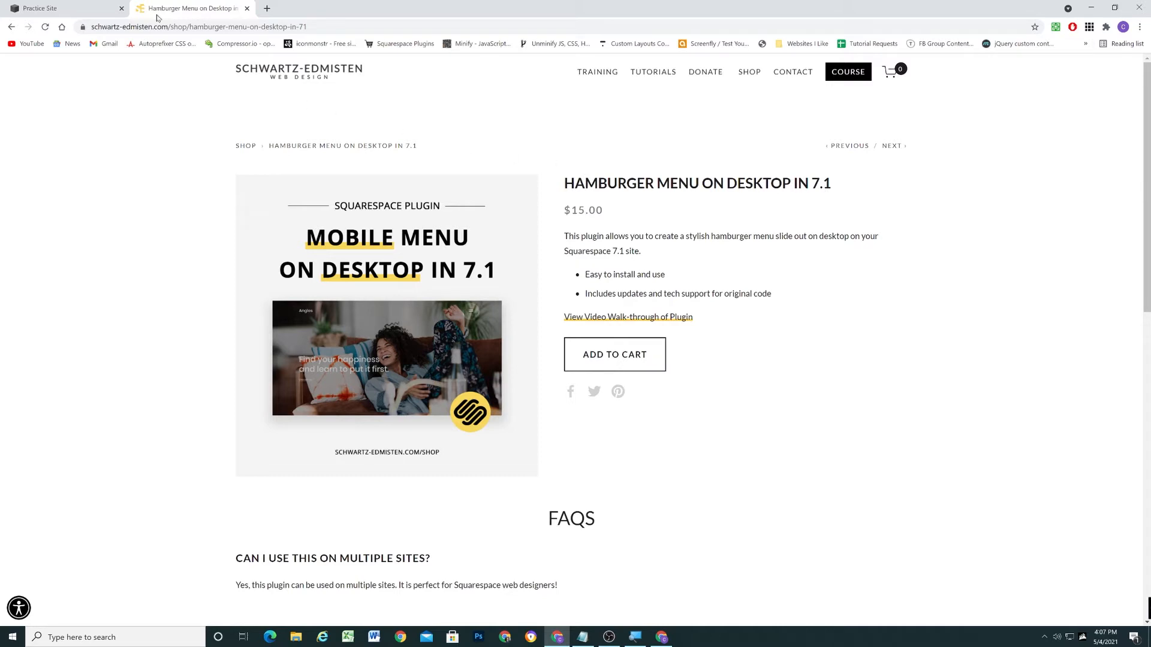
left_click(47, 8)
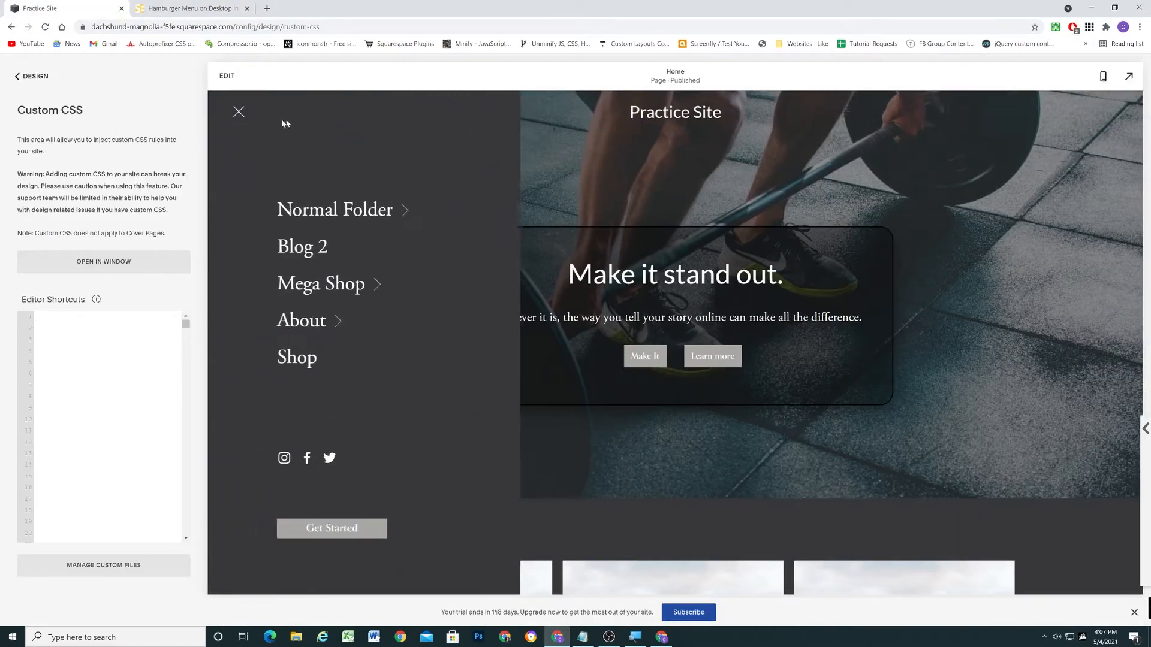
Step: Toggle the site menu open and closed, then put the home page into editing mode
left_click(239, 112)
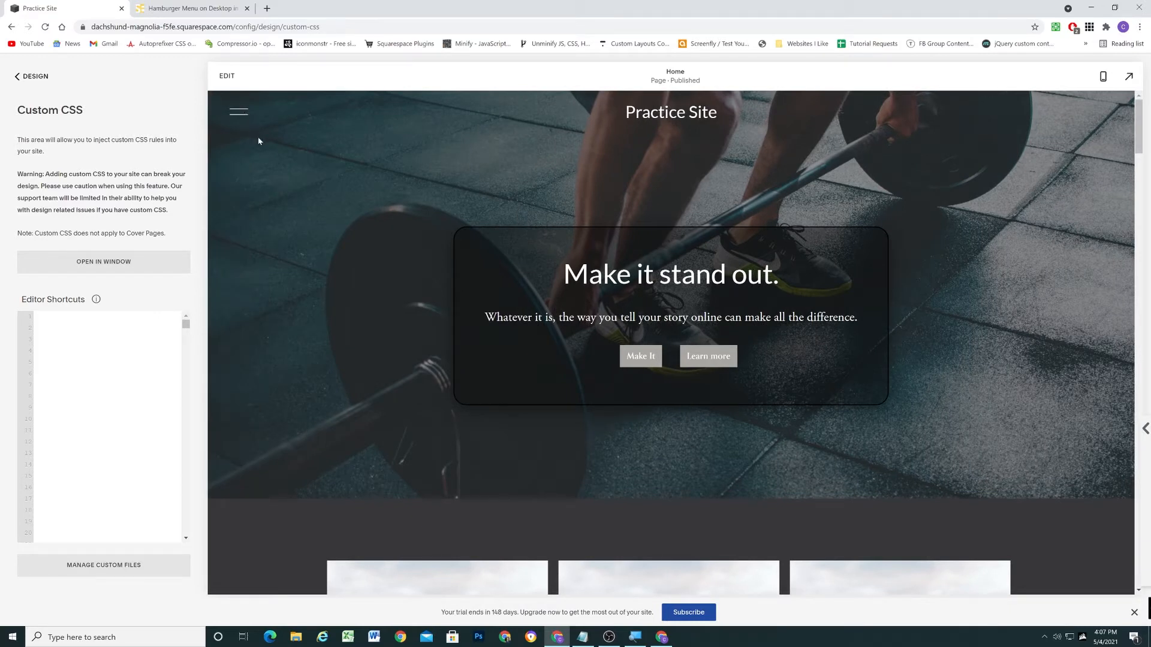
left_click(238, 111)
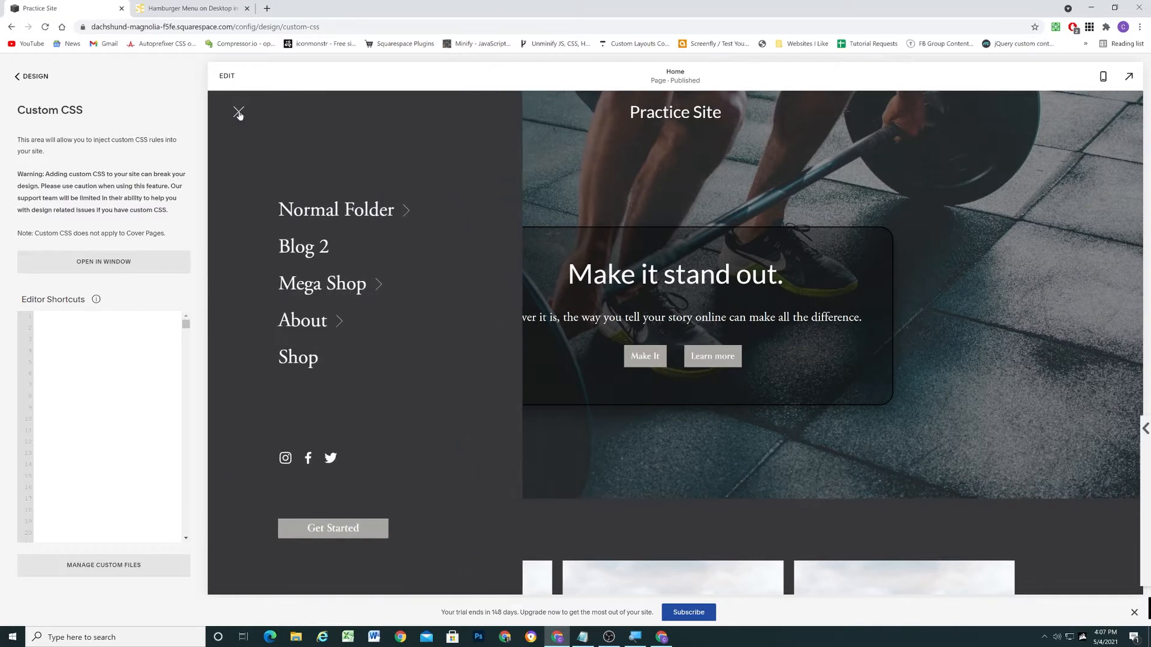
left_click(236, 112)
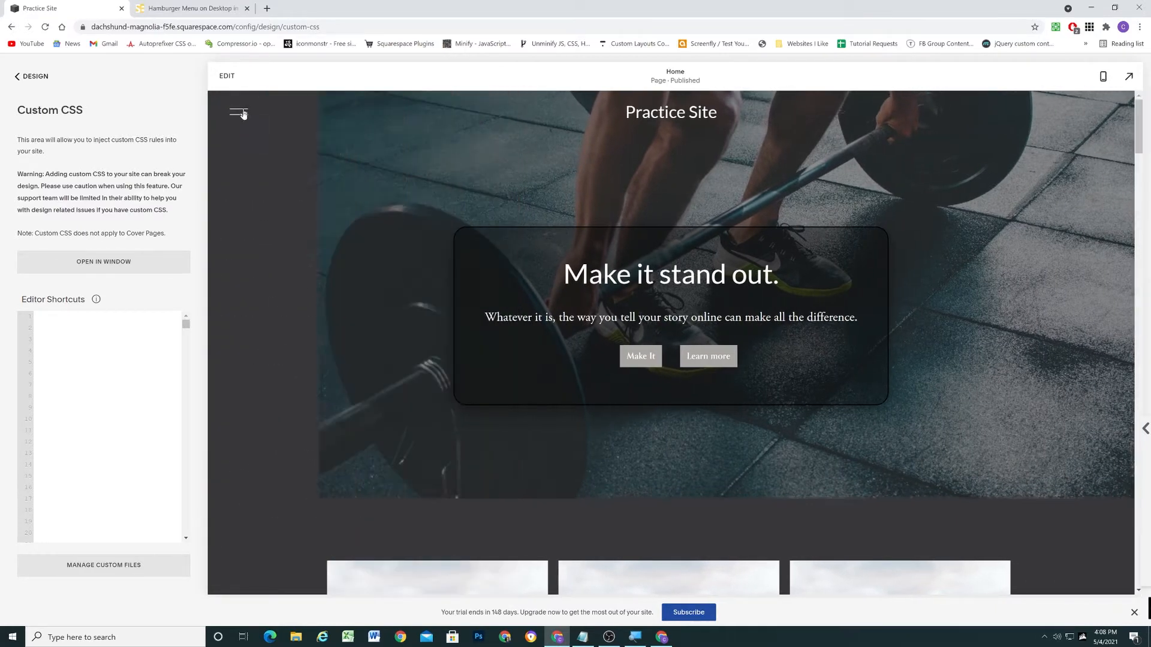
left_click(238, 113)
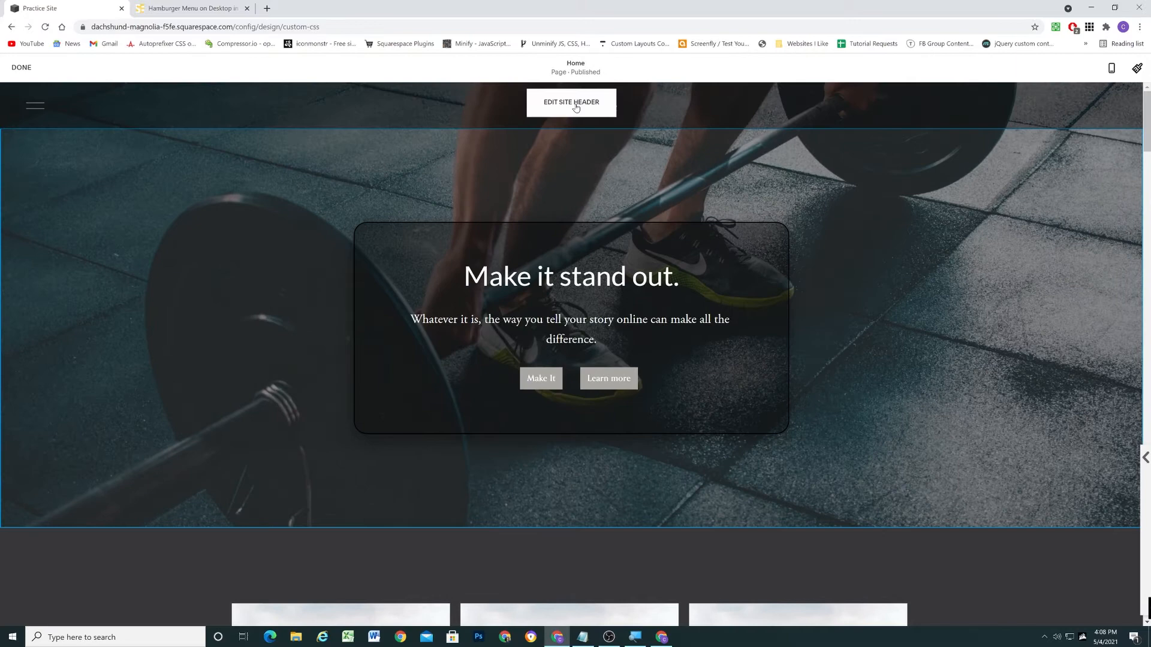
Step: Open the site header settings, check the mobile view, then save and exit header editing
left_click(571, 102)
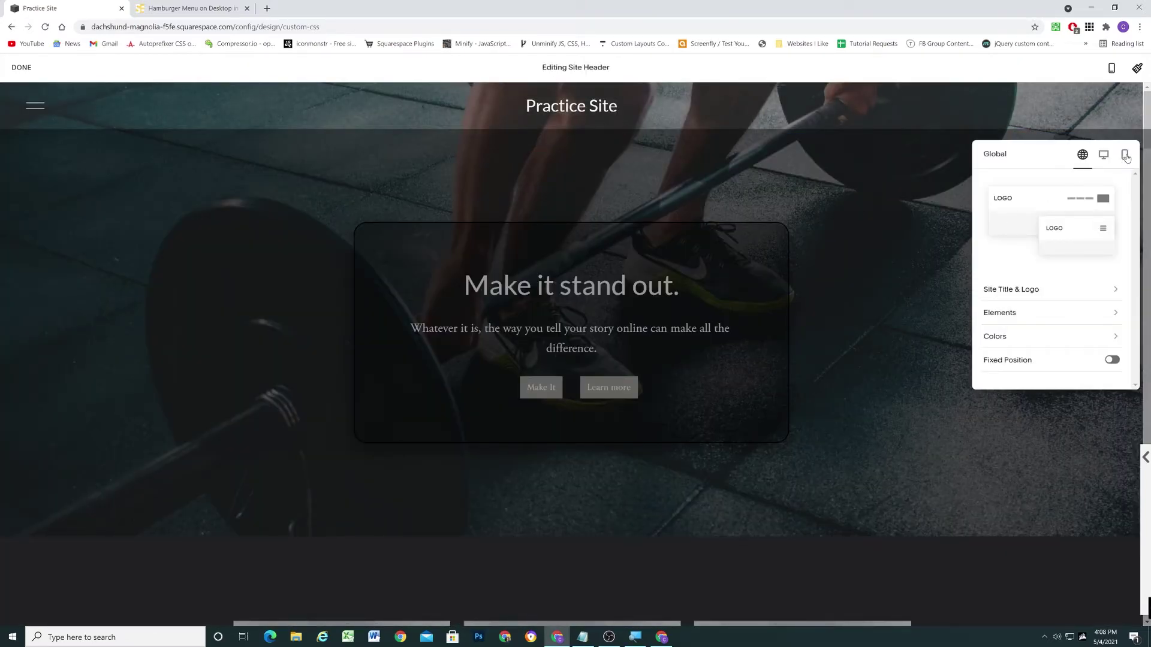
left_click(1123, 155)
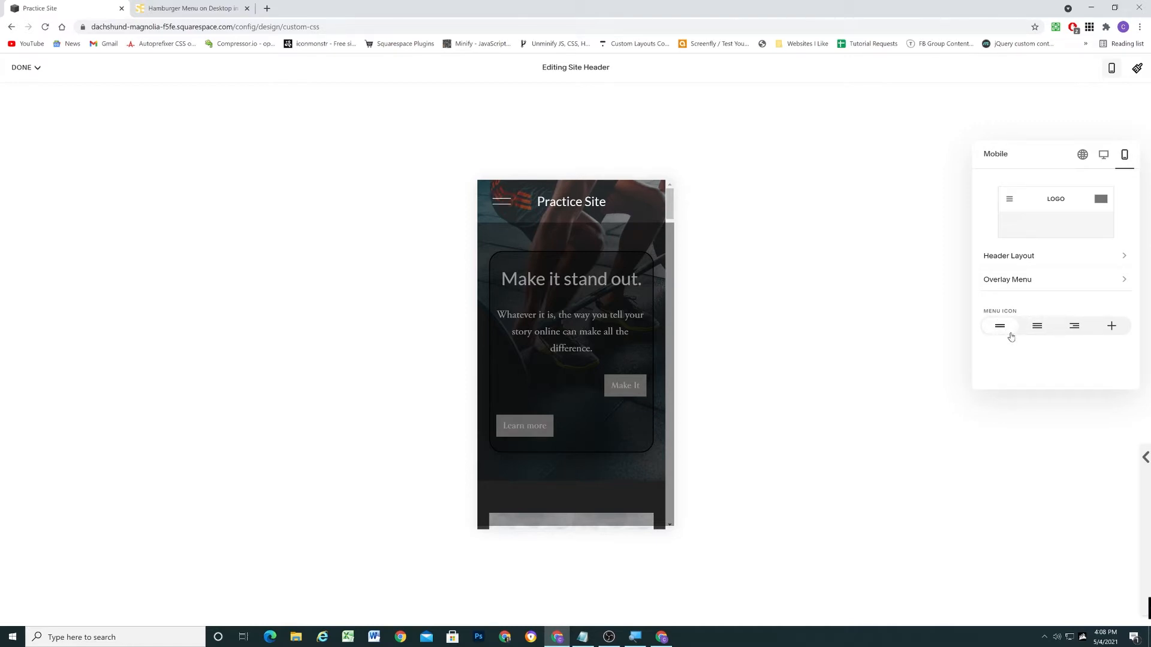
left_click(26, 67)
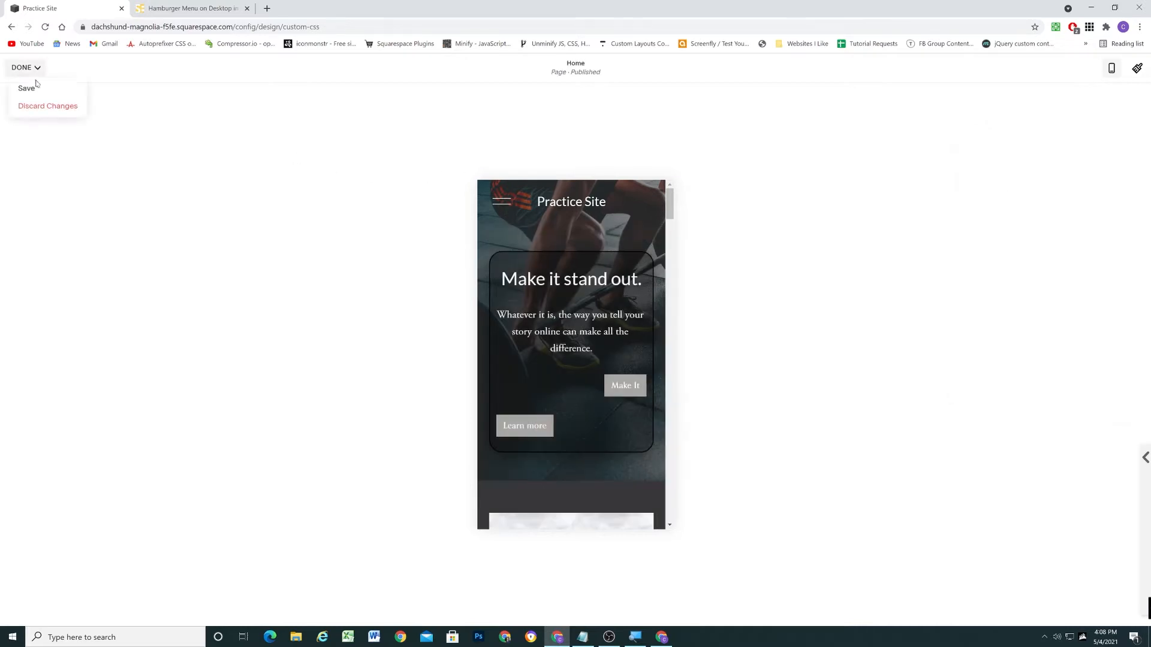
left_click(26, 87)
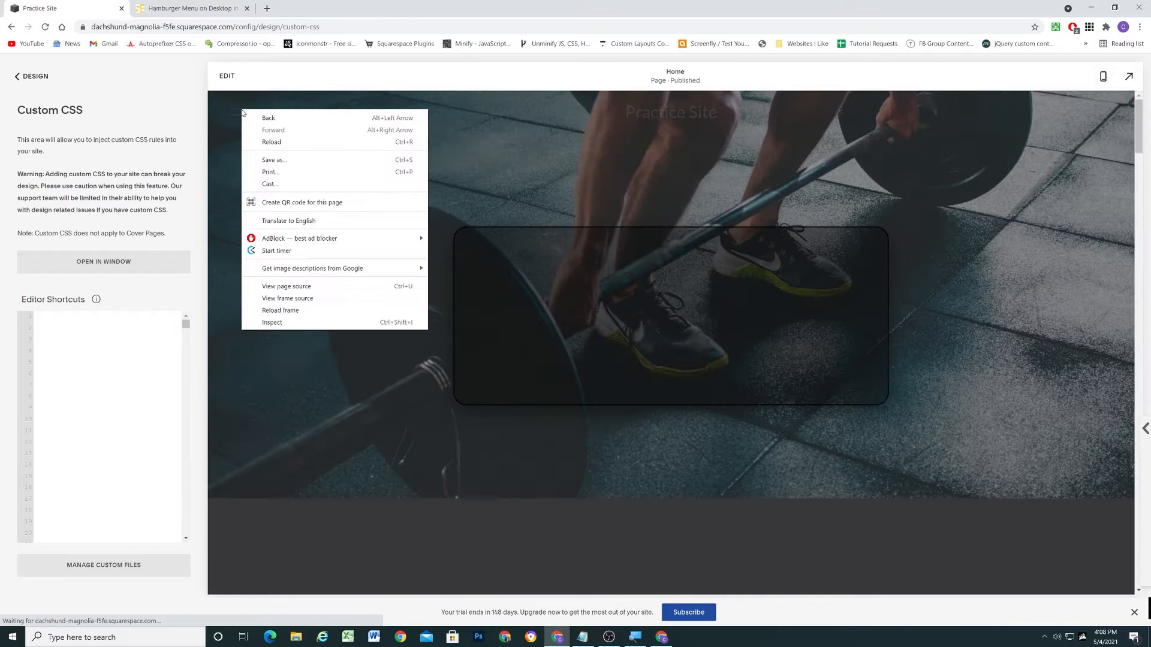
Step: Inspect the hamburger icon in DevTools, selecting the burger-inner and top-bun elements
left_click(271, 322)
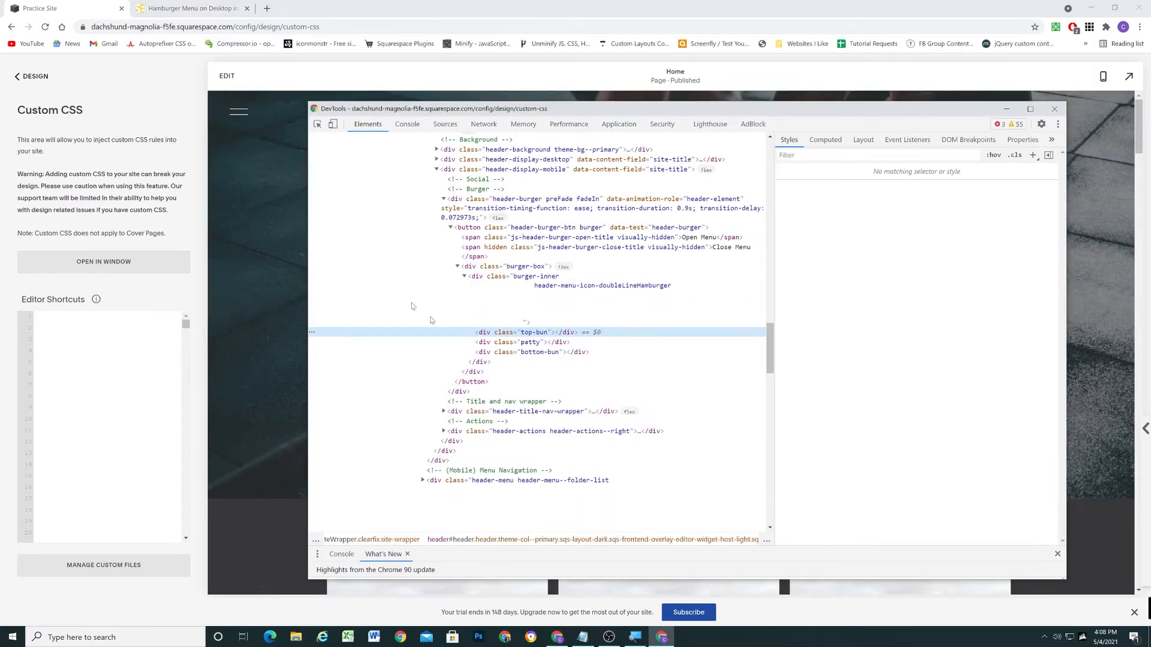
left_click(535, 276)
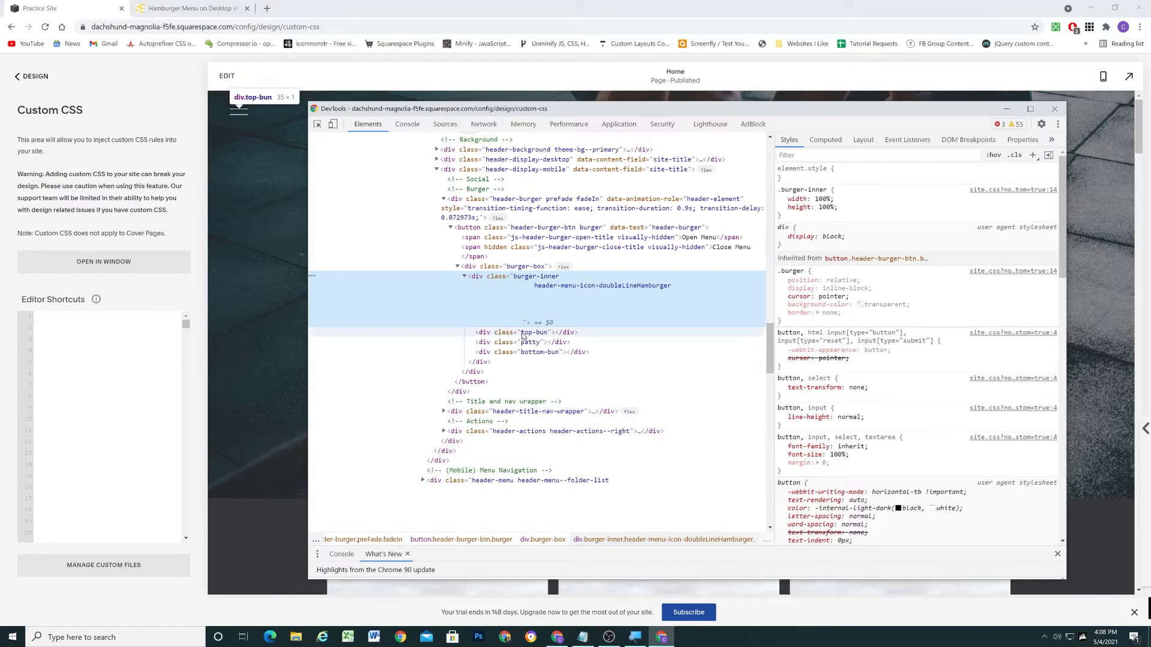
left_click(535, 332)
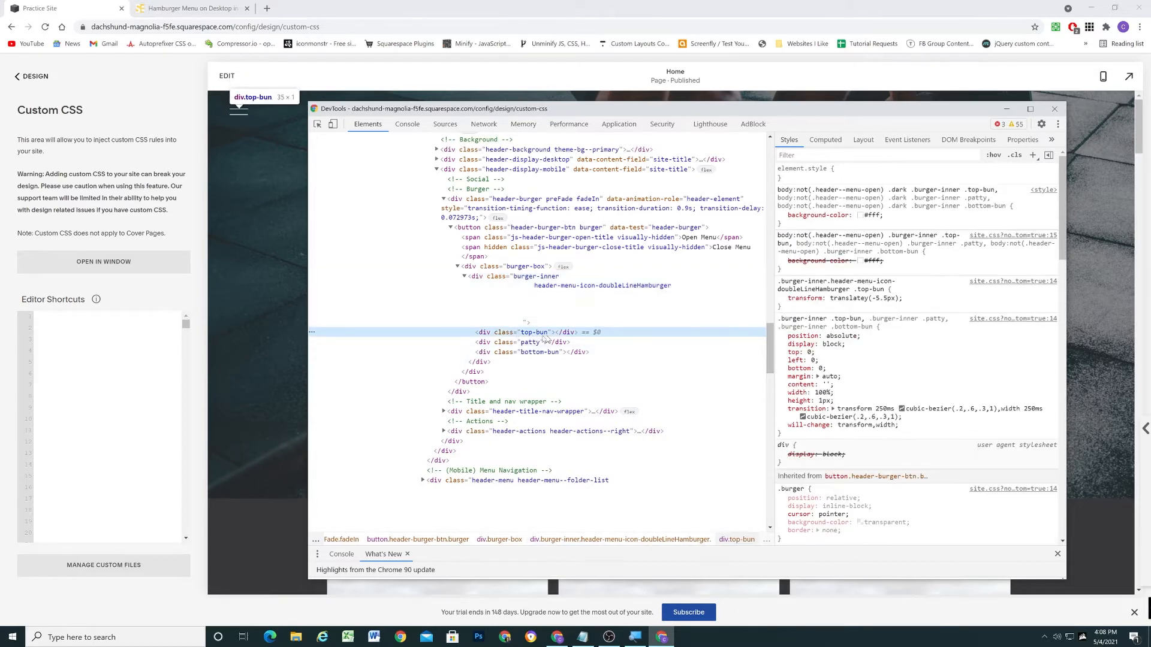
mouse_move(530, 332)
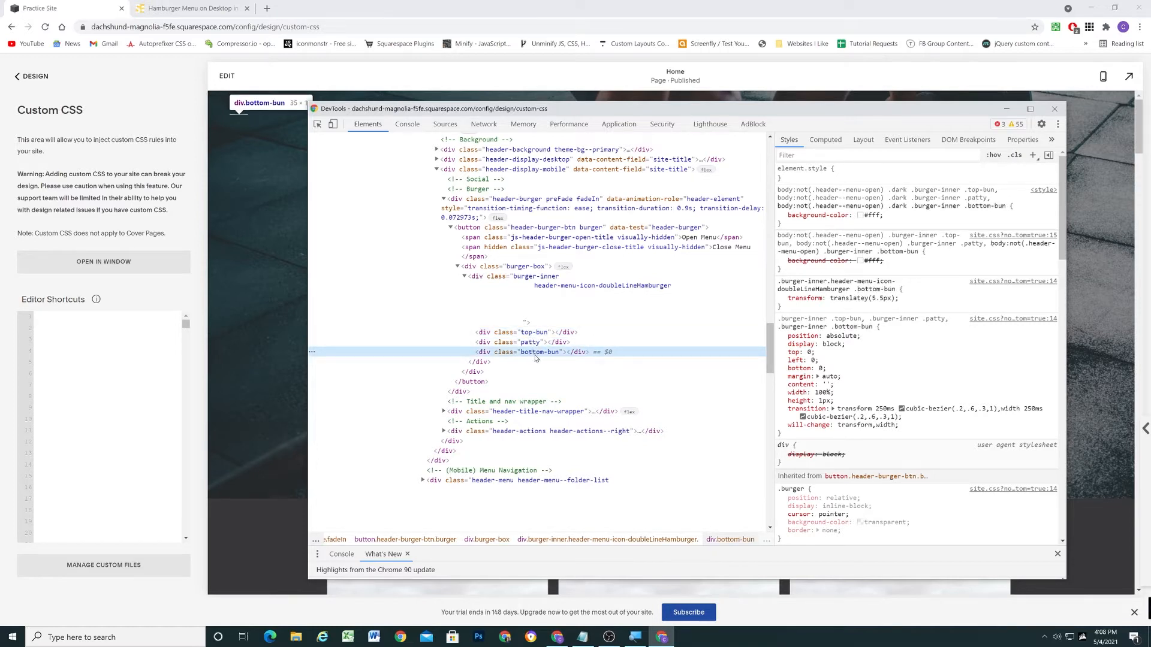
mouse_move(532, 342)
type(".top-bun")
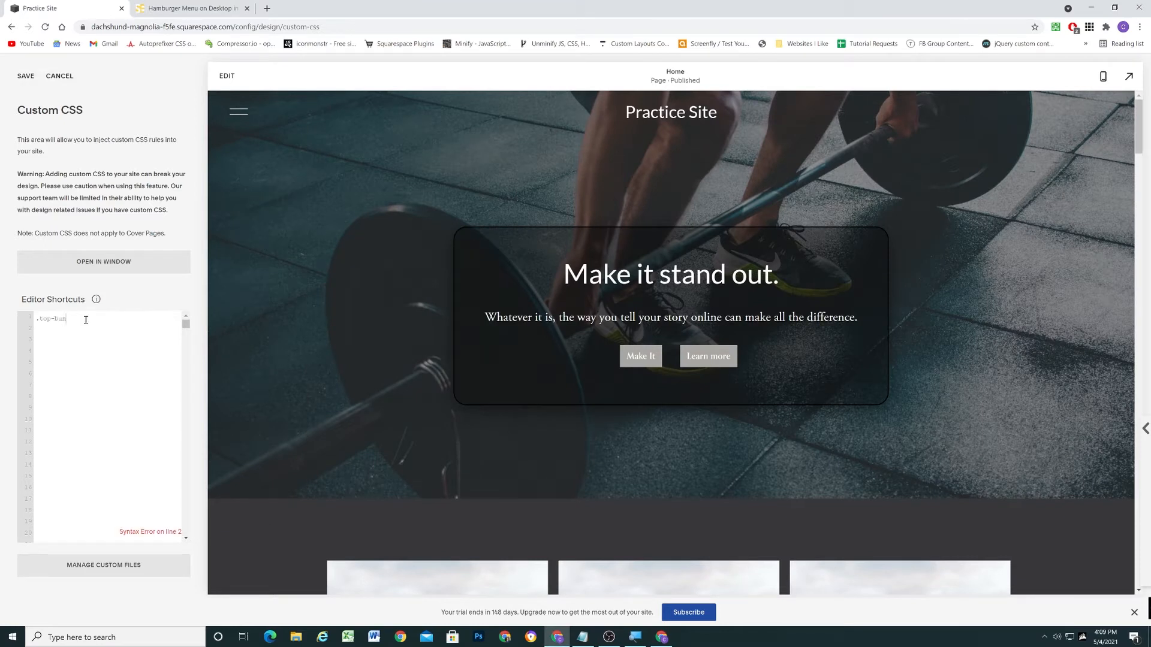
Step: Write an :after rule with empty content, 35px by 3px #eee bars, absolutely positioned
type(":after, .bottom-bun:after")
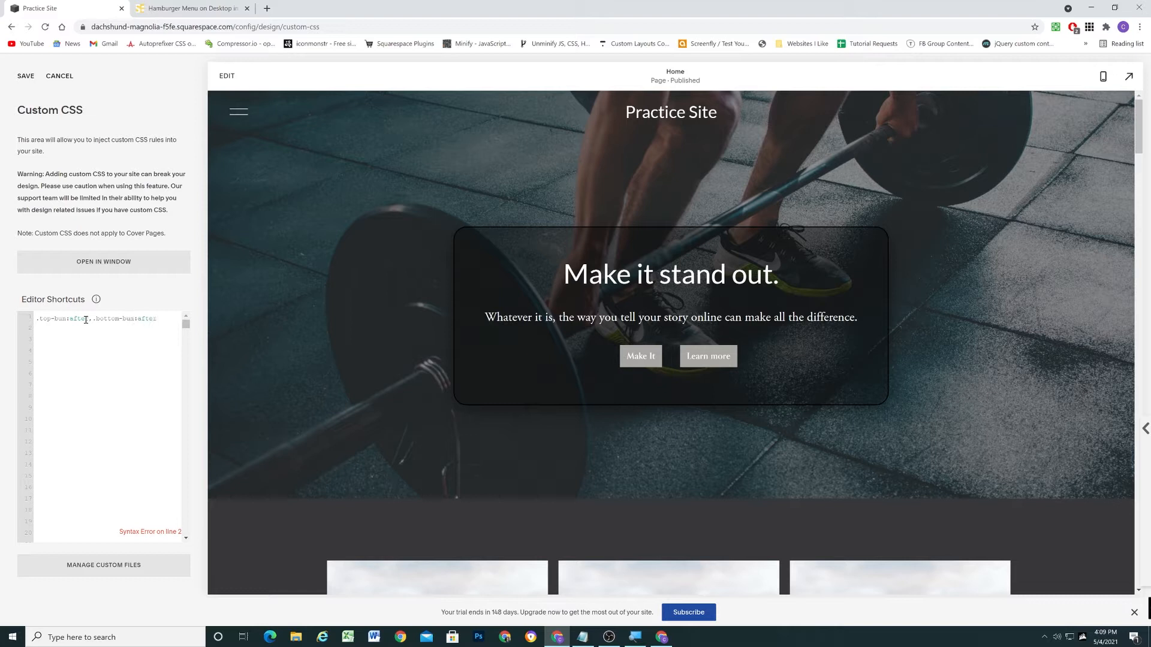
type("{")
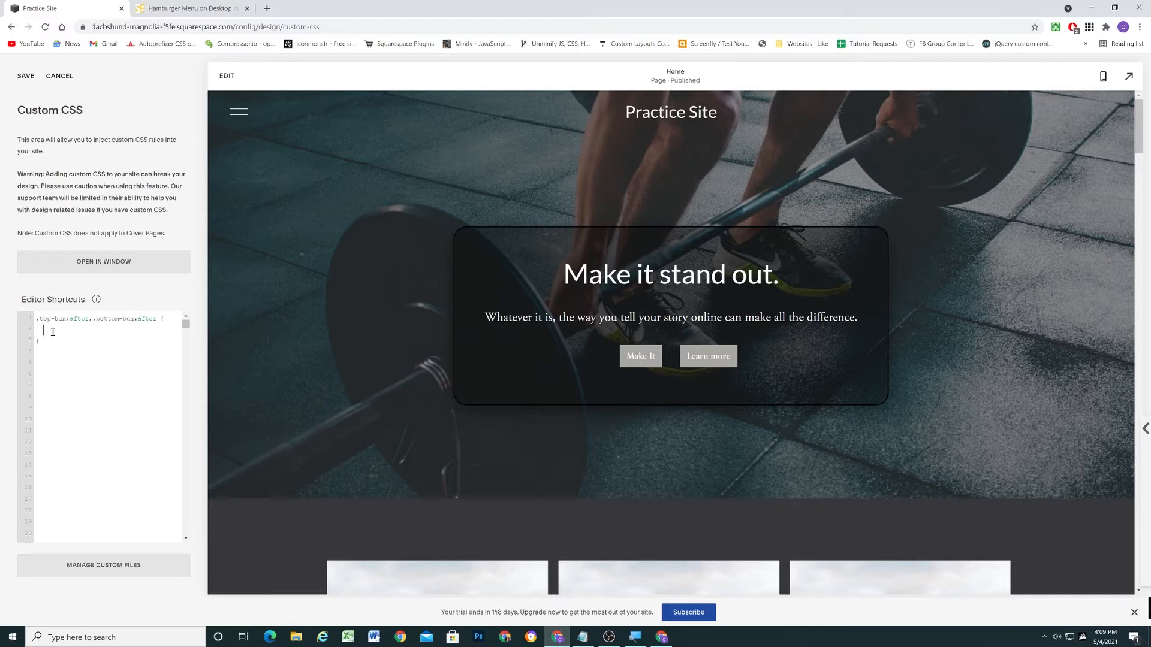
type("content:")
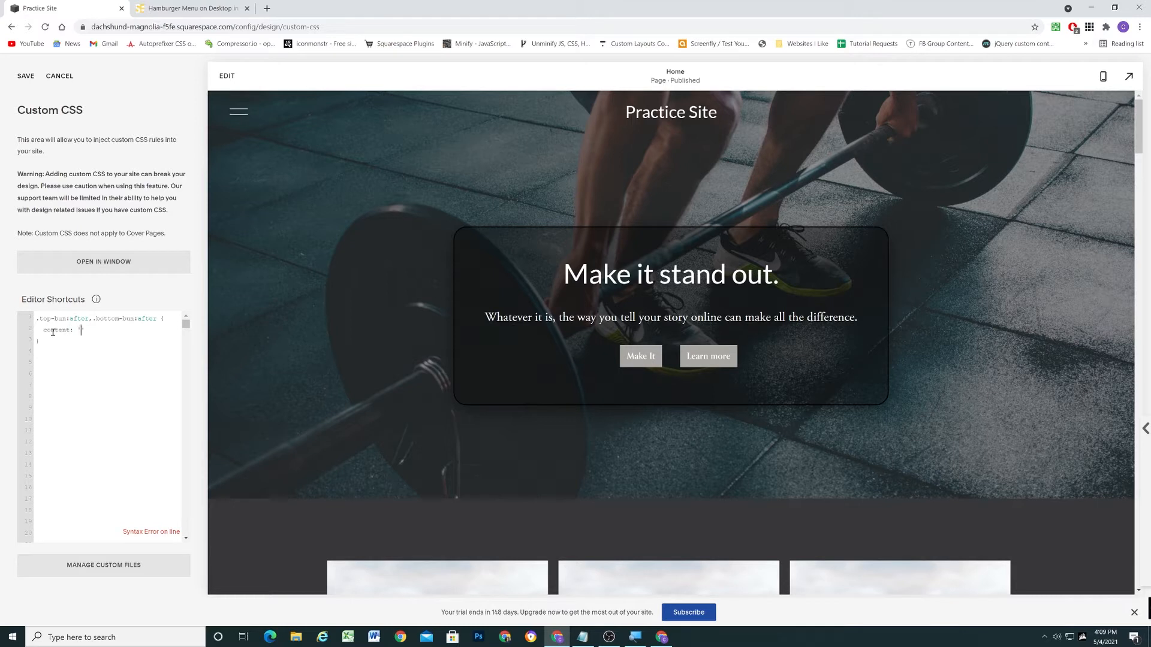
type("'';")
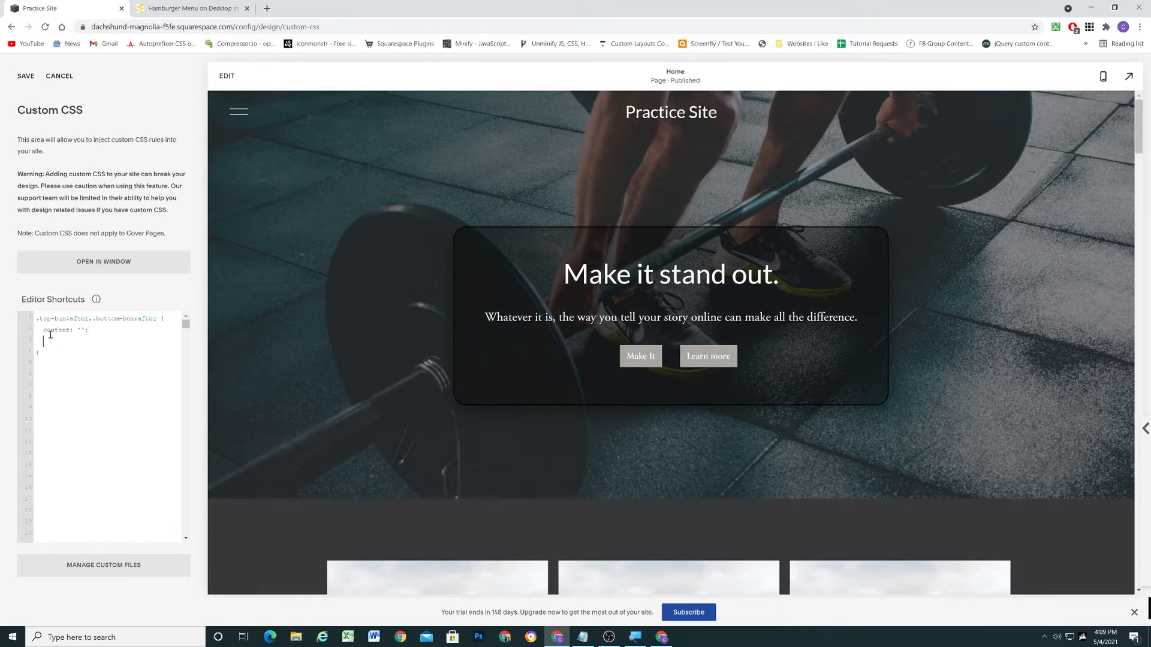
type("width:")
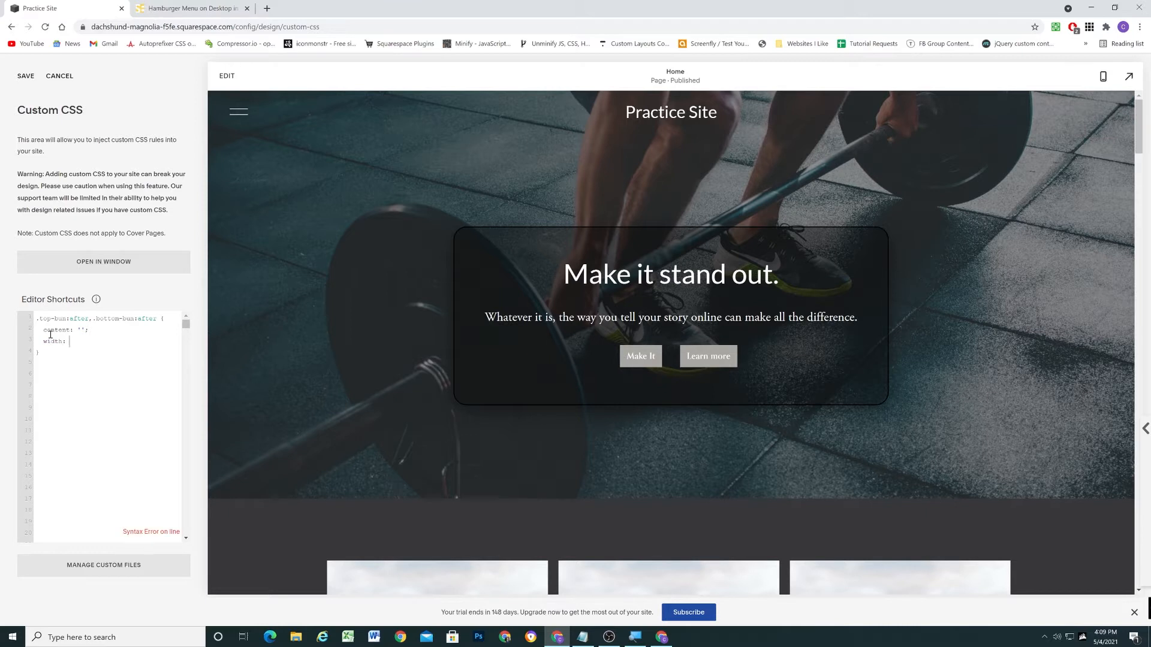
type("35%;")
type("height:")
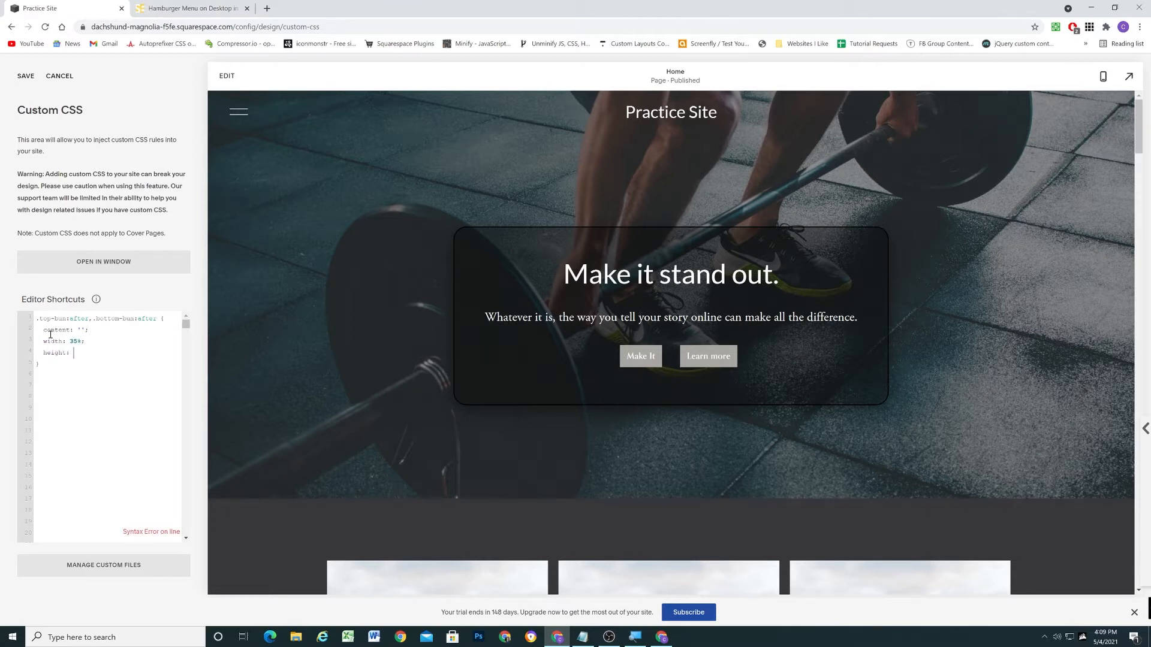
type("3px;")
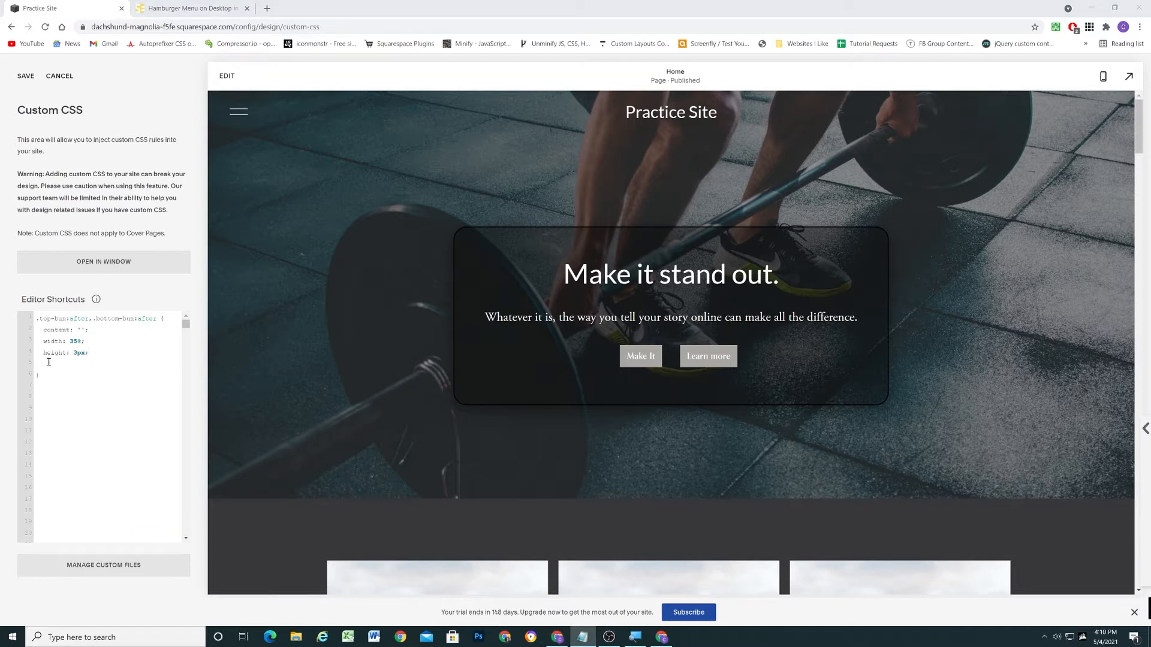
type("background")
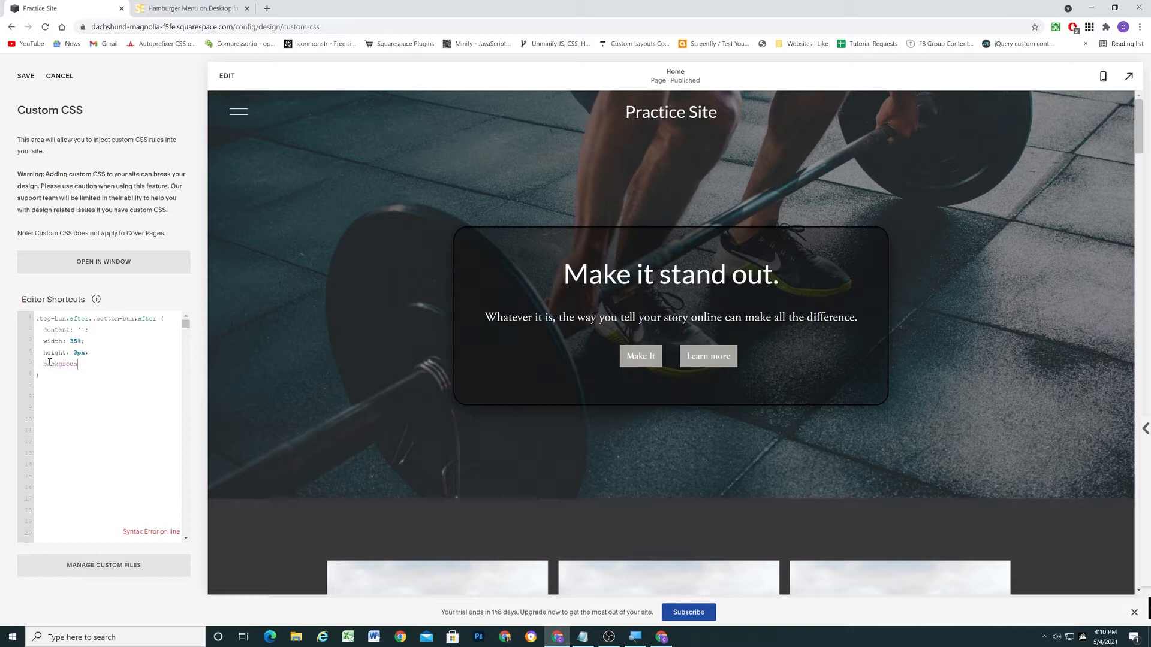
type("-color:")
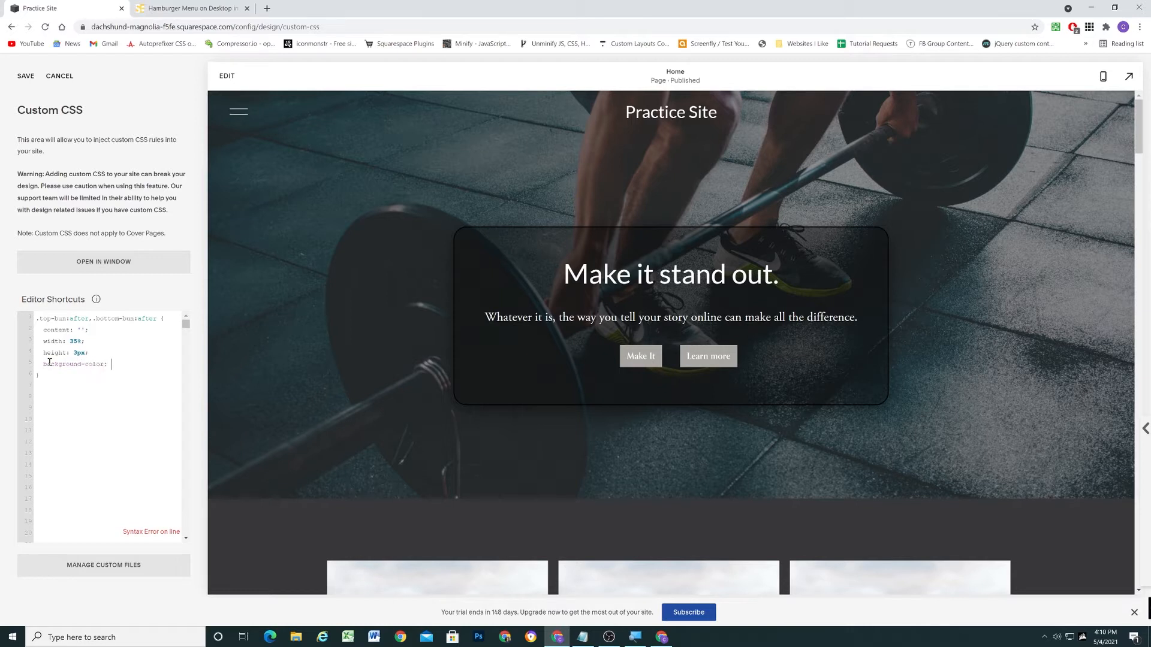
type("#eee;")
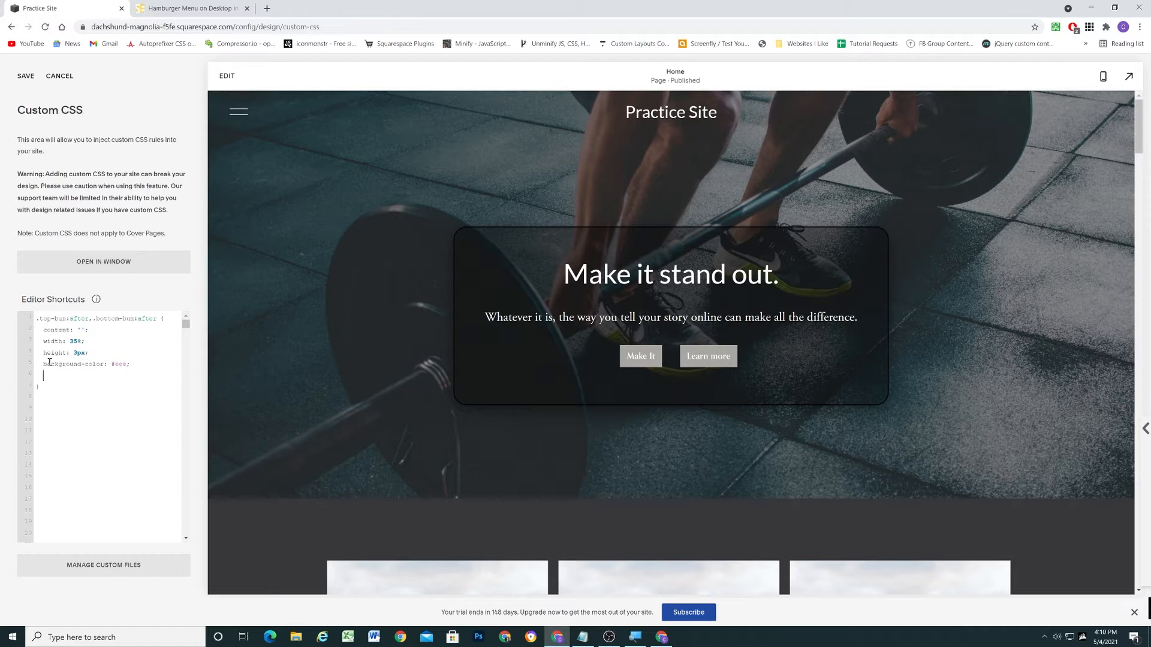
type("p")
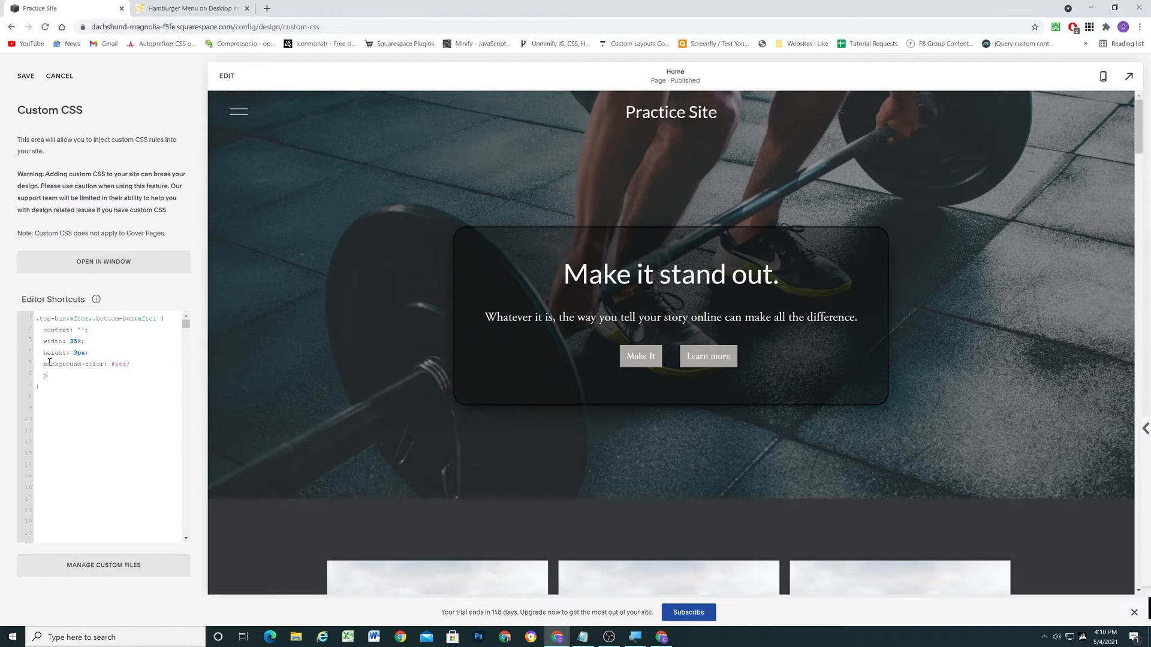
type("position: absol")
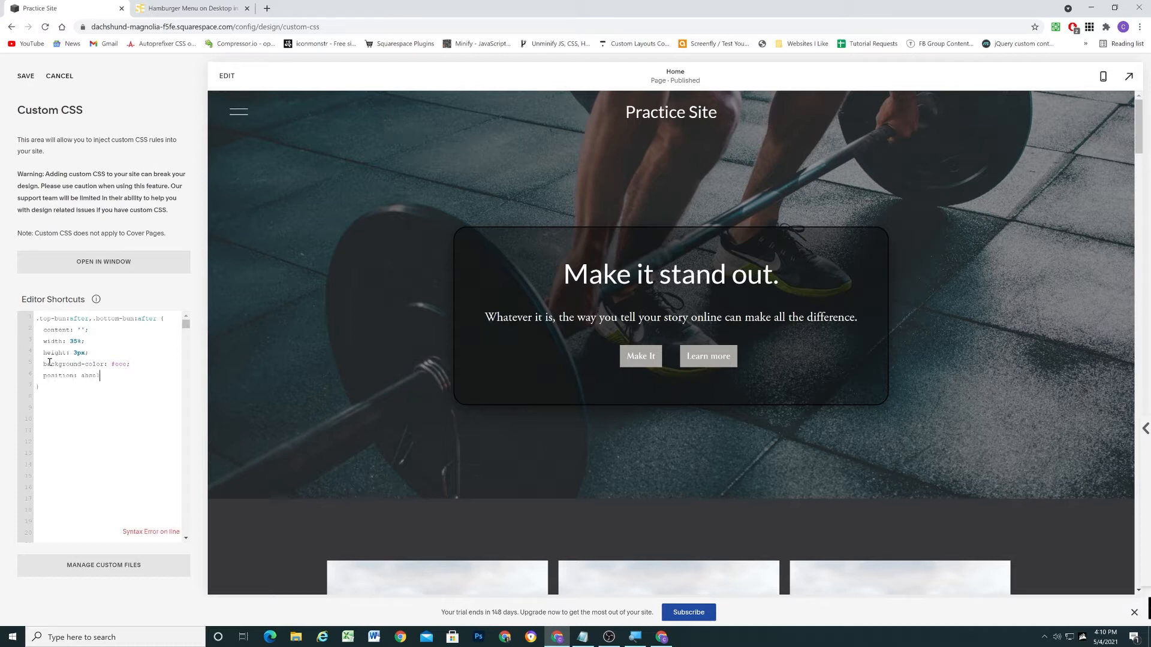
type("absolute;")
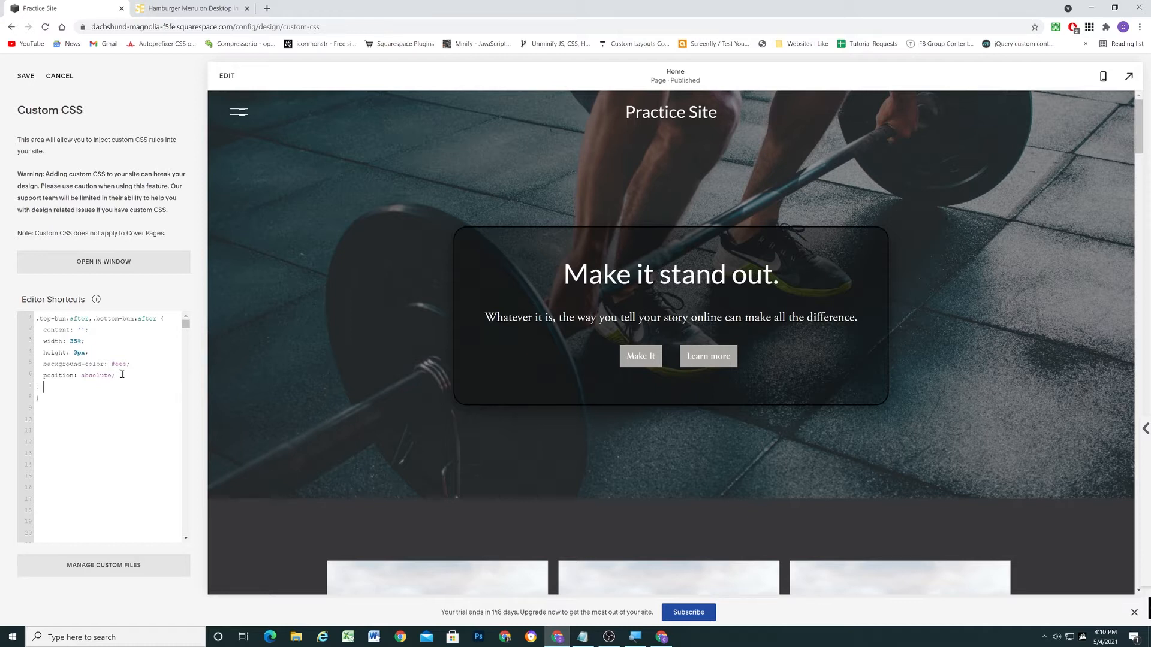
Step: Add right: 50%, top: 50% and transform: translate(-100%,-50%) to the :after rule
type("right: 50%;")
type("top")
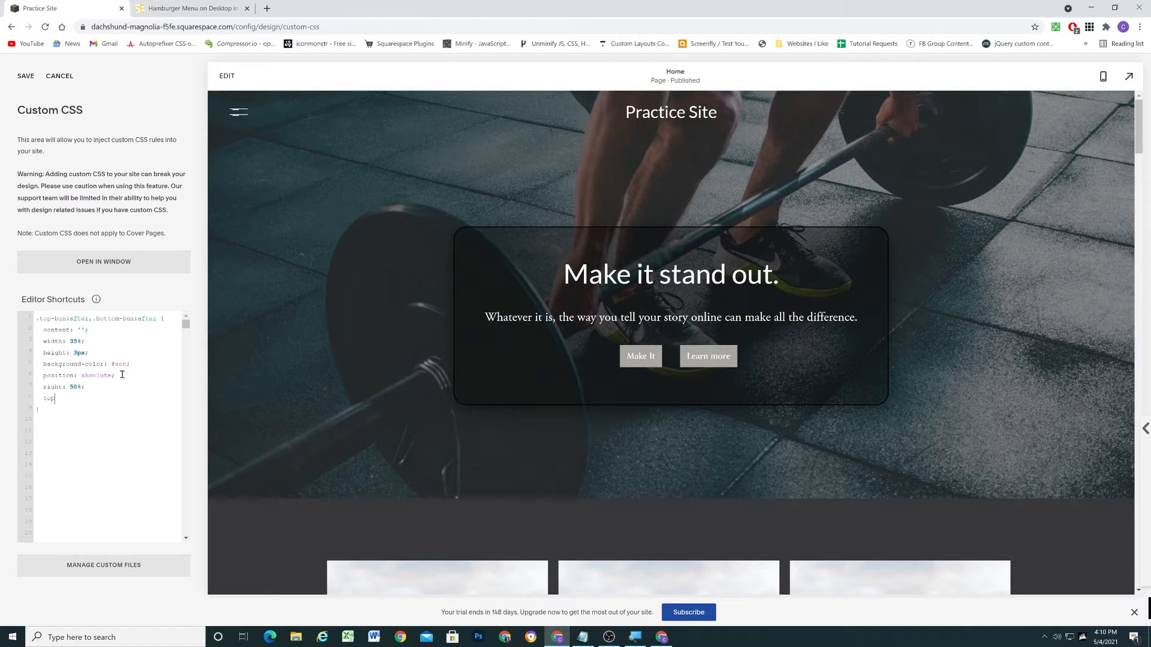
type(": 50%;")
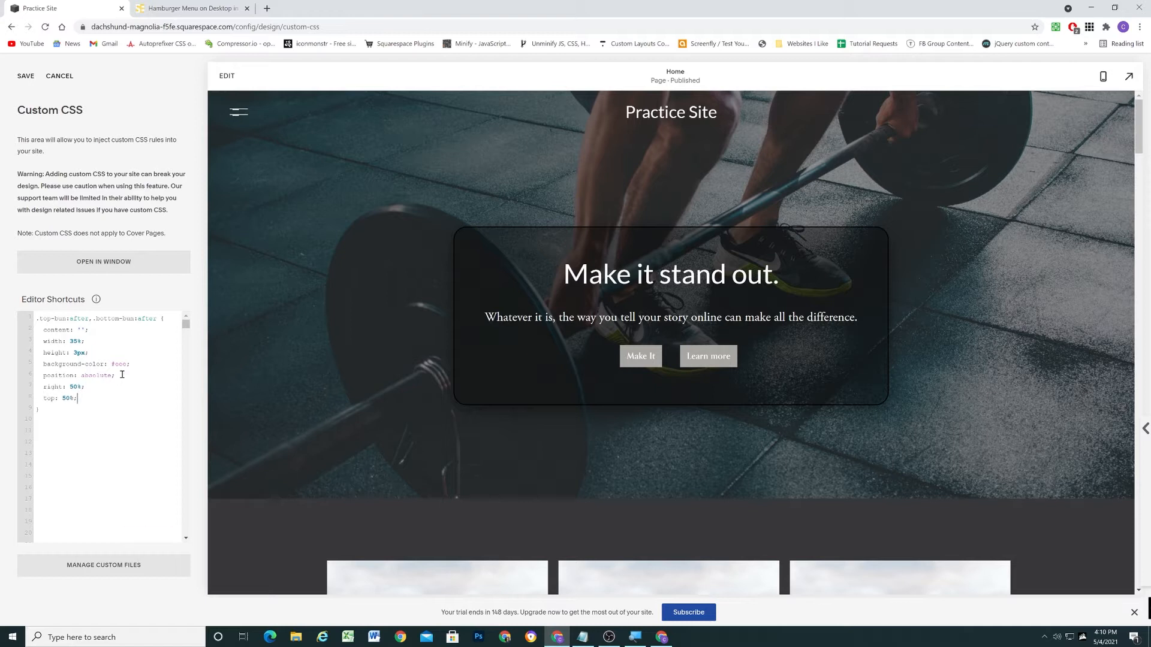
type("transform")
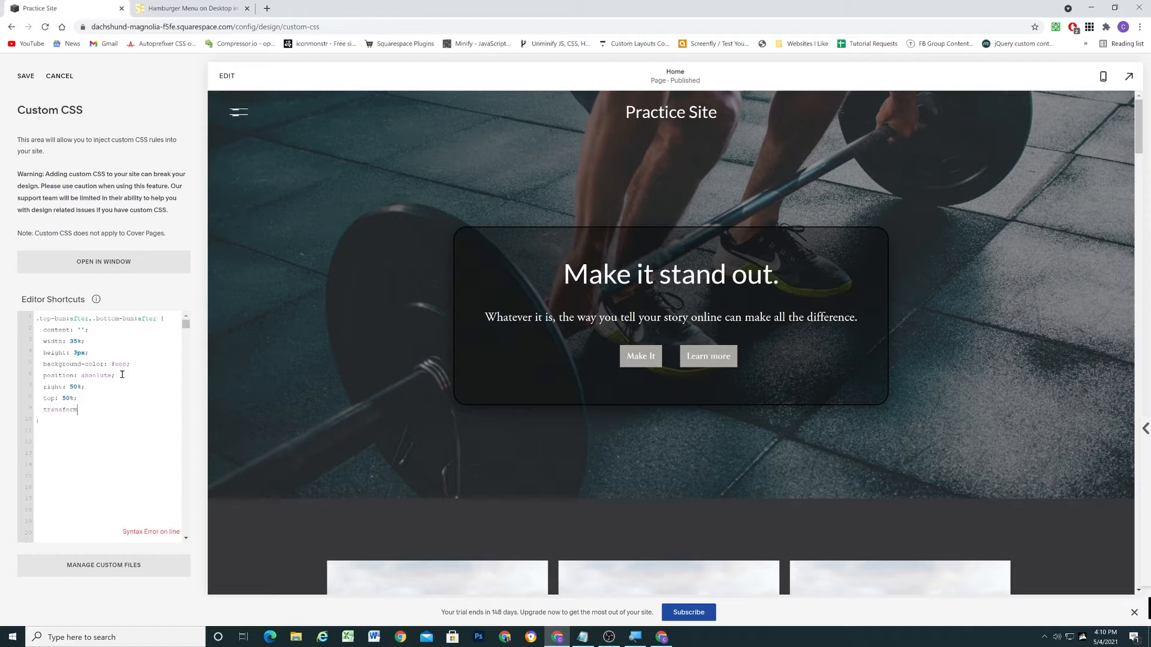
type(": tra")
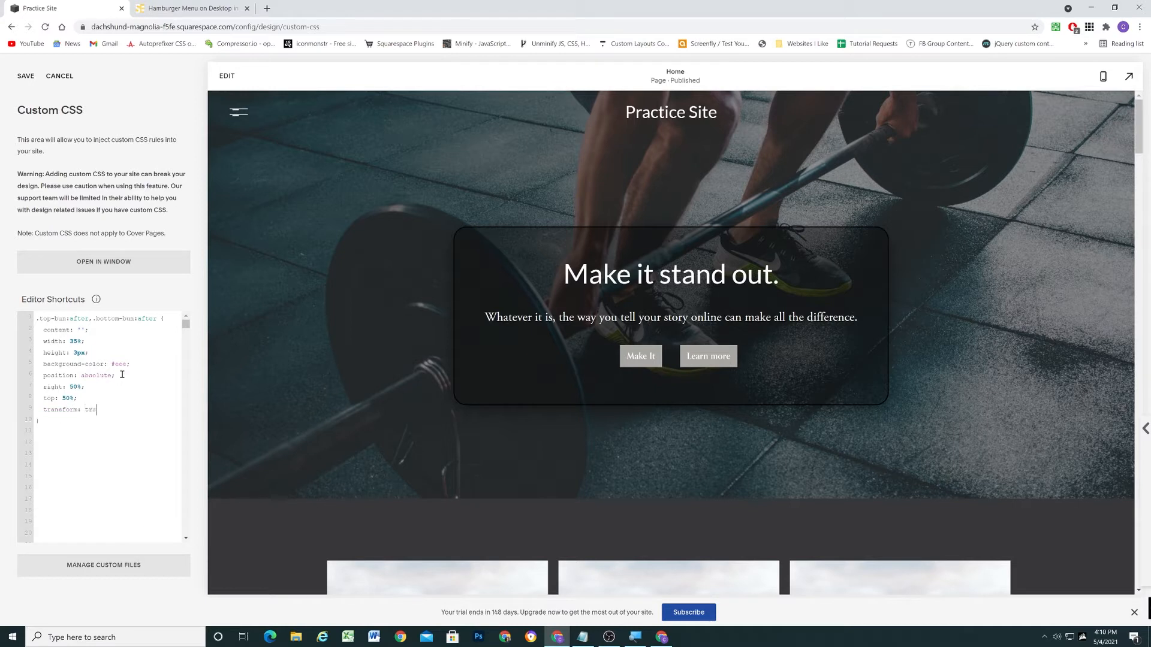
type("anslate")
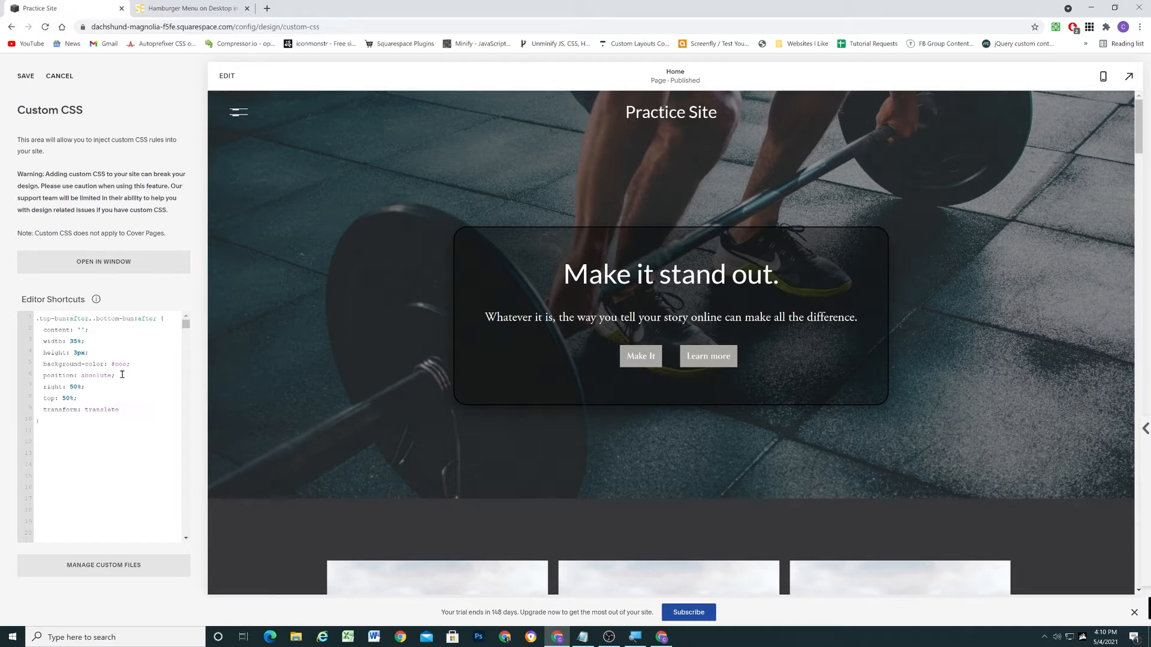
type("(-")
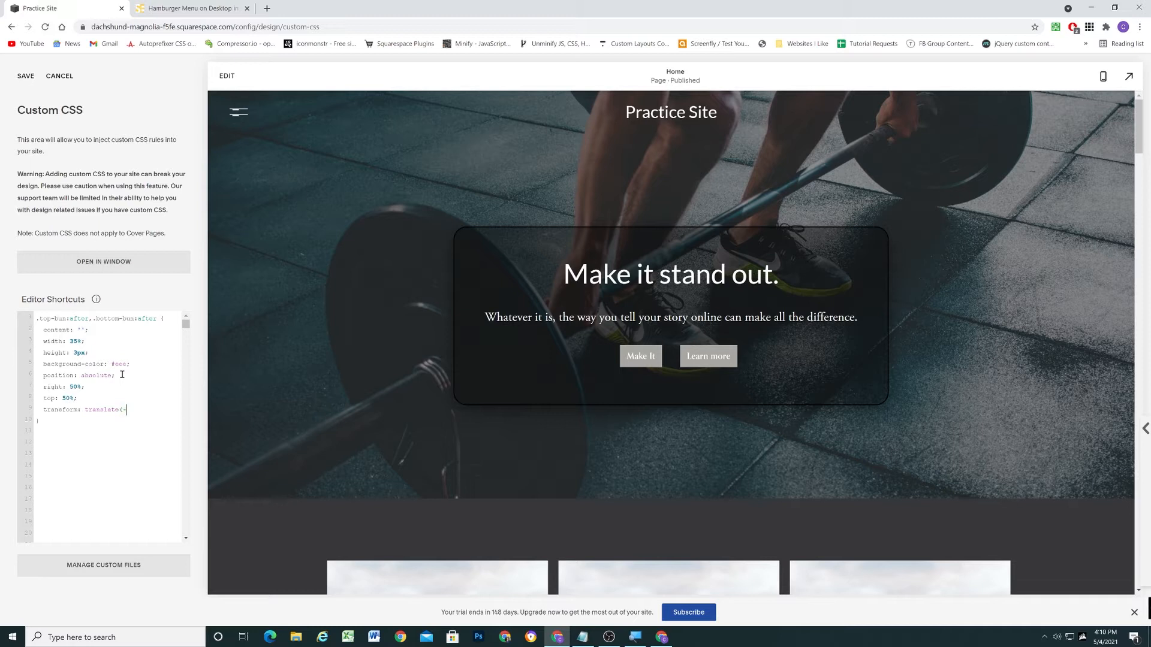
type("-100%")
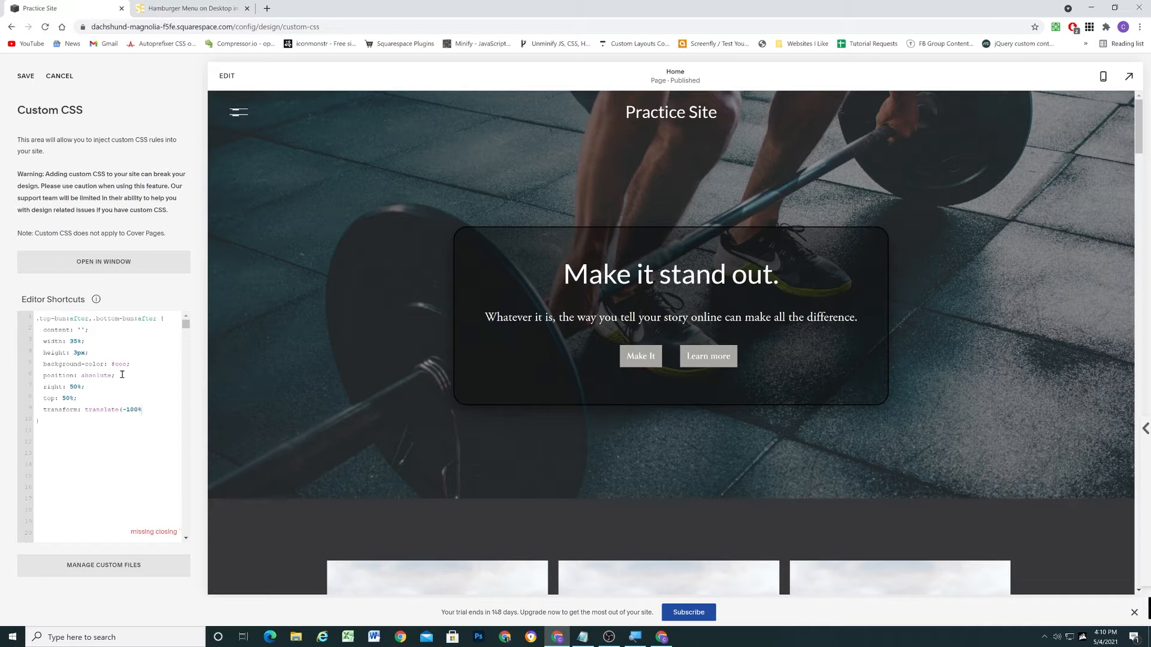
type(",")
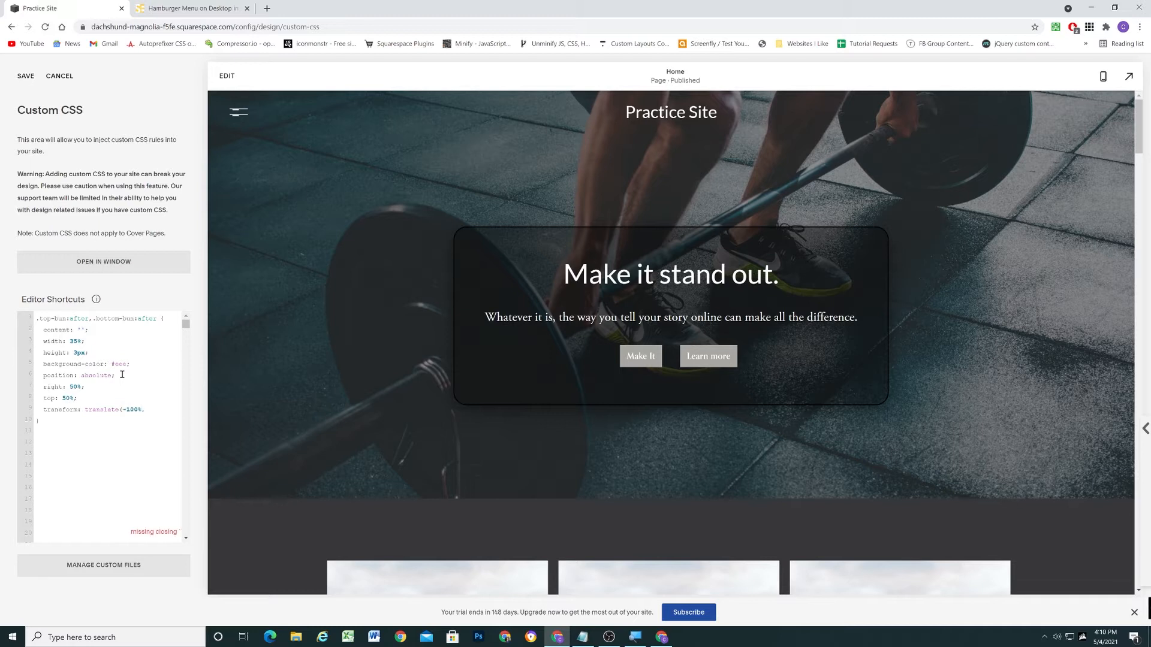
type("-50%);")
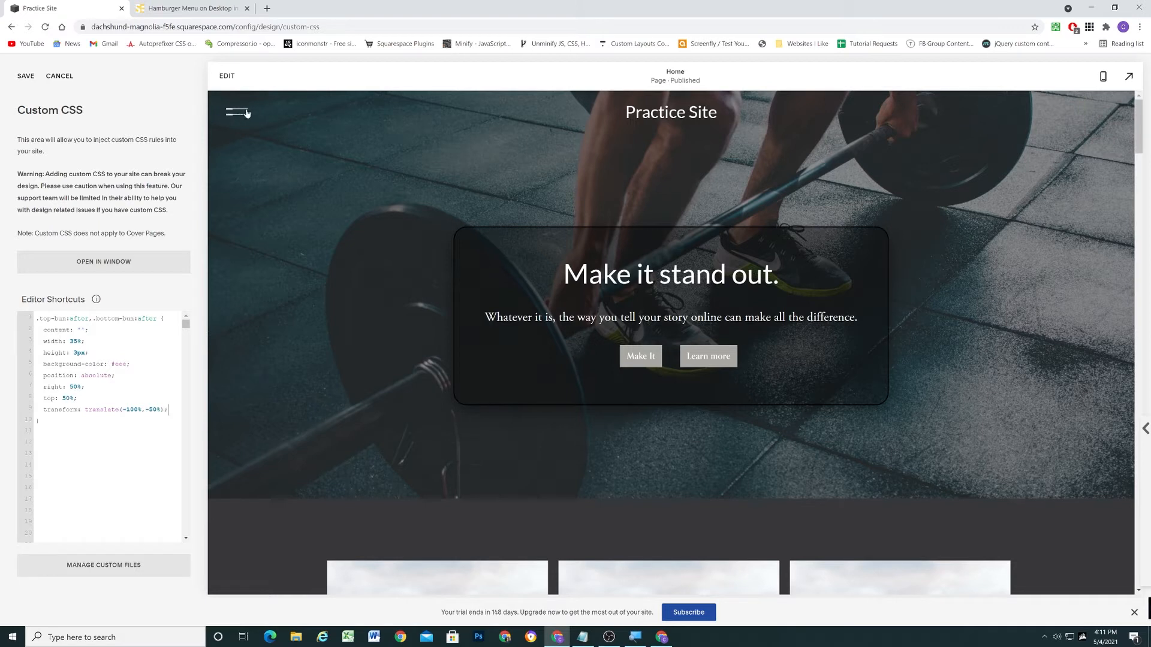
mouse_move(6, 361)
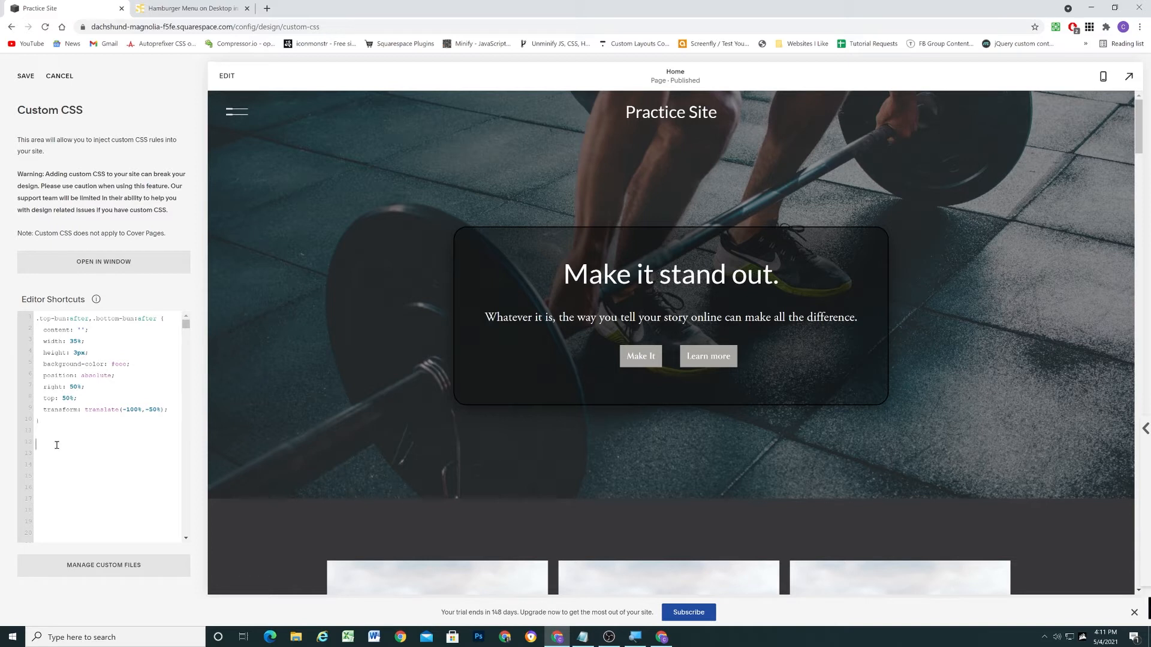
Step: Add a '//blue top bun' comment, then inspect the hamburger icon's HTML in DevTools
type("/")
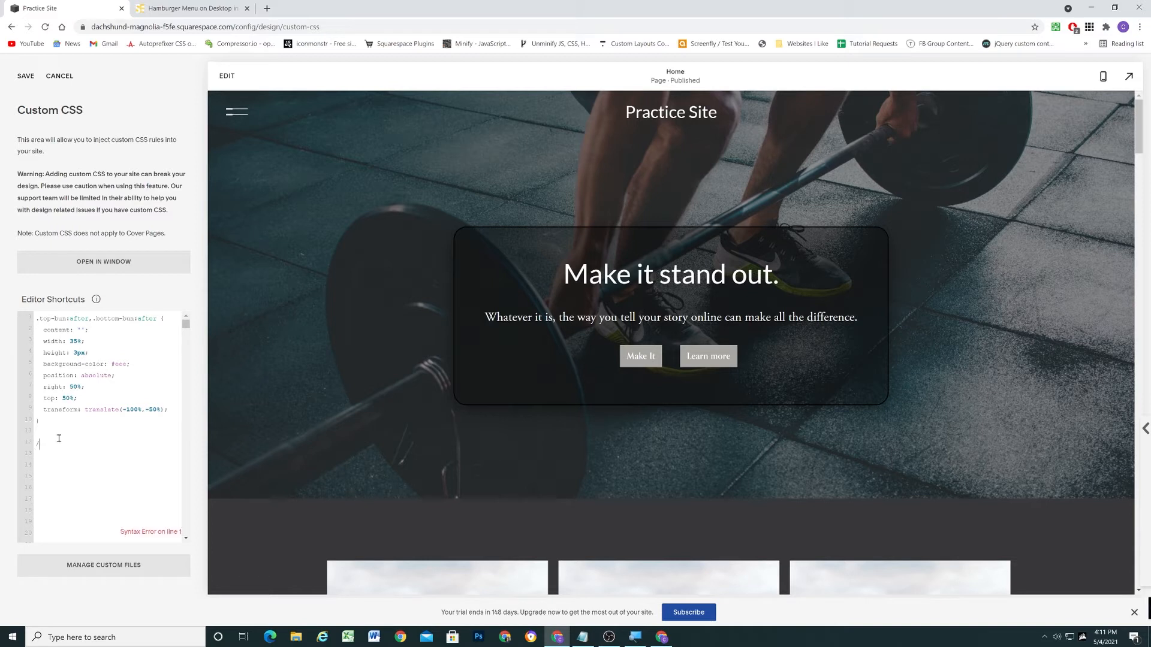
type("//blue -")
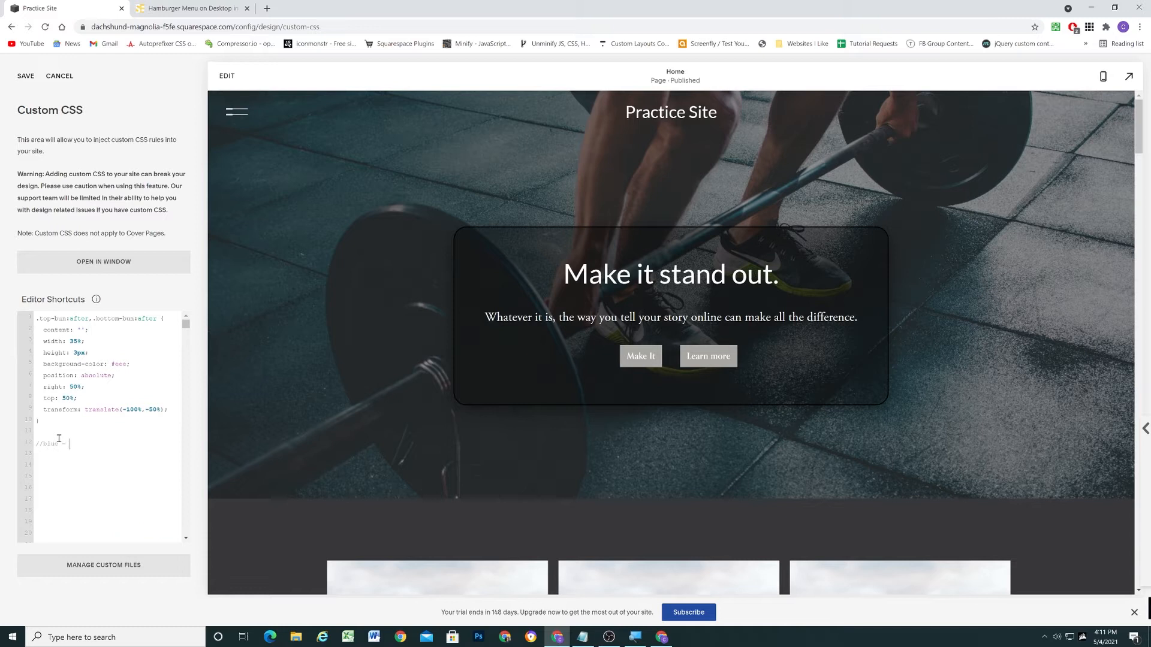
type("top bun")
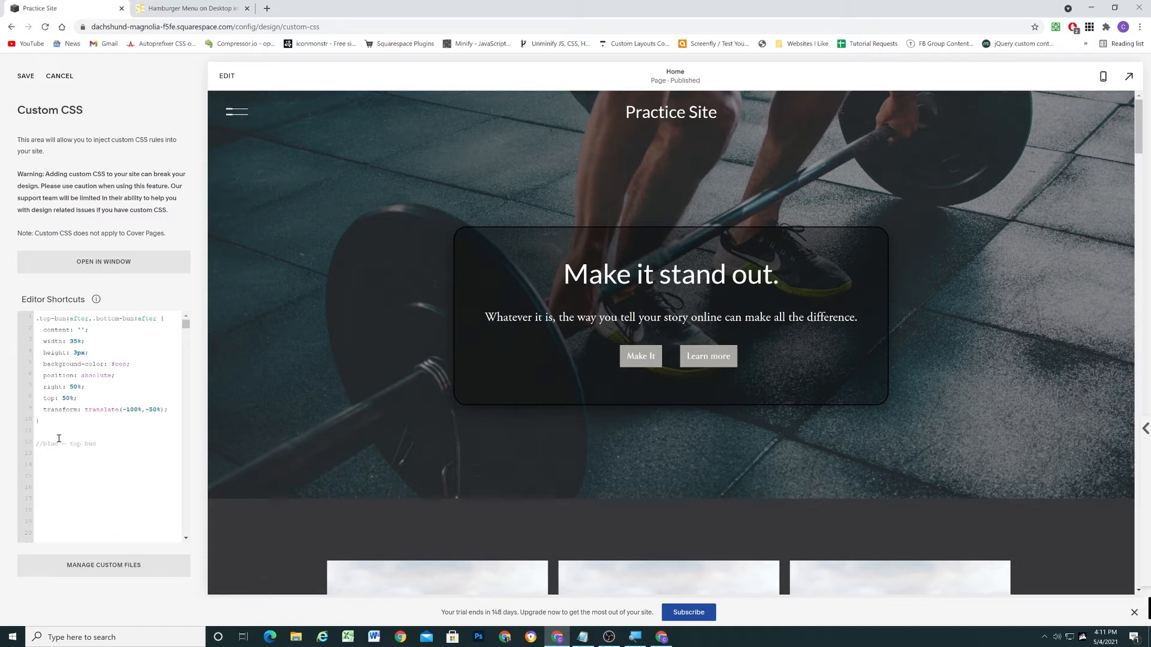
left_click(37, 454)
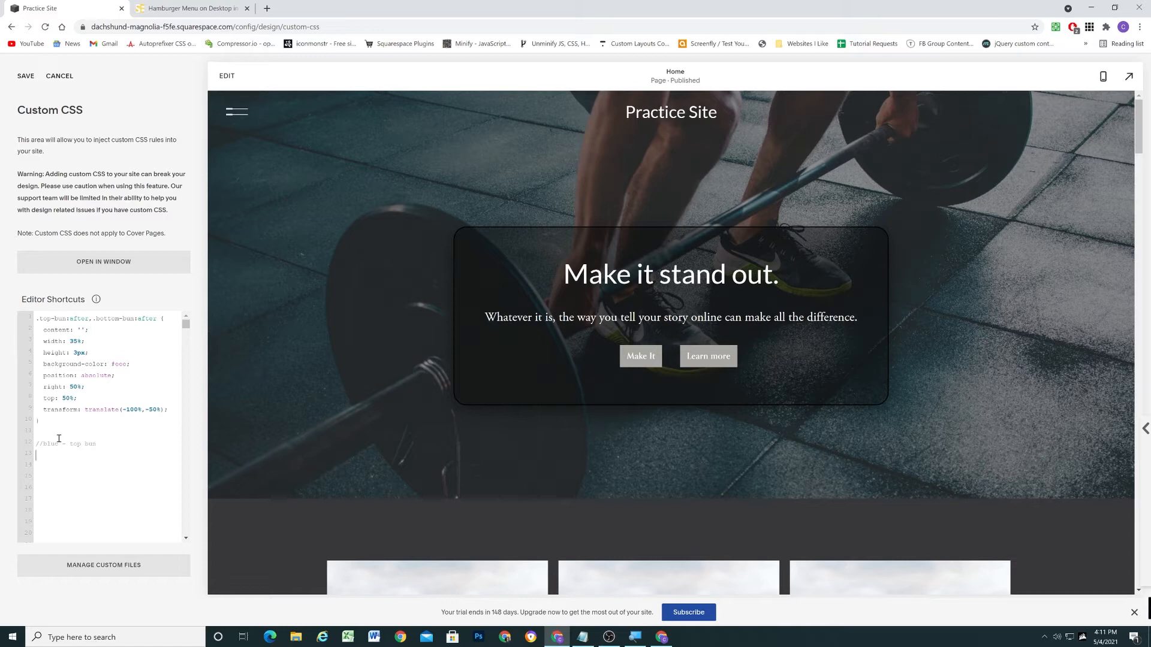
right_click(234, 113)
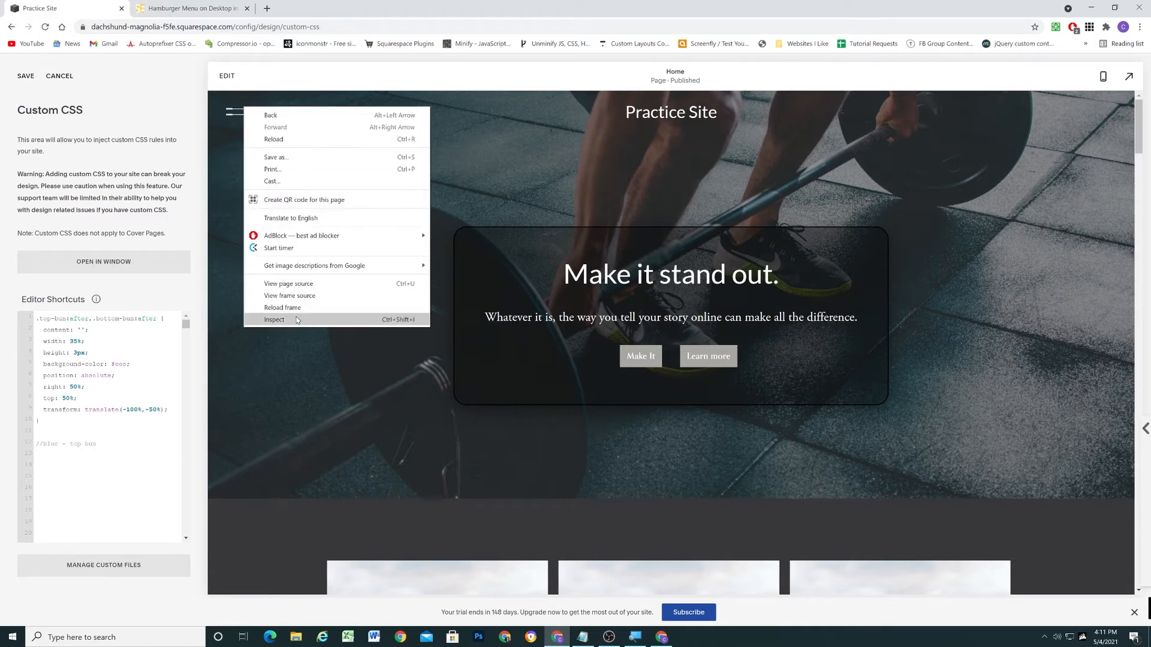
left_click(274, 319)
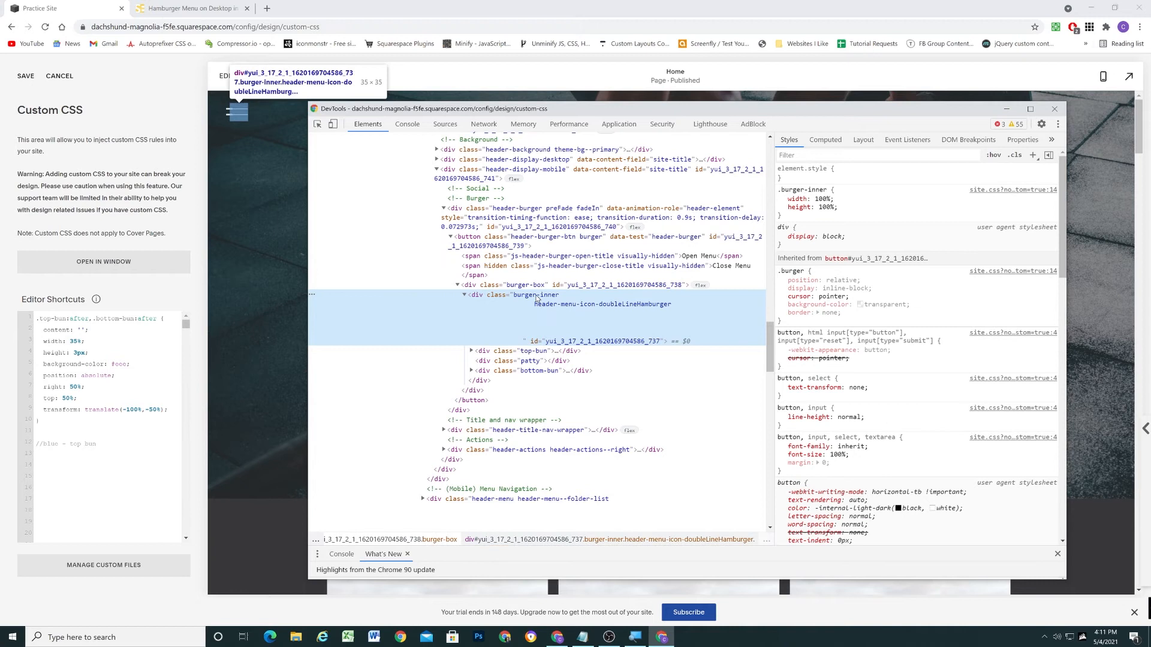
mouse_move(533, 304)
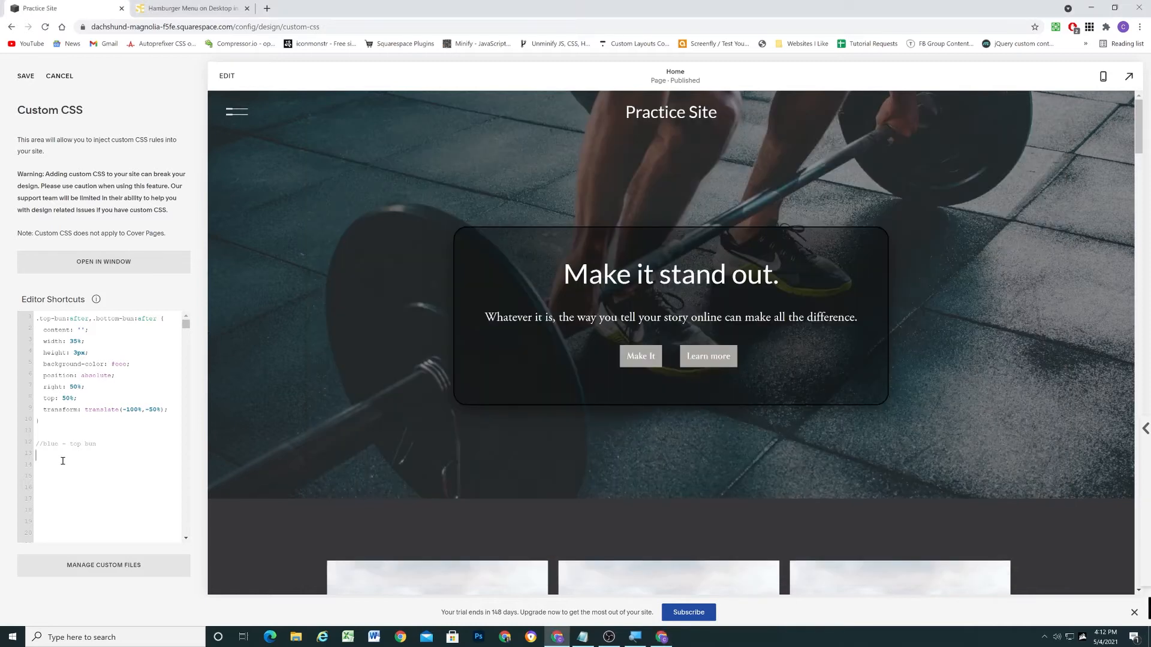
Step: Start a .burger-inner .top-bun rule with box-shadow 0 4px 3px
type(".burger_inner")
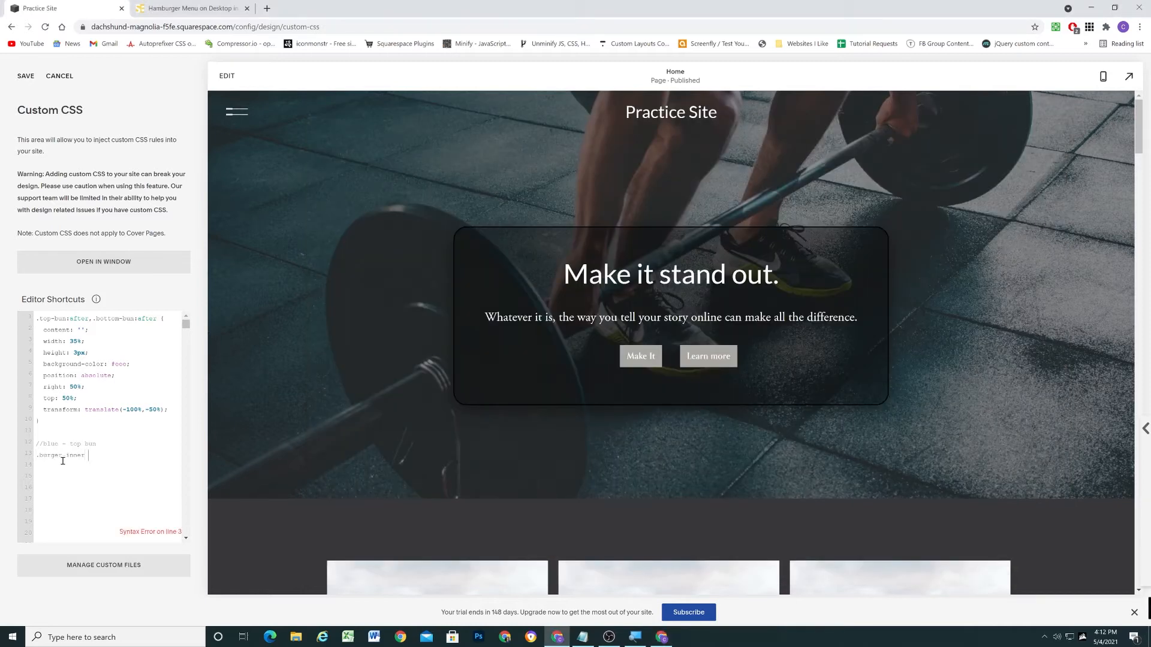
type(".top-bun")
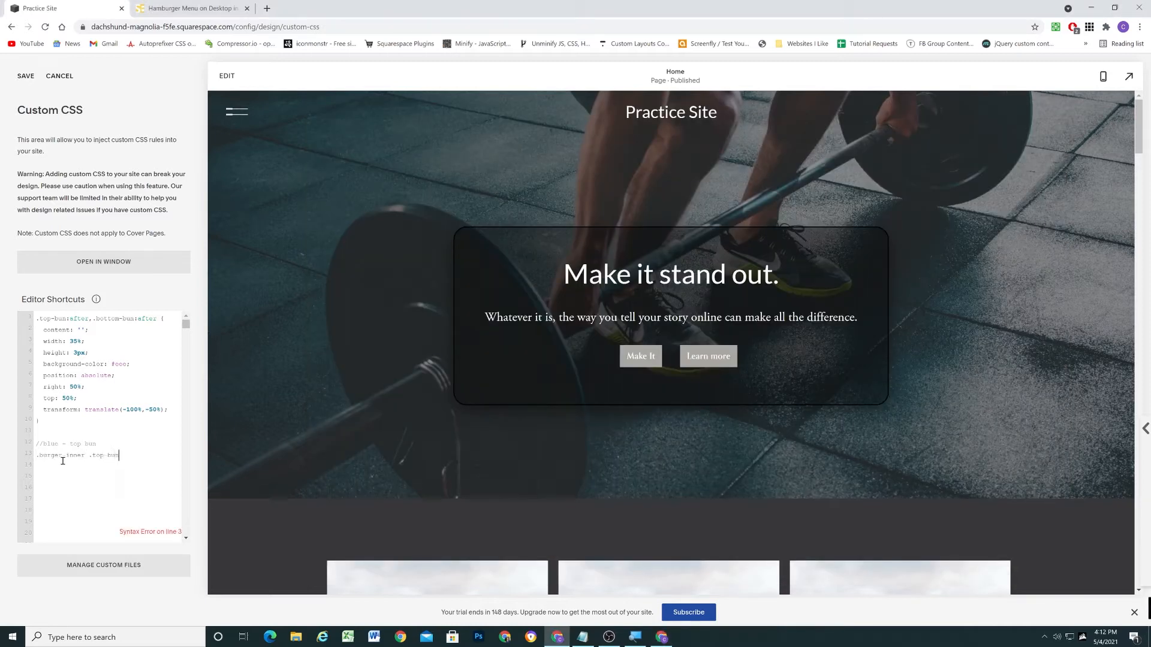
type("{")
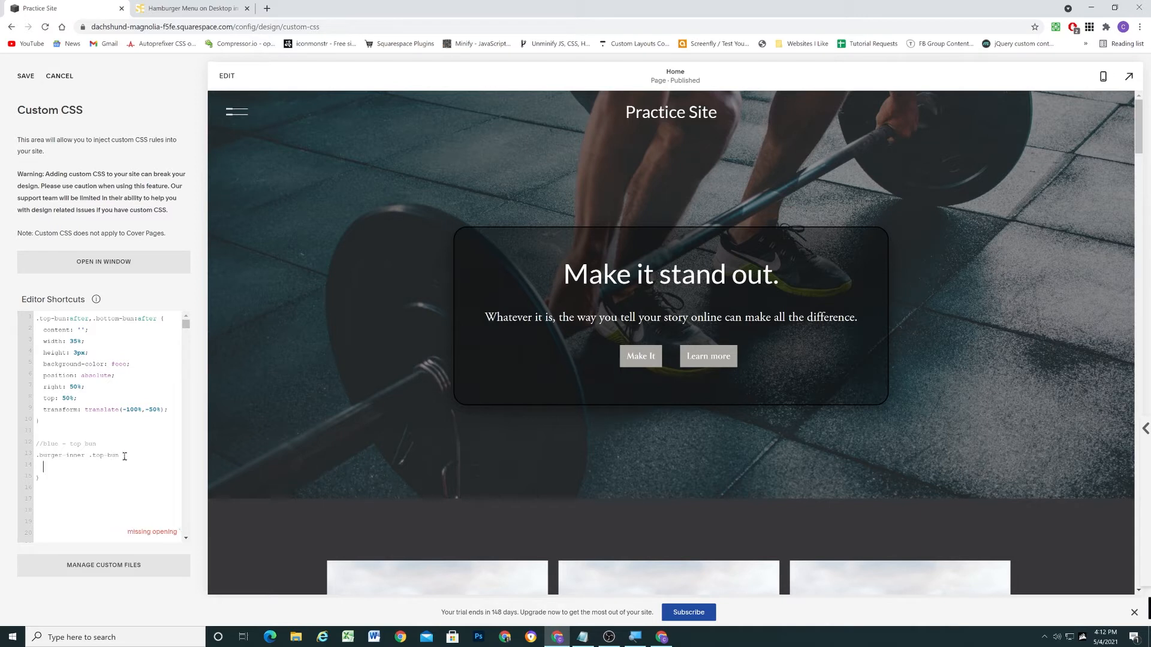
type("{")
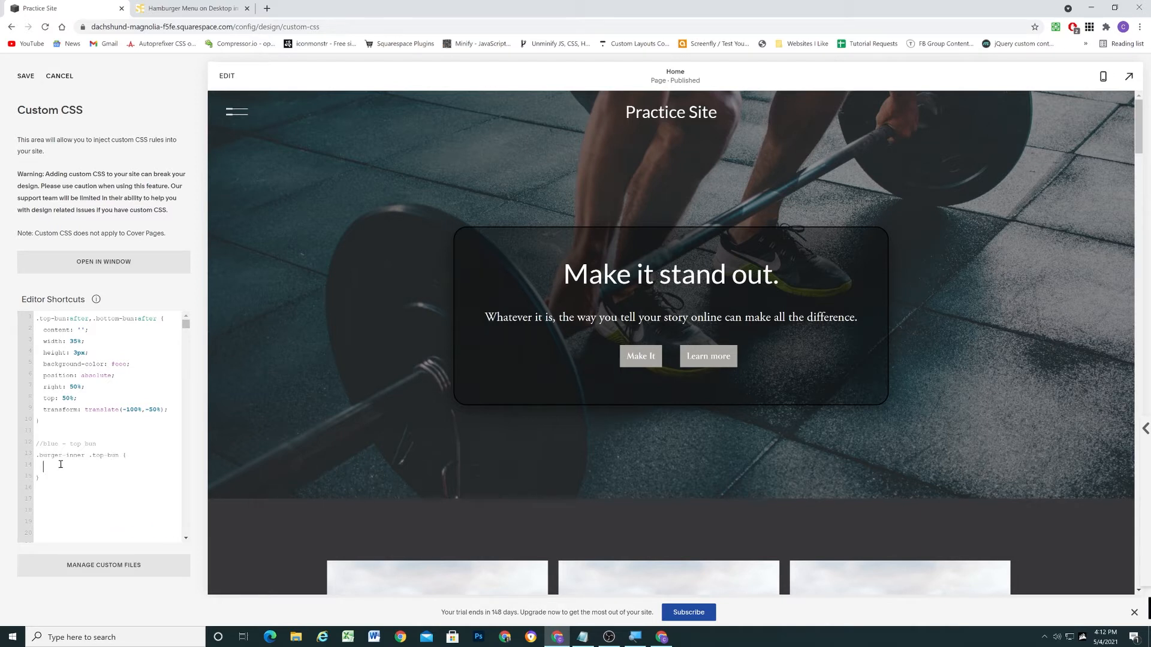
type("box-")
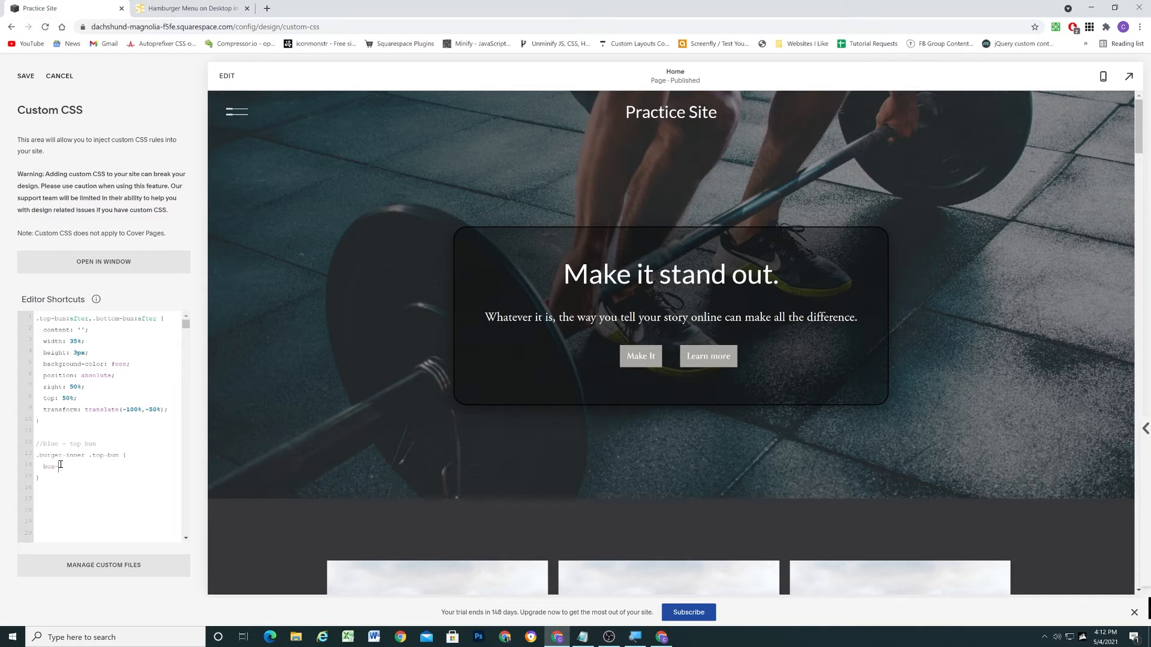
type("shadow")
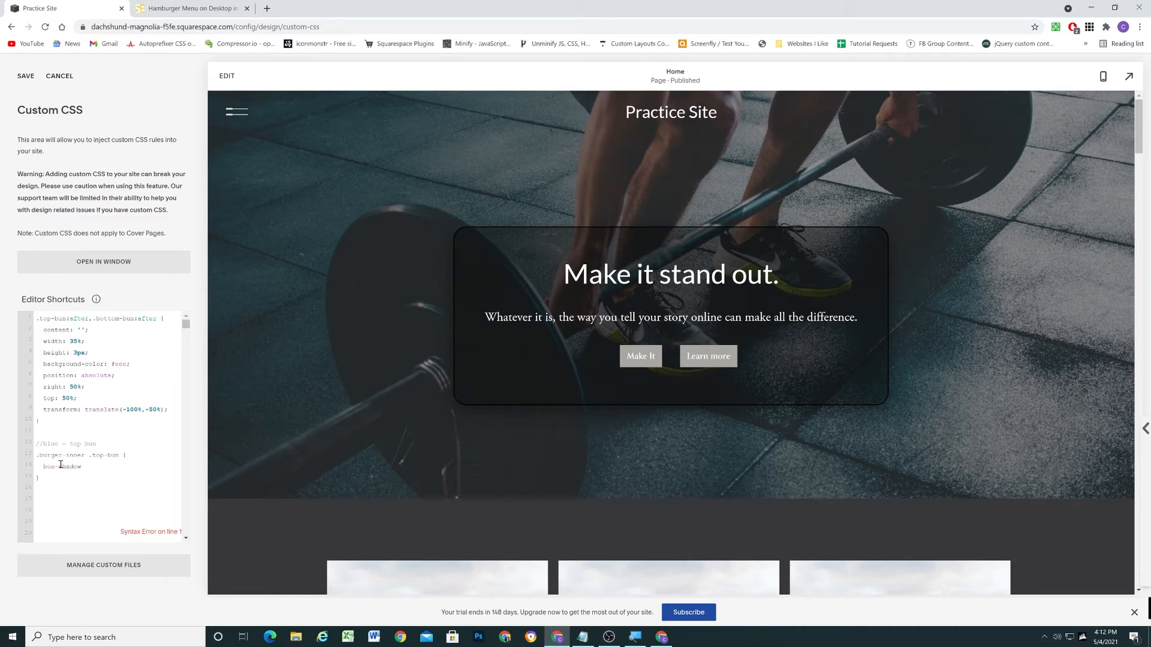
type(":")
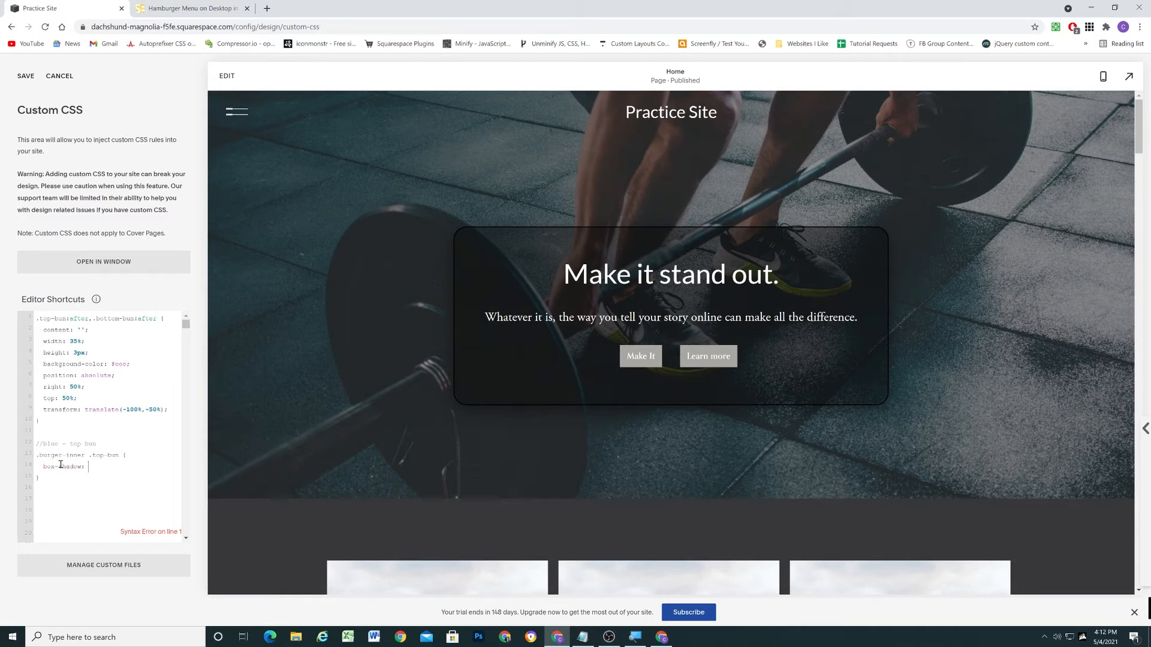
type("0 0")
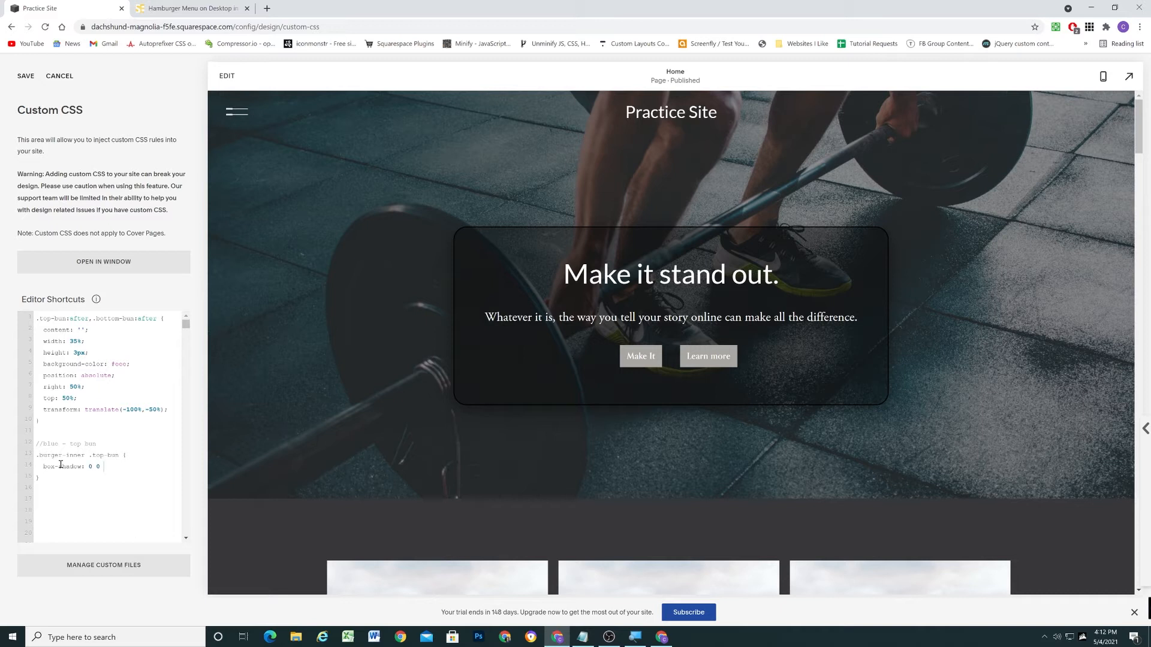
type("4p")
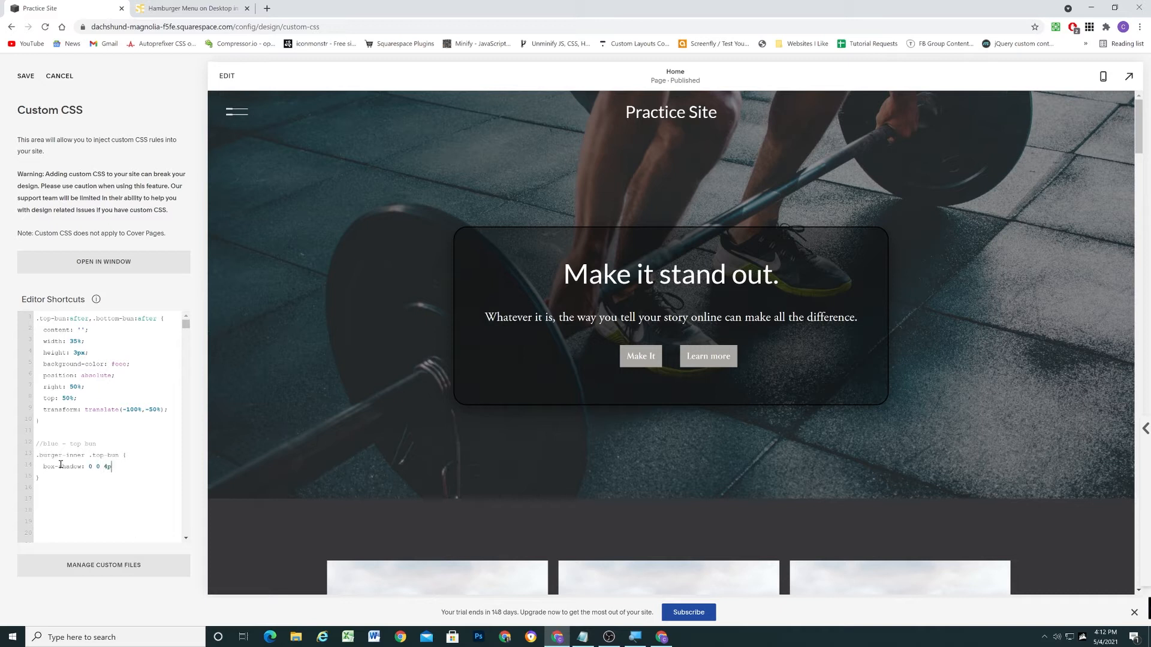
type("x")
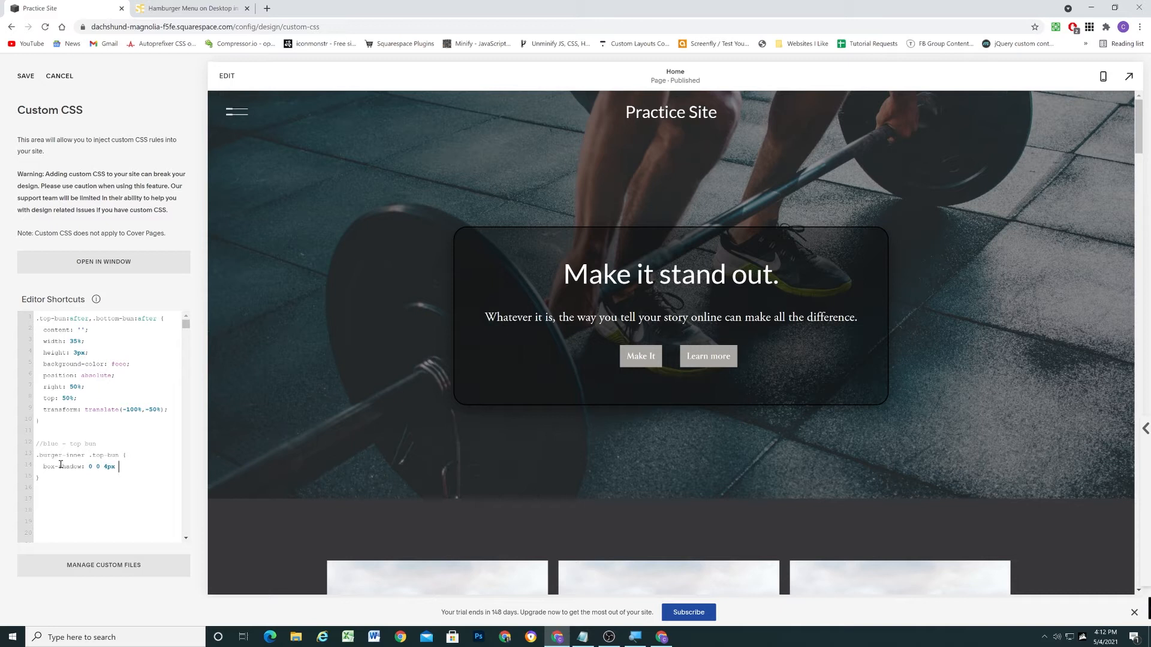
type("3px")
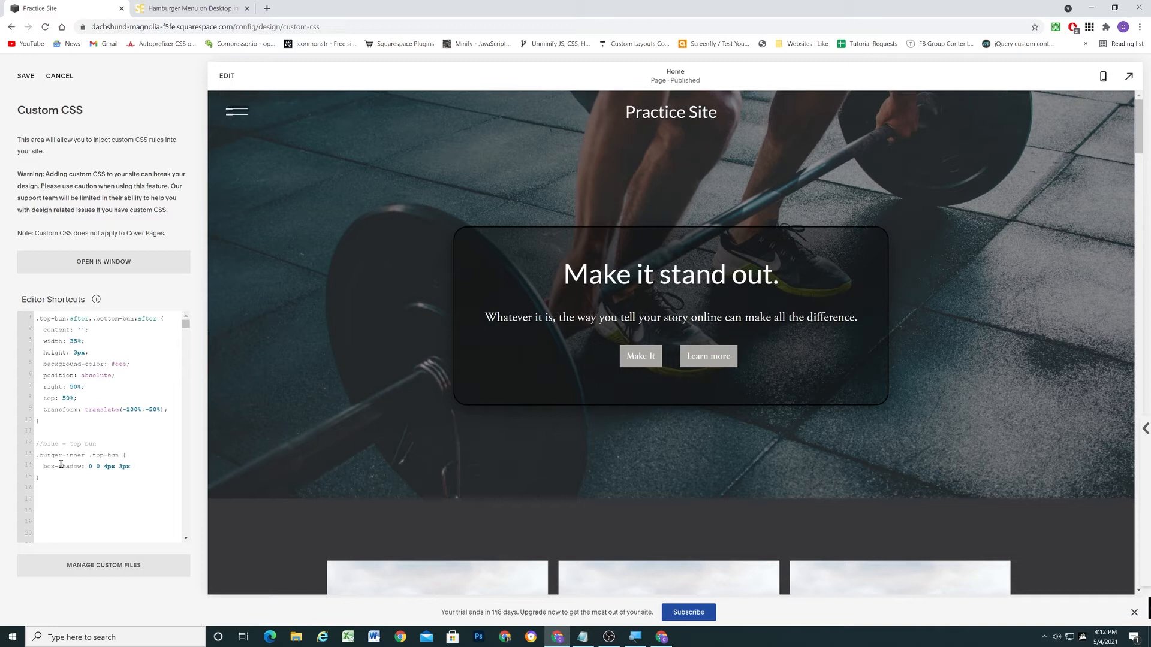
Step: Enter the top bar's shadow colour and change the spread to 1px
left_click(133, 466)
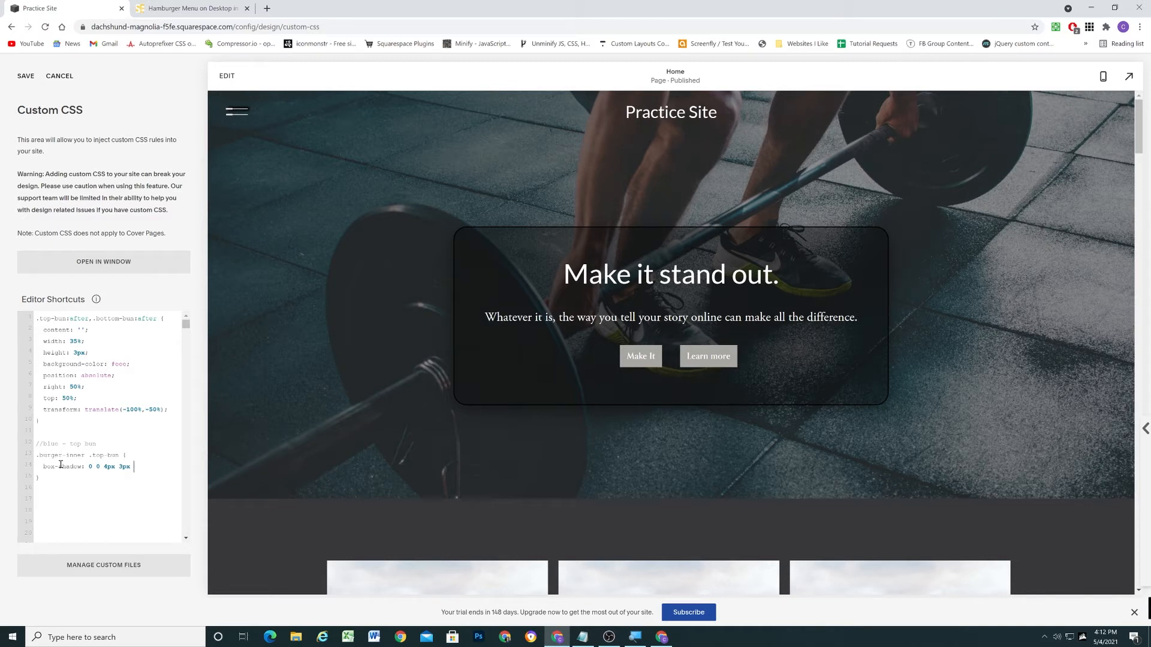
type("#BA")
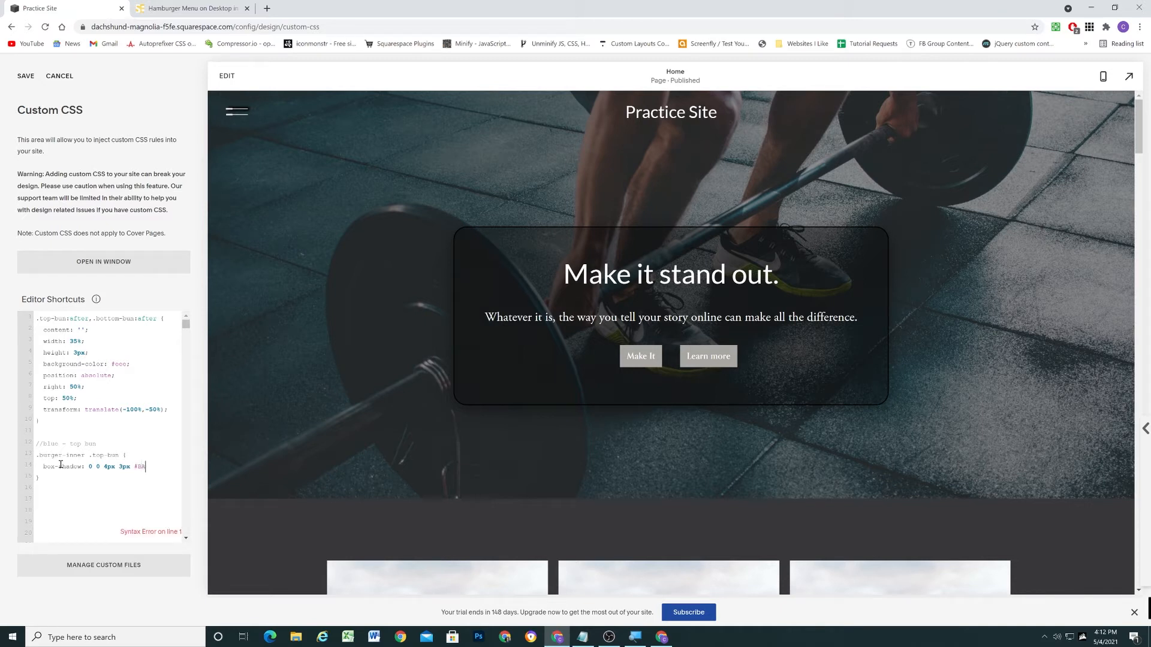
type("39")
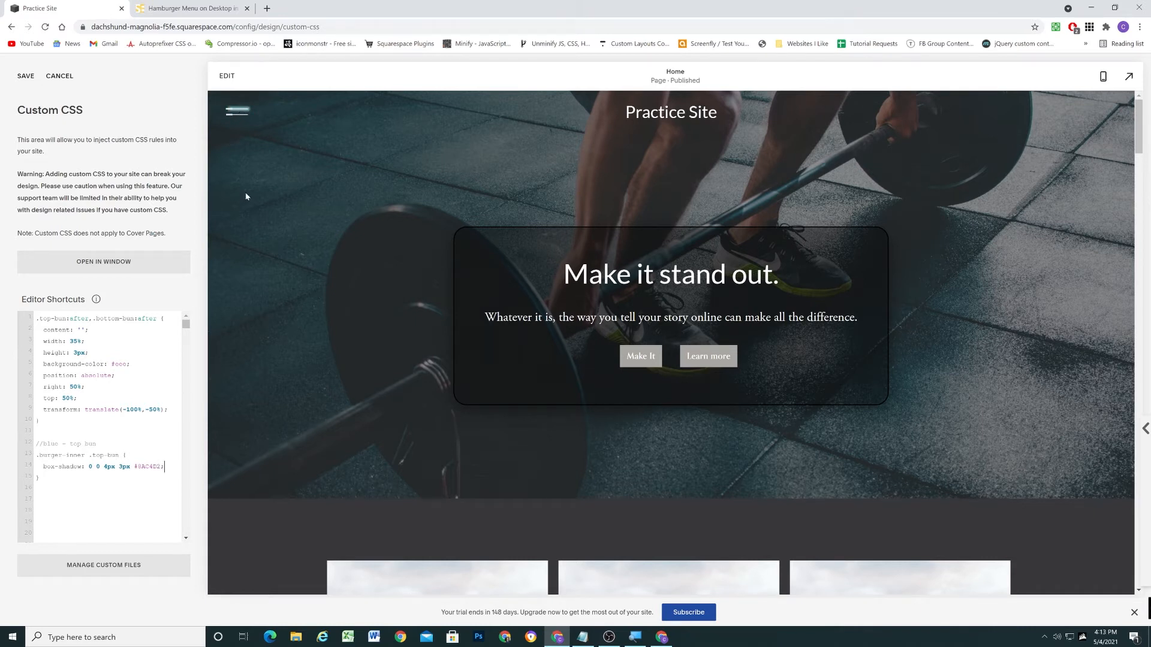
mouse_move(124, 467)
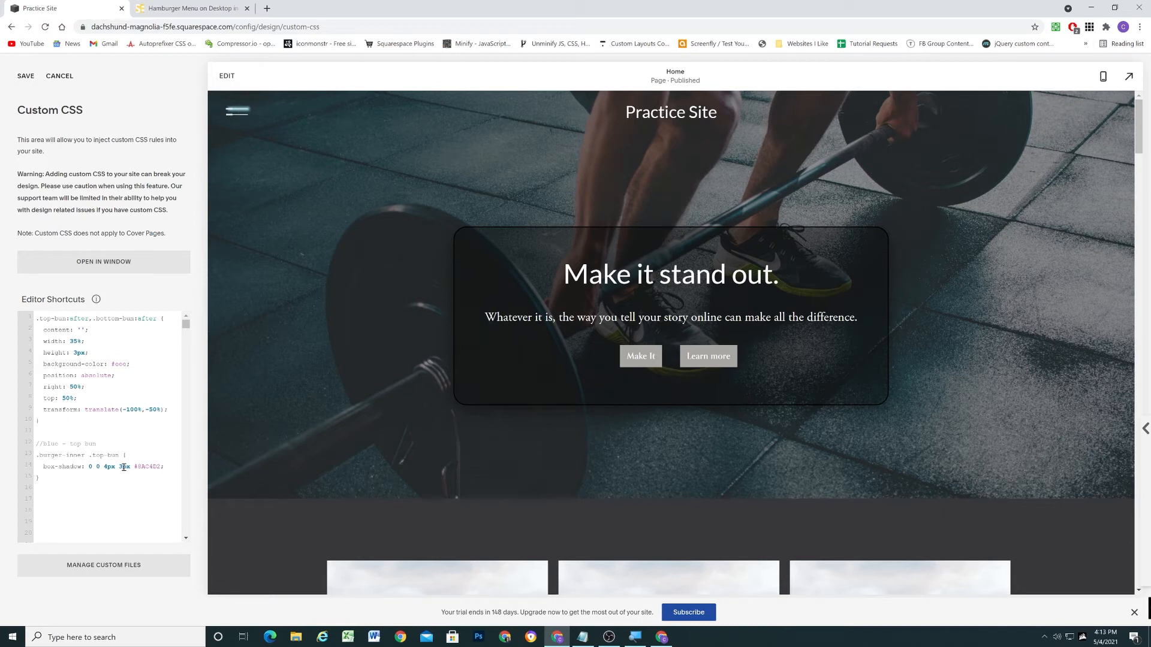
type("1px")
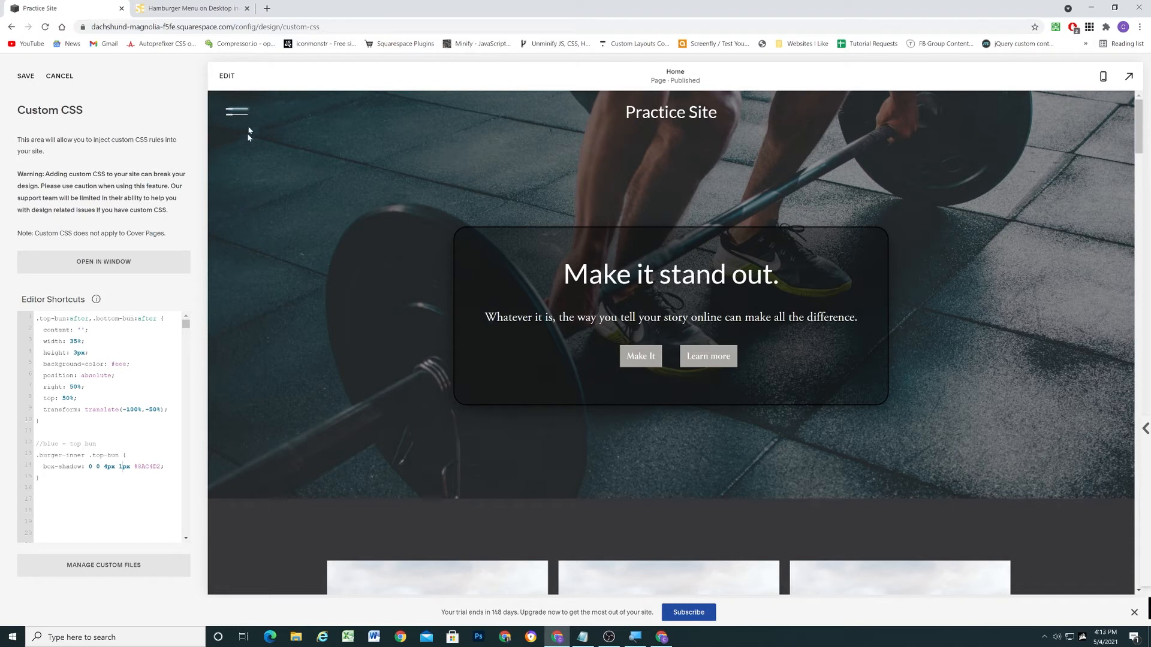
mouse_move(79, 119)
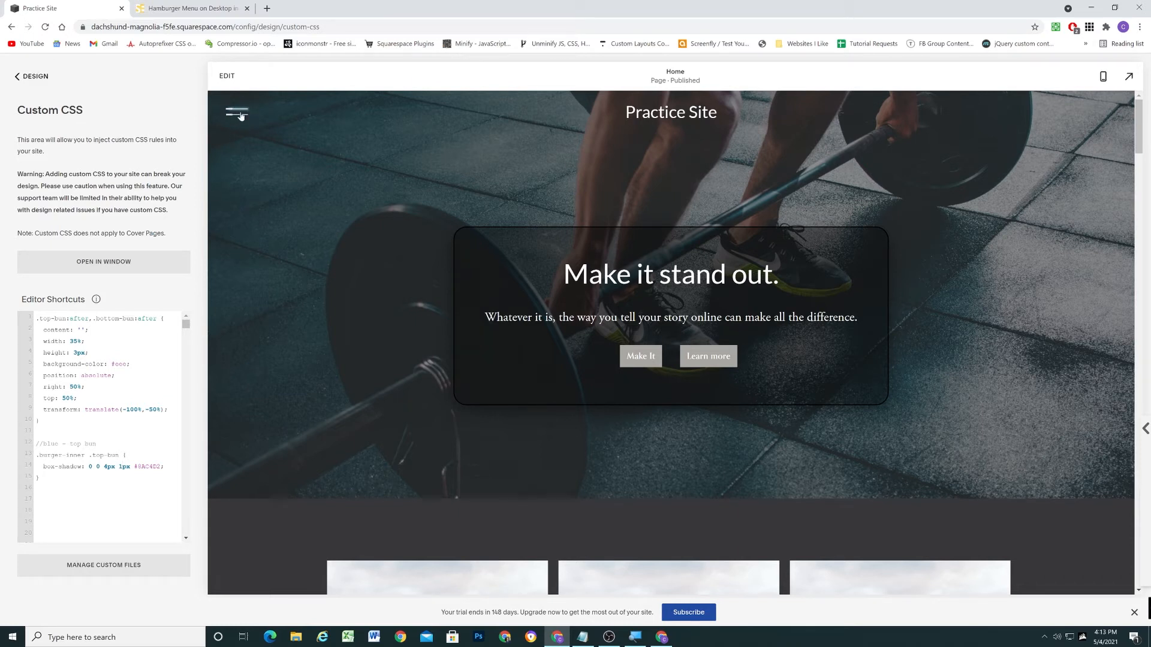
mouse_move(246, 123)
type(".burger-inner .bottom")
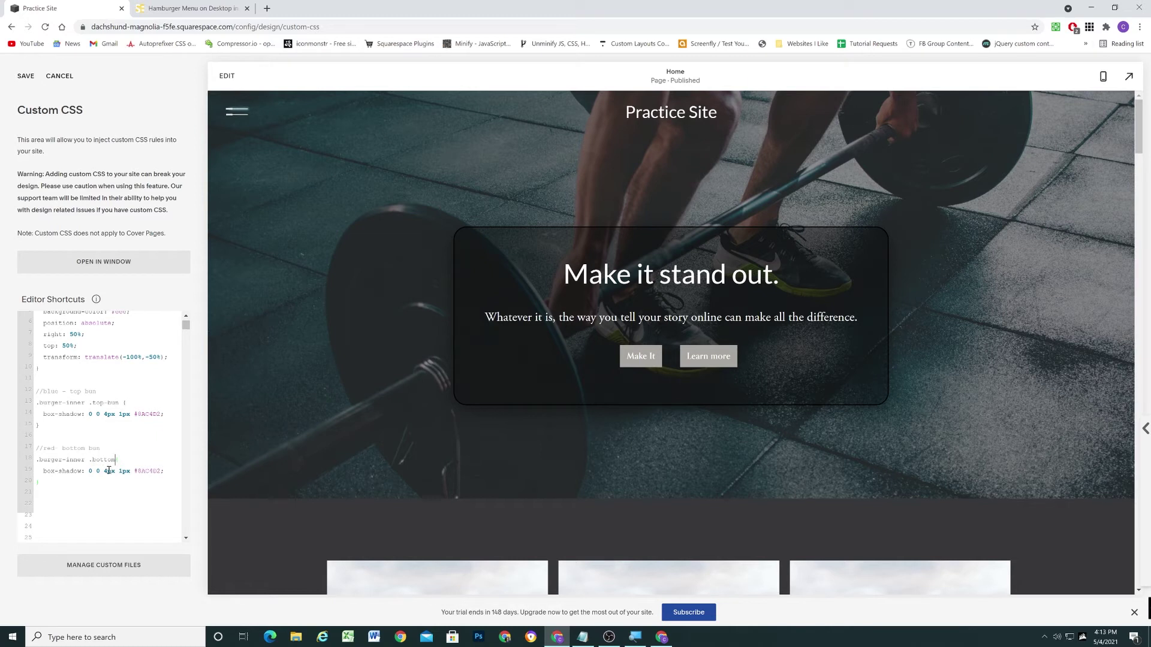
Step: Complete the bottom-bun selector and select its shadow colour hex for replacement
type("-bun {")
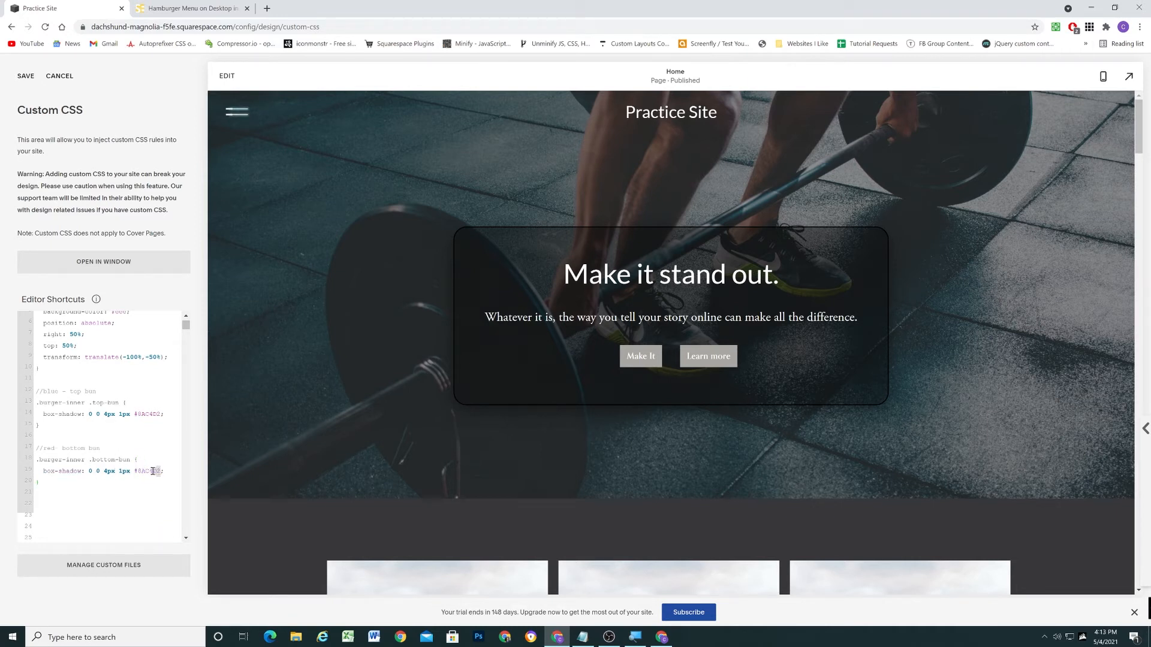
double_click(148, 471)
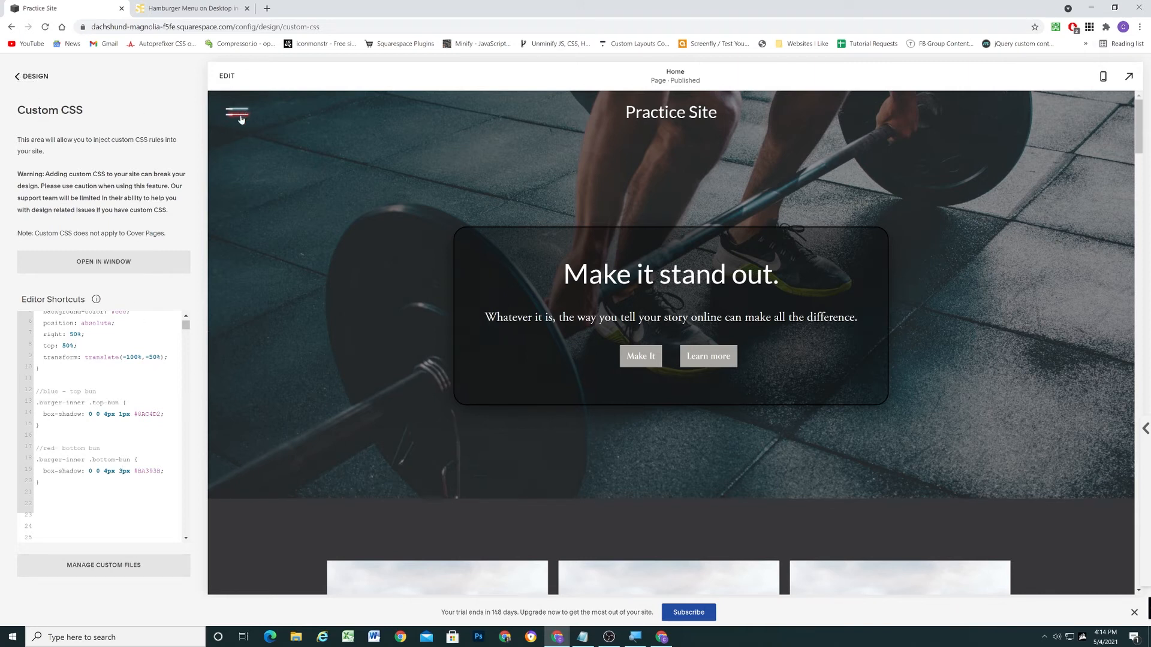
Step: Open the site menu, add z-index: 2 to the top-bun rule, and save
left_click(239, 113)
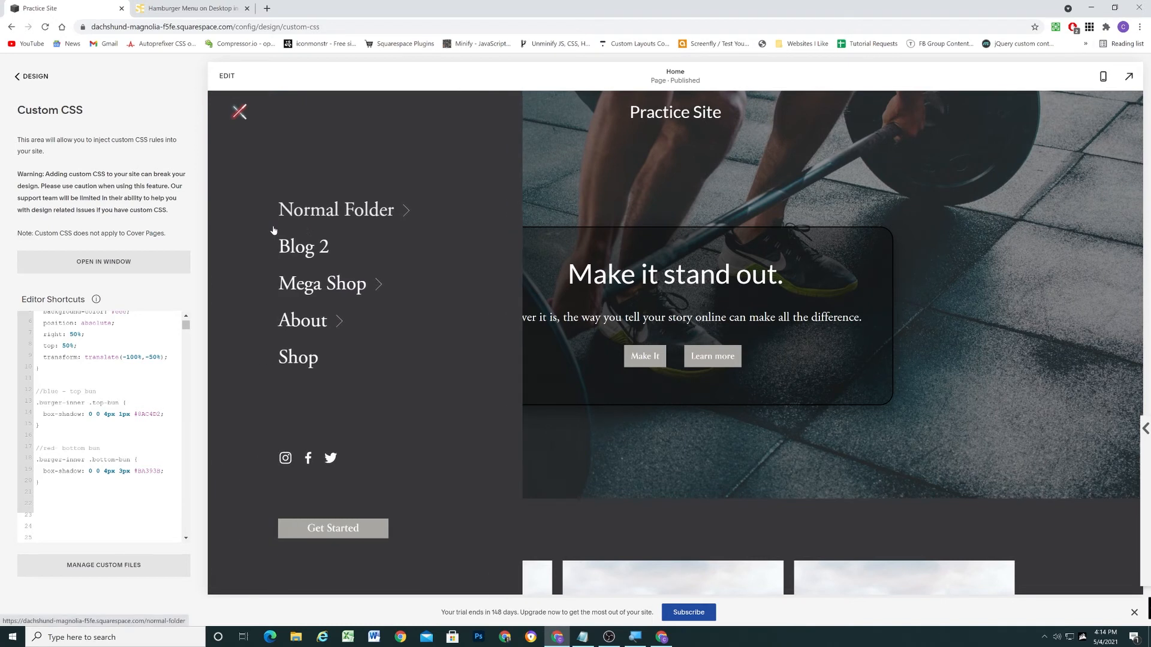
mouse_move(241, 112)
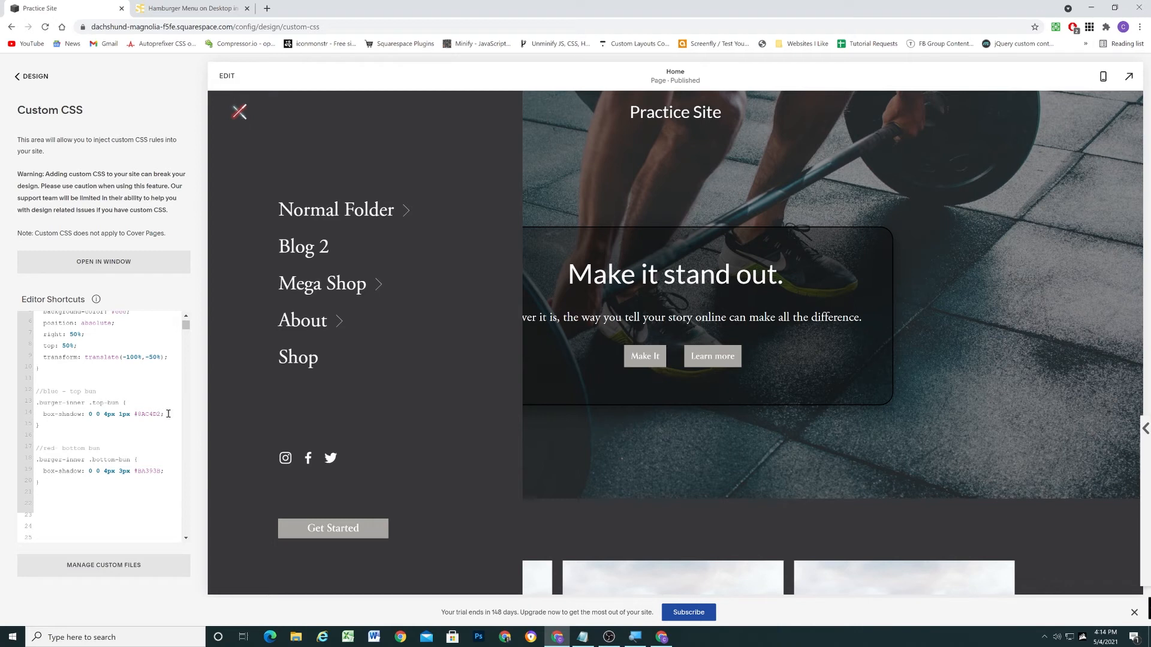
key("Enter")
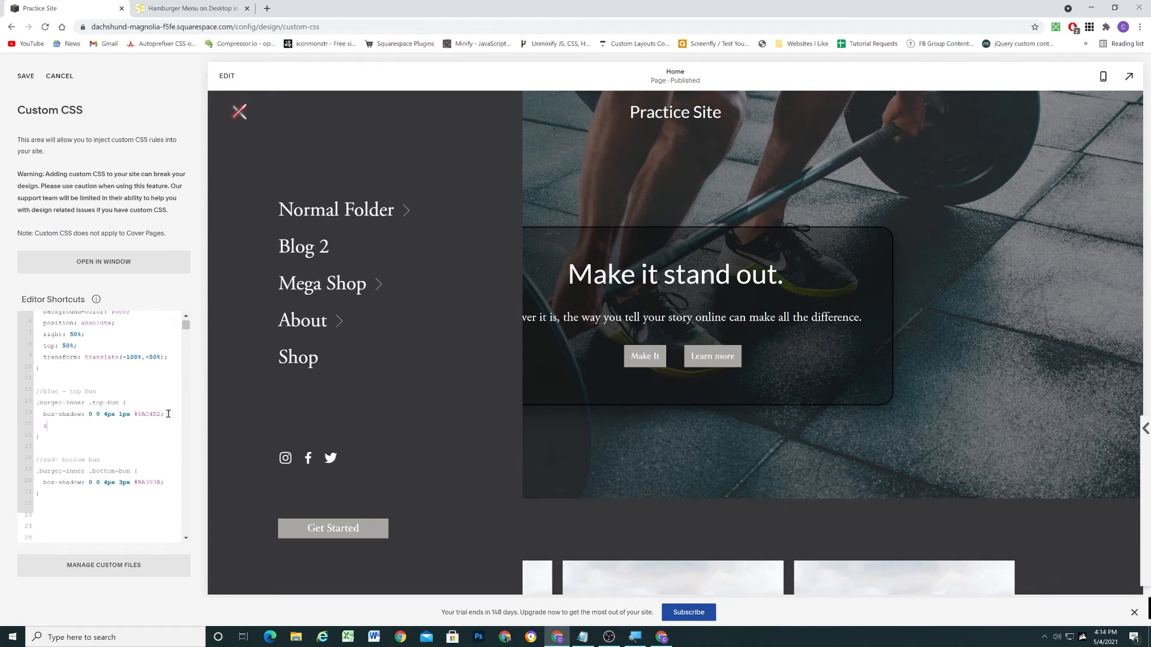
type("z-index:")
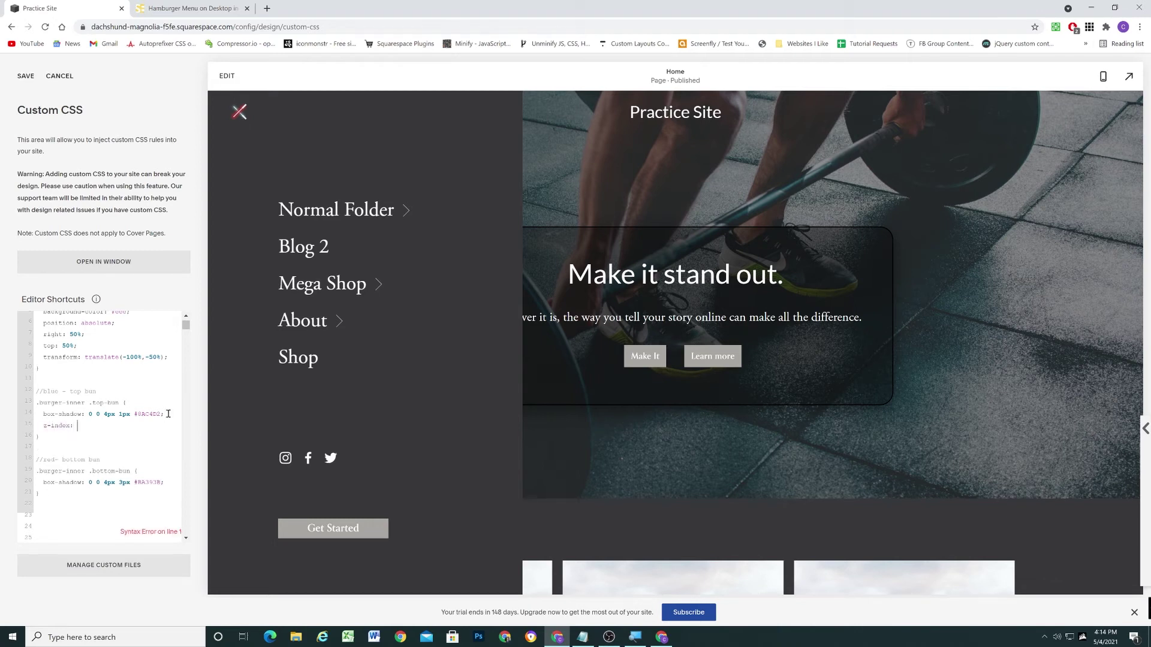
type("2;")
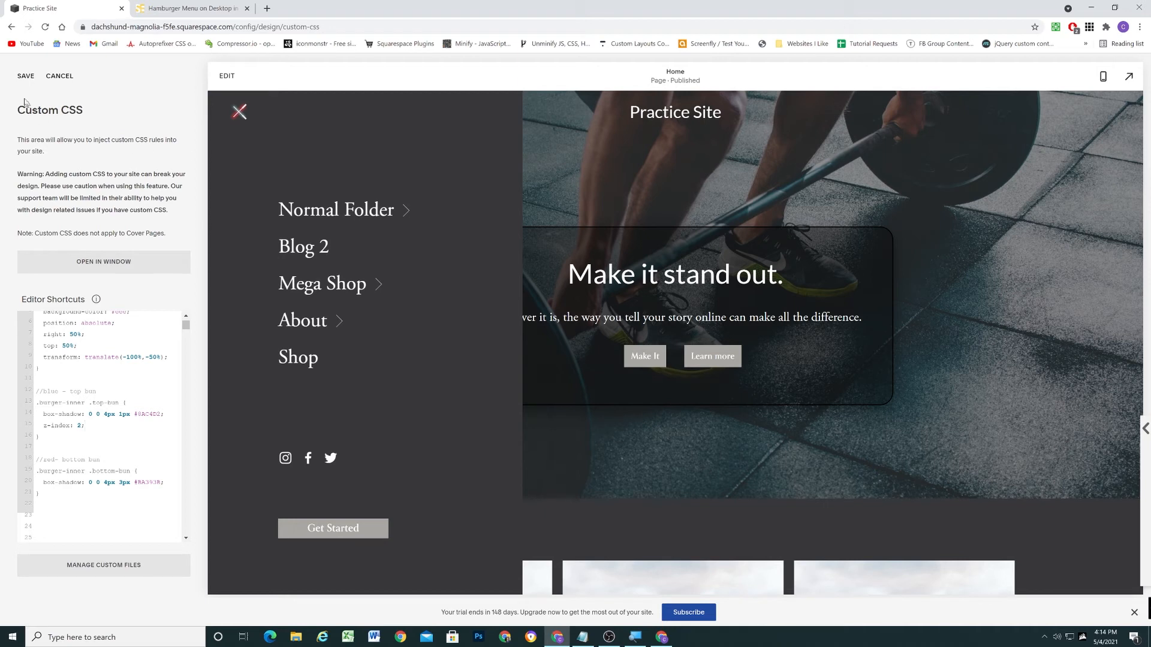
left_click(26, 76)
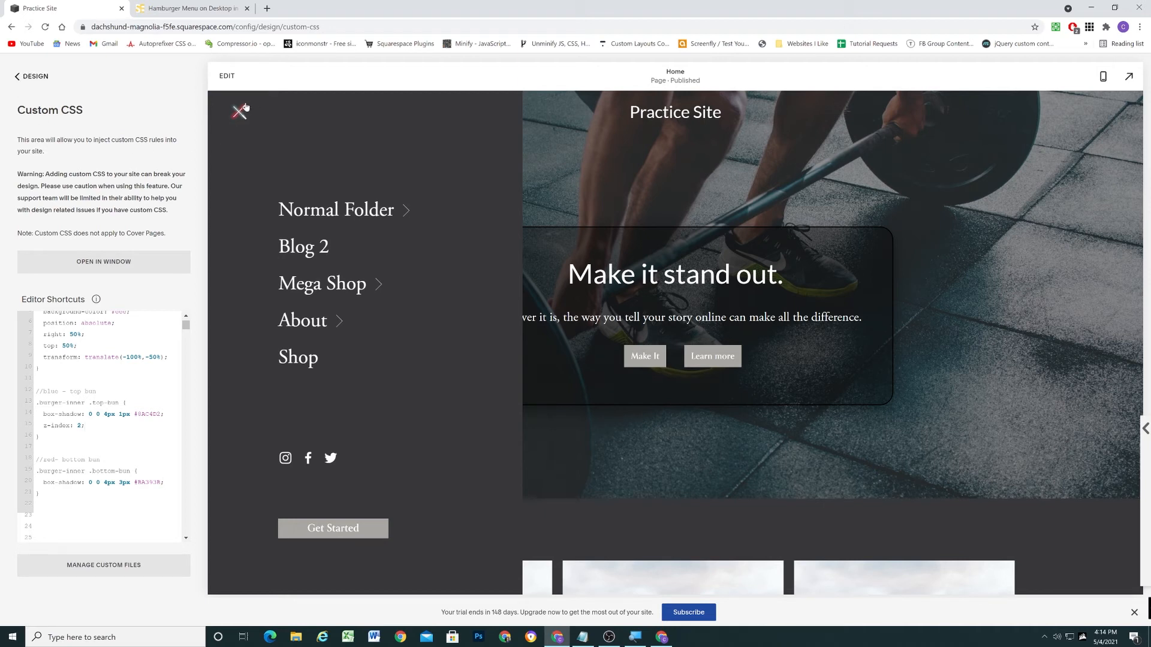
mouse_move(238, 121)
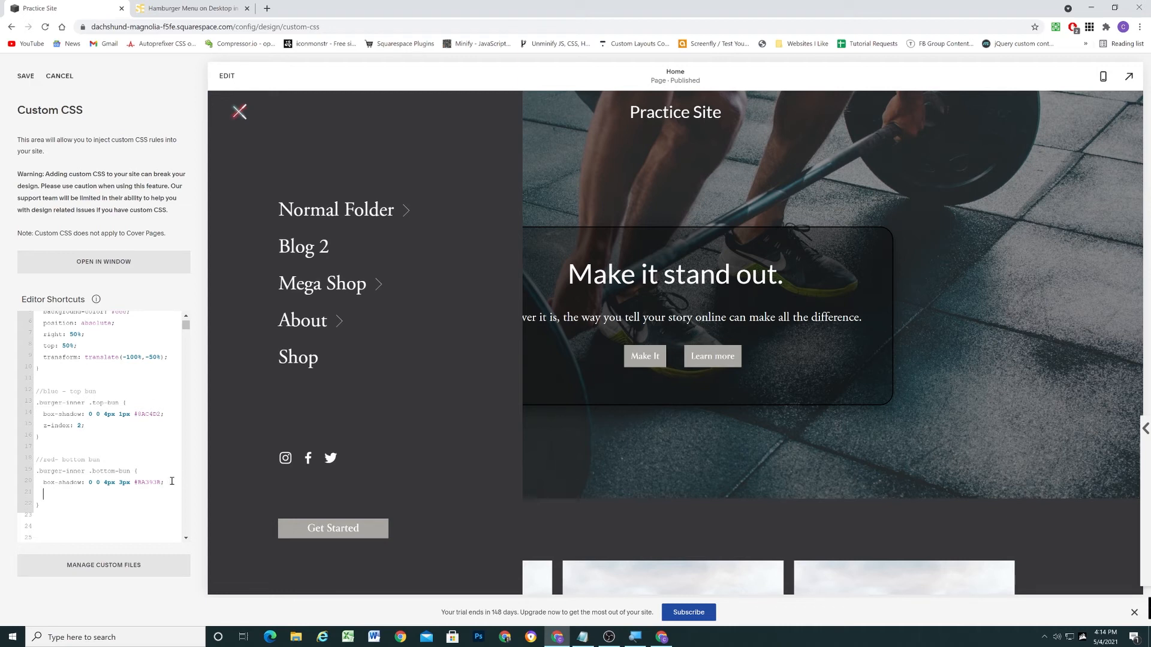
Step: Give the bottom bar's :after block right: auto and translate(-100%, -50%), then save
type("%")
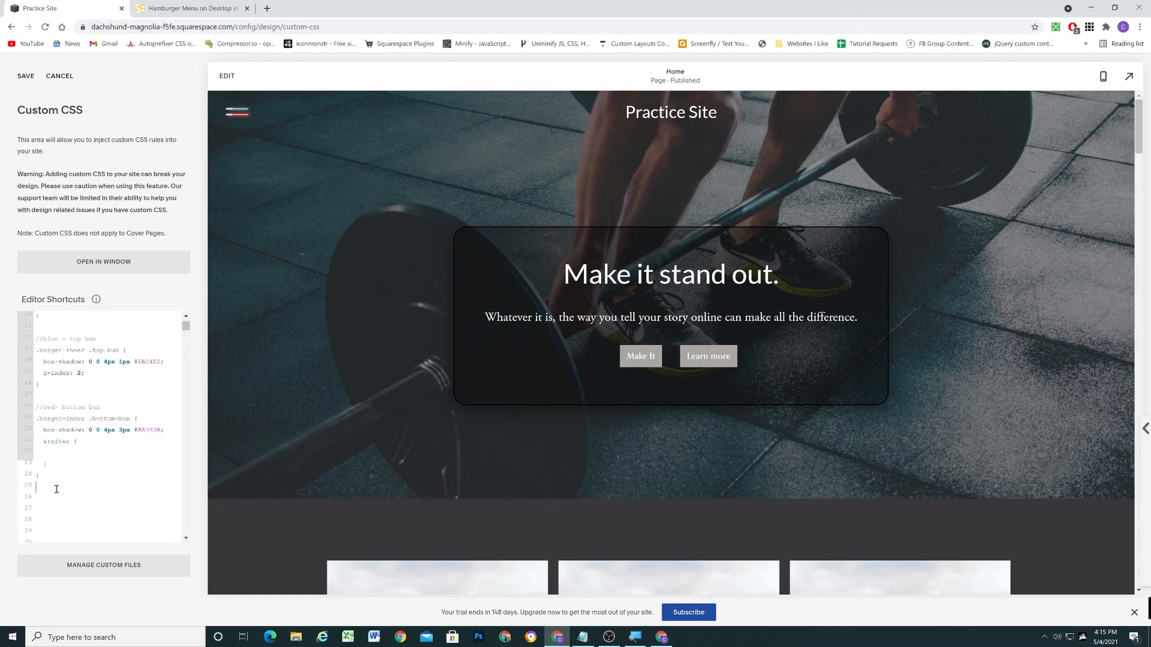
mouse_move(52, 479)
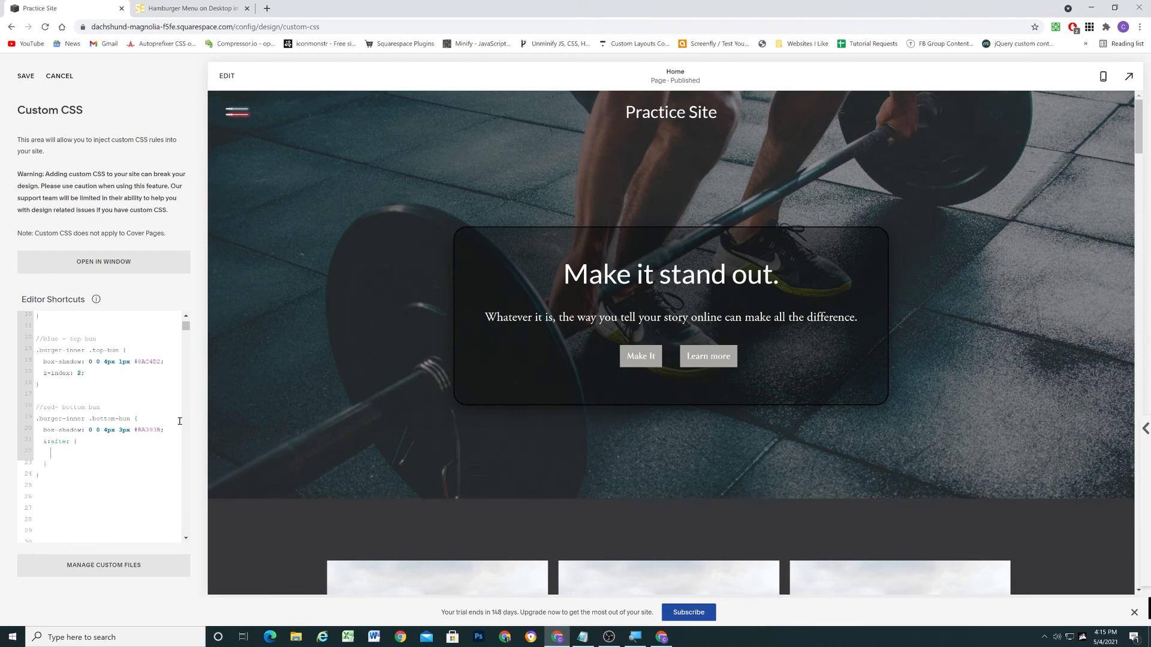
type("light")
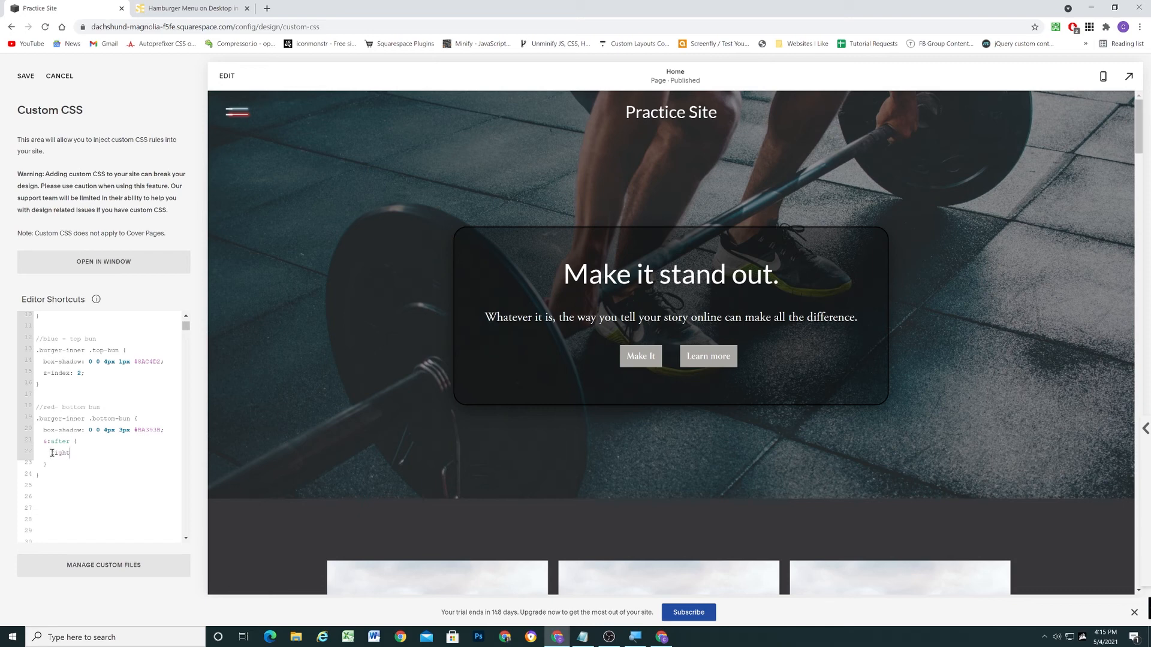
type(": auto;")
type("transf")
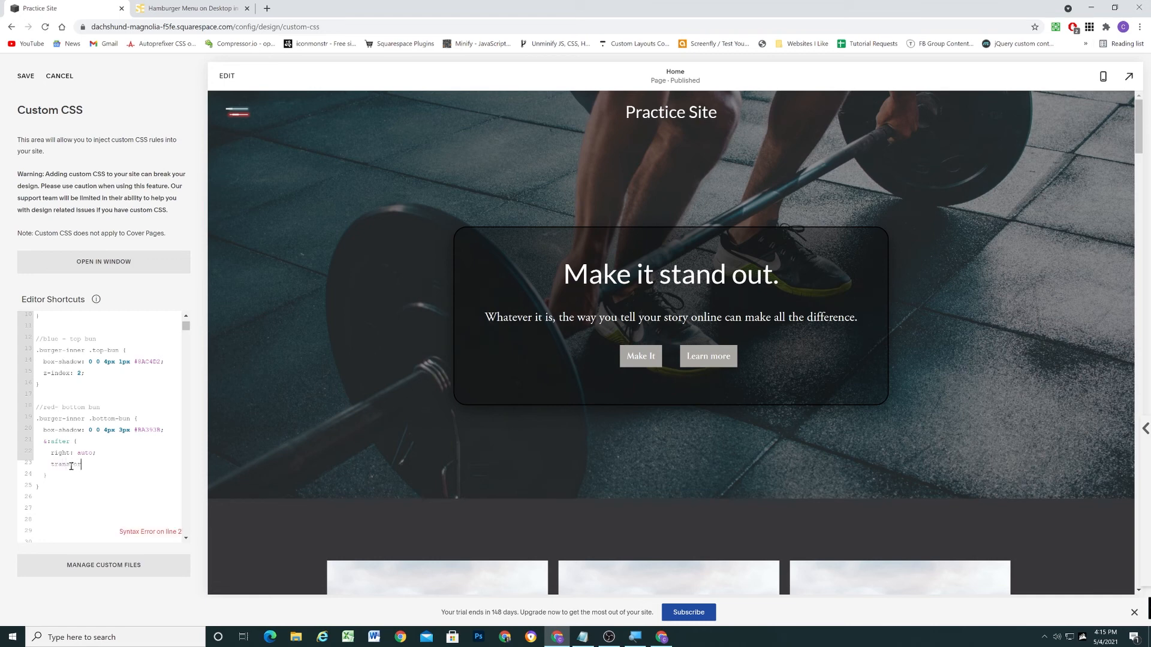
type(":")
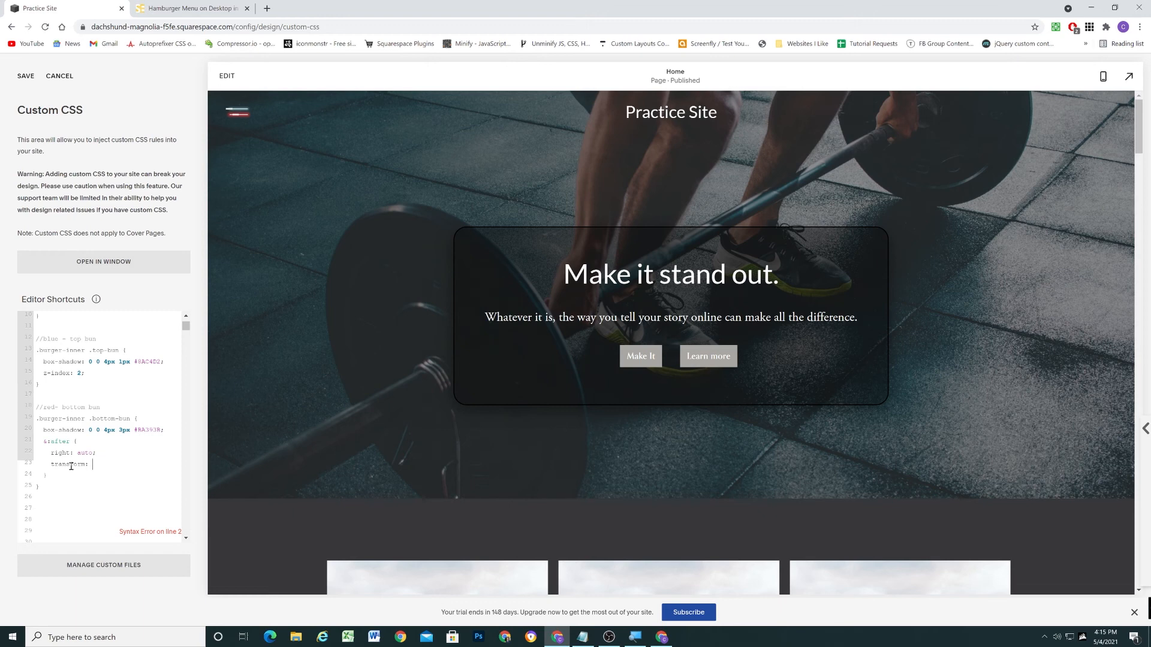
type("translate")
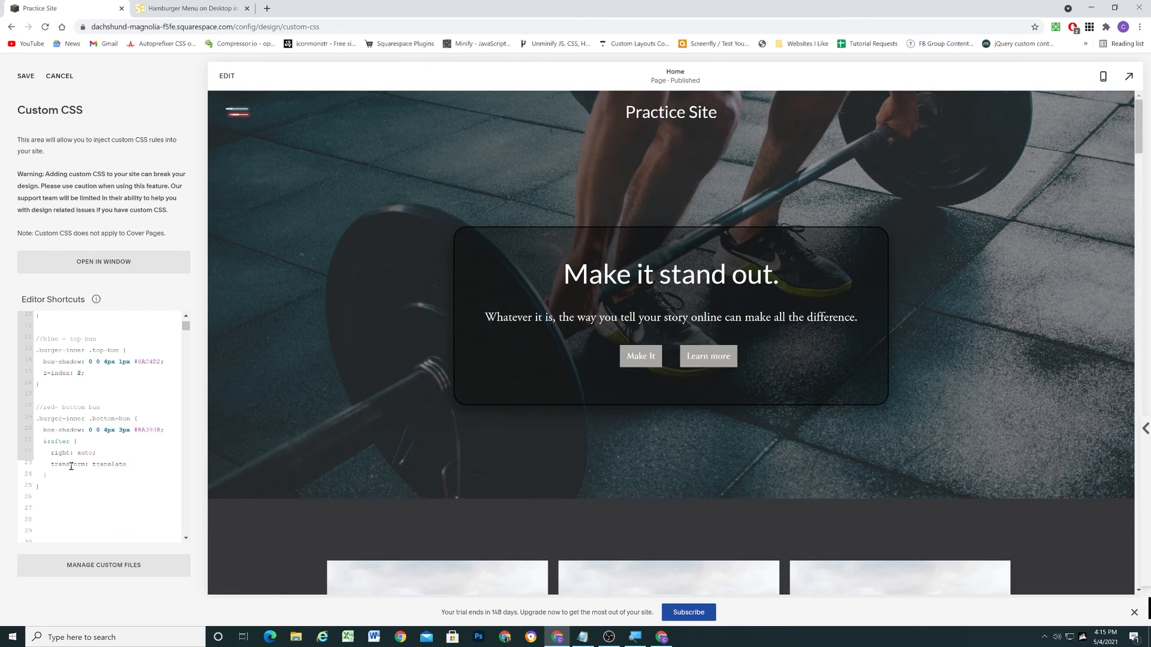
type("(-100")
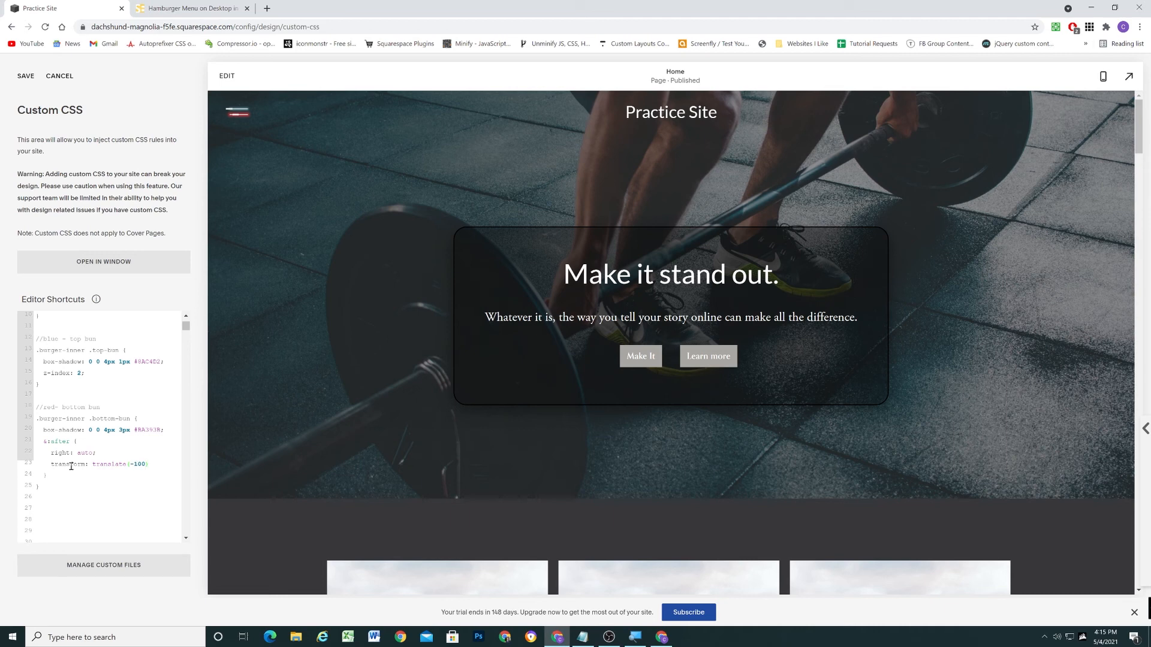
type(", -50")
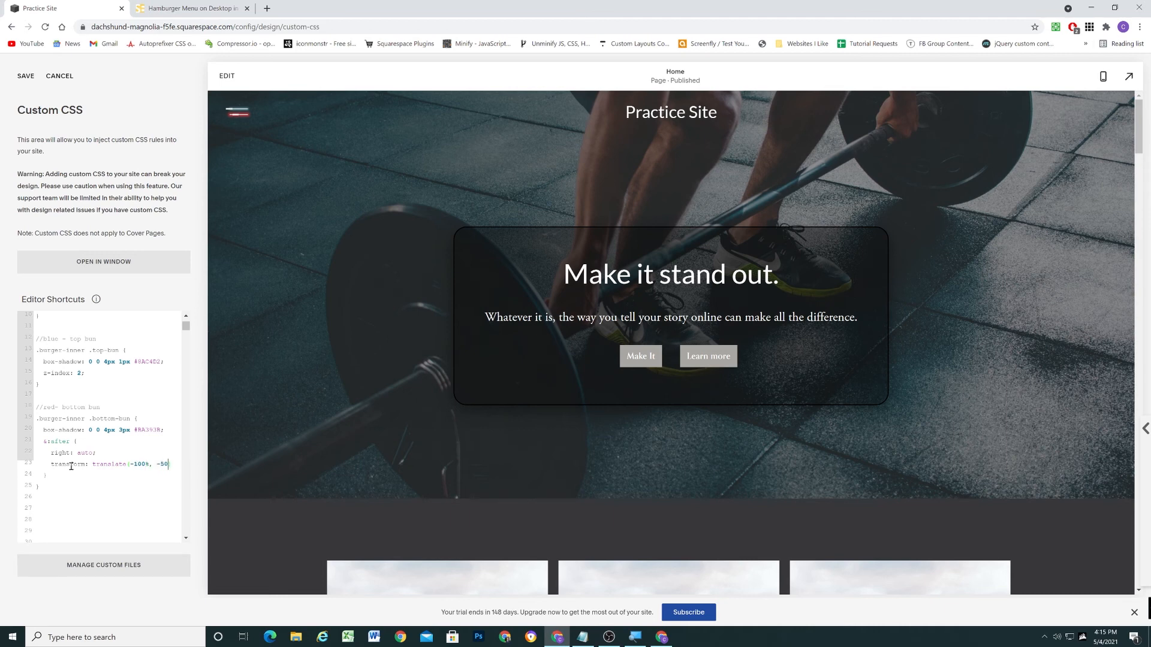
type("%);")
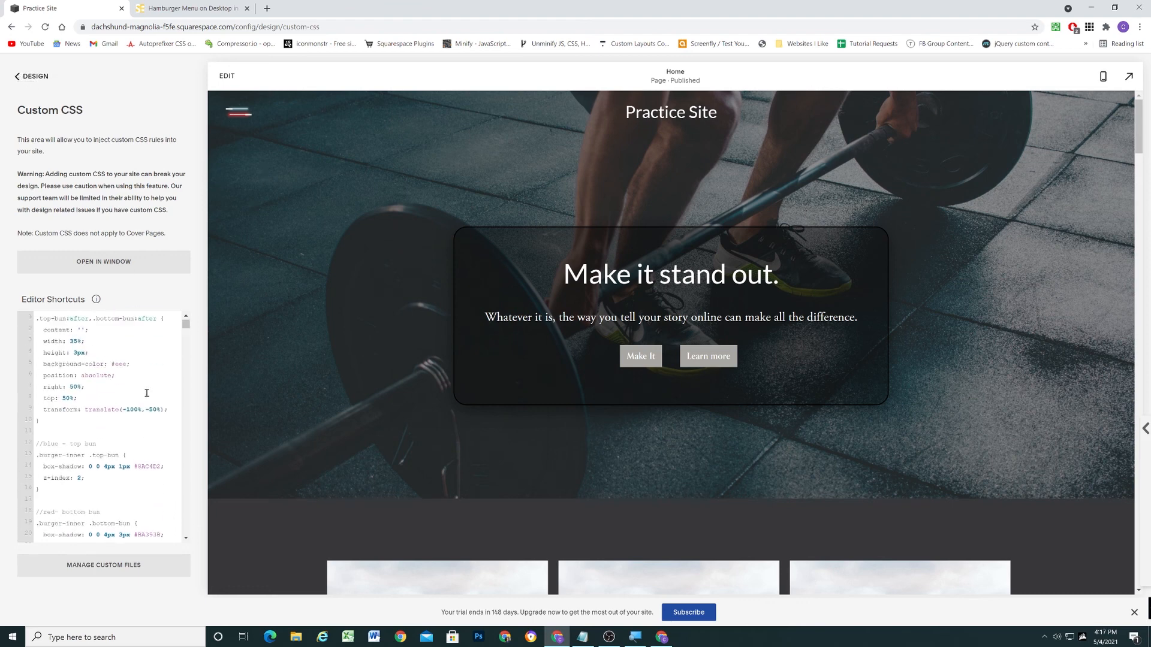
left_click(237, 112)
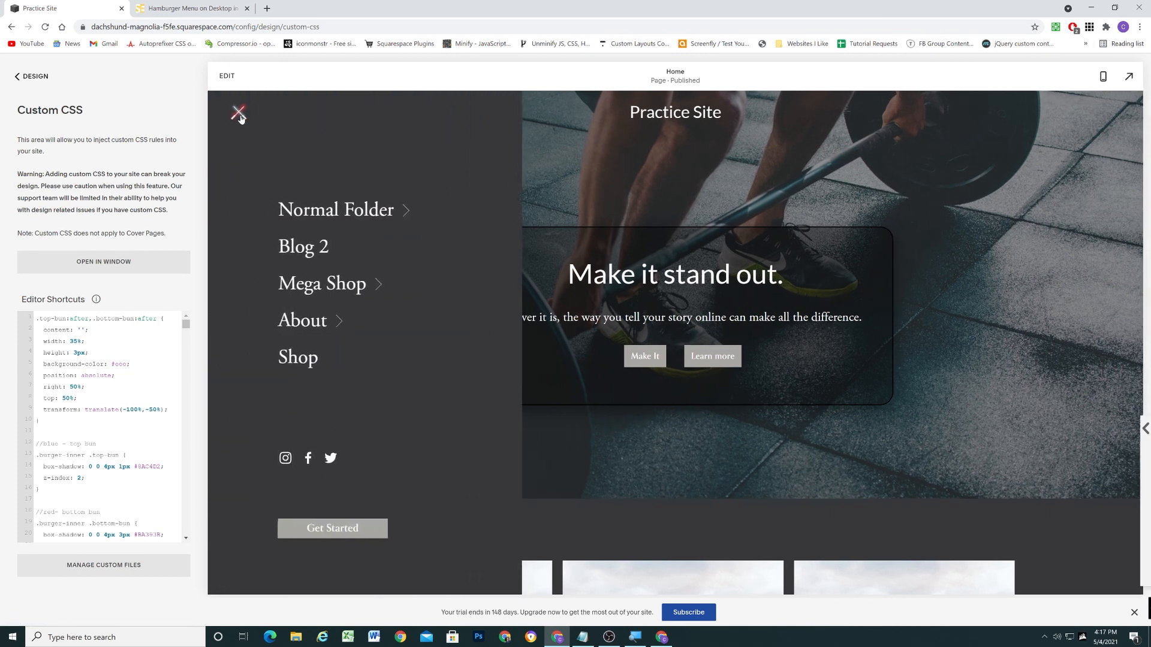
Step: Preview the site full-screen and toggle the menu twice to check the glowing crossed X
left_click(238, 112)
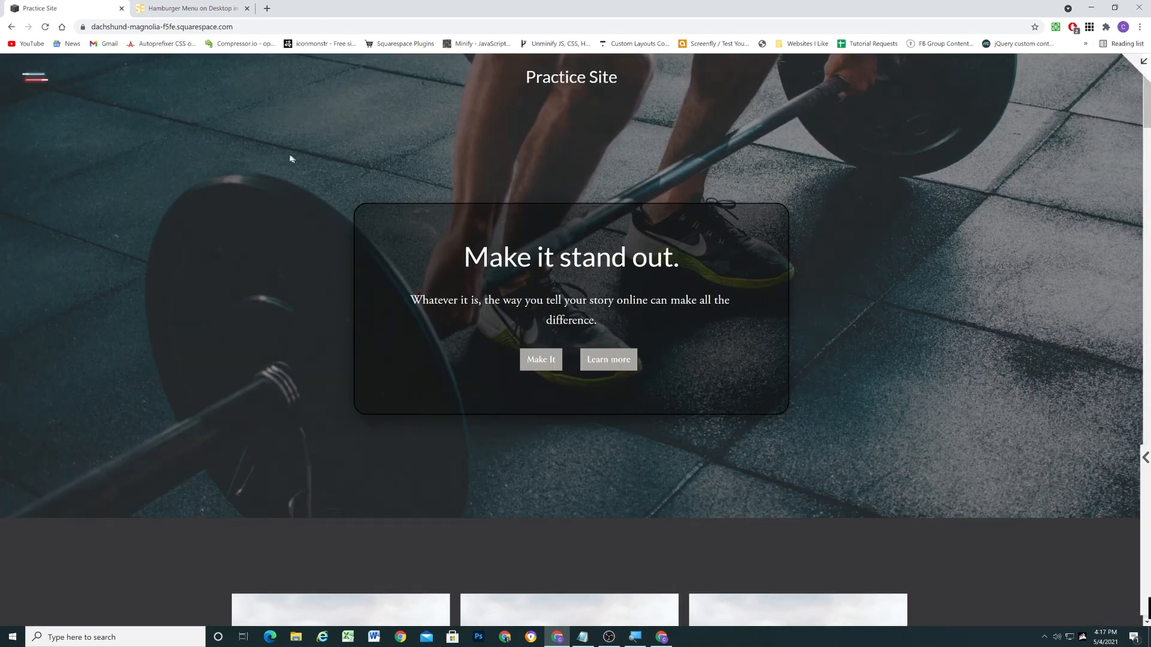
left_click(33, 79)
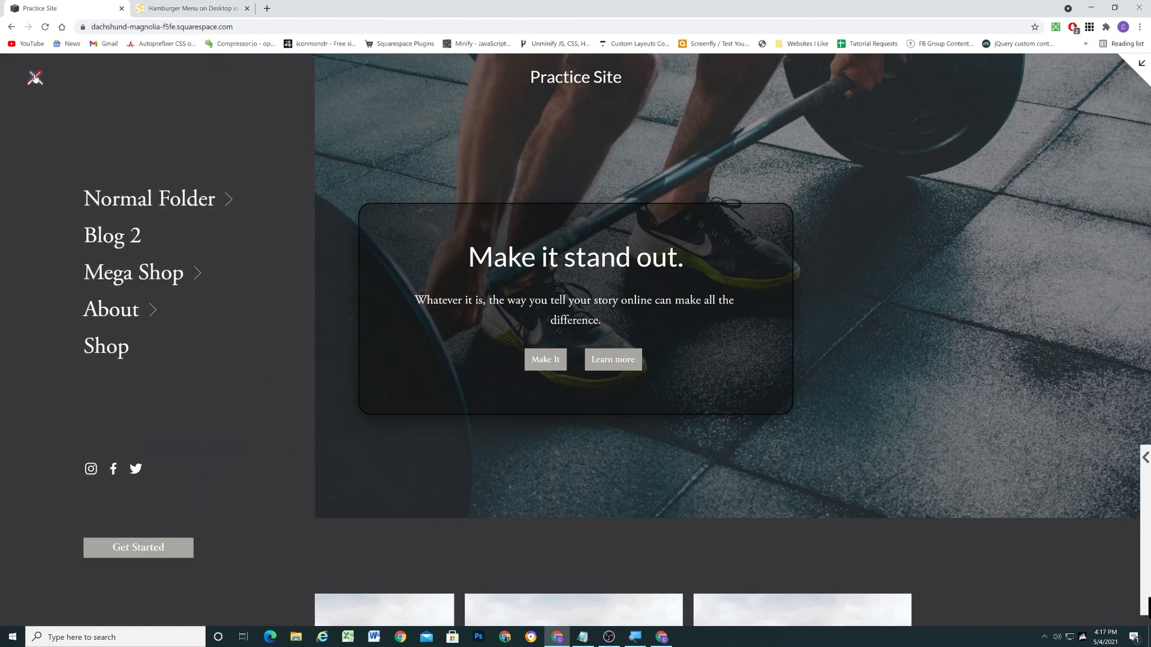
left_click(32, 79)
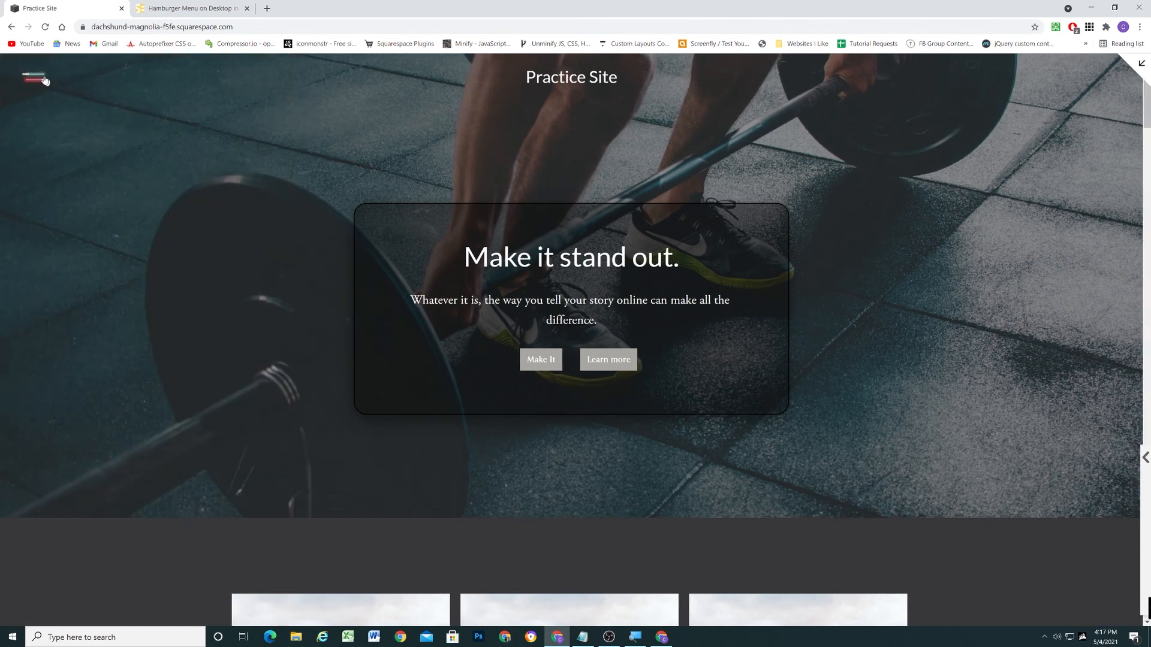
mouse_move(201, 147)
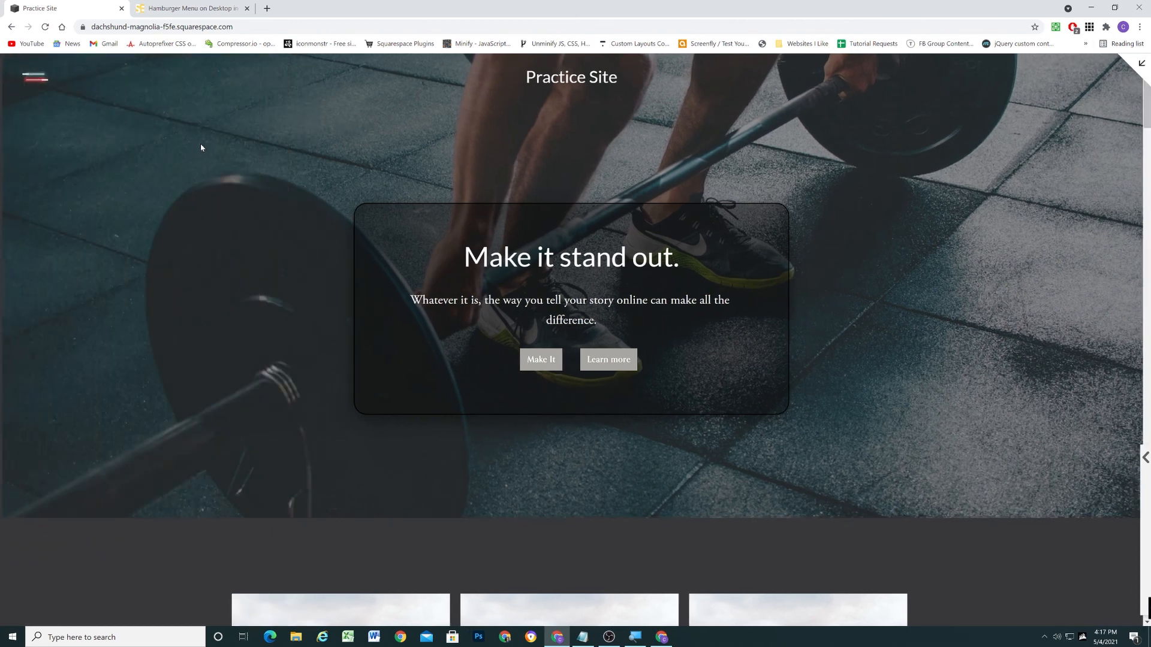
left_click(34, 78)
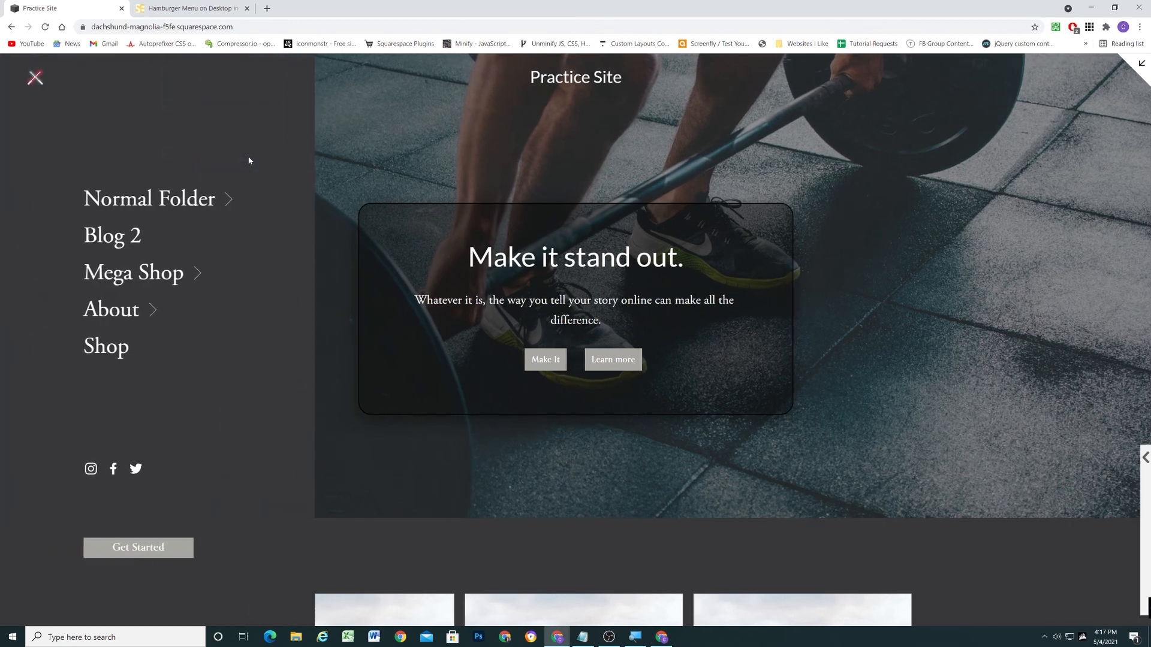
left_click(35, 79)
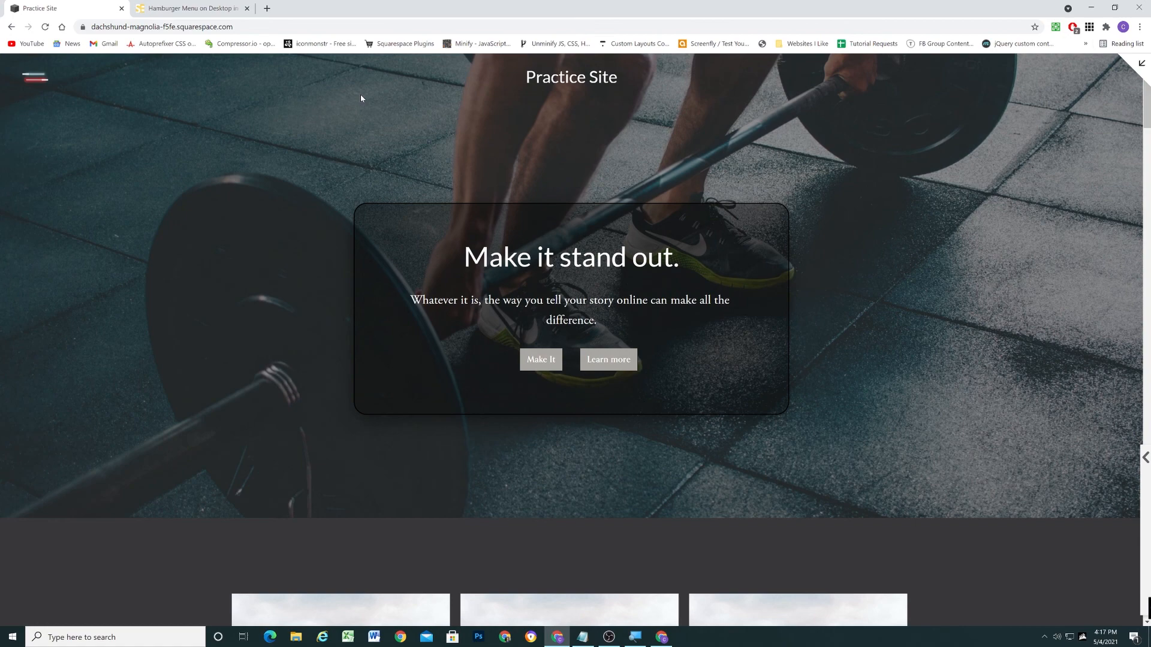